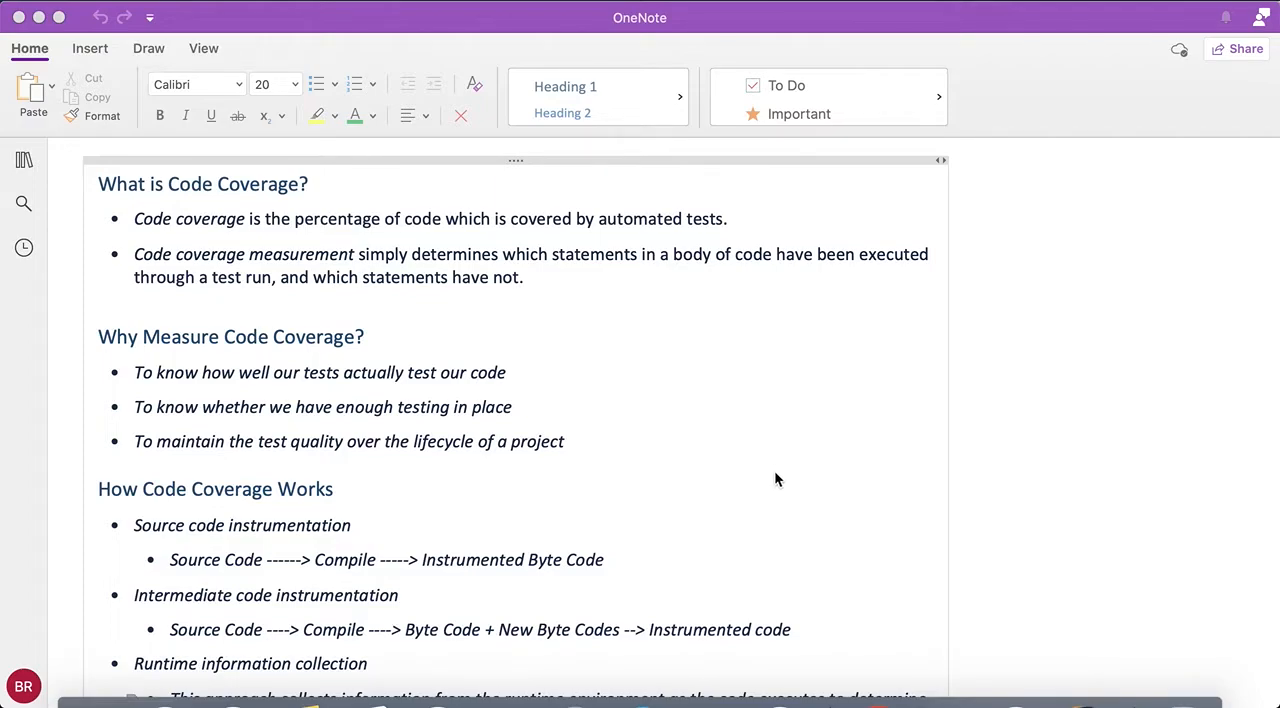
{"action": "mouse_move", "coordinate": [746, 571]}
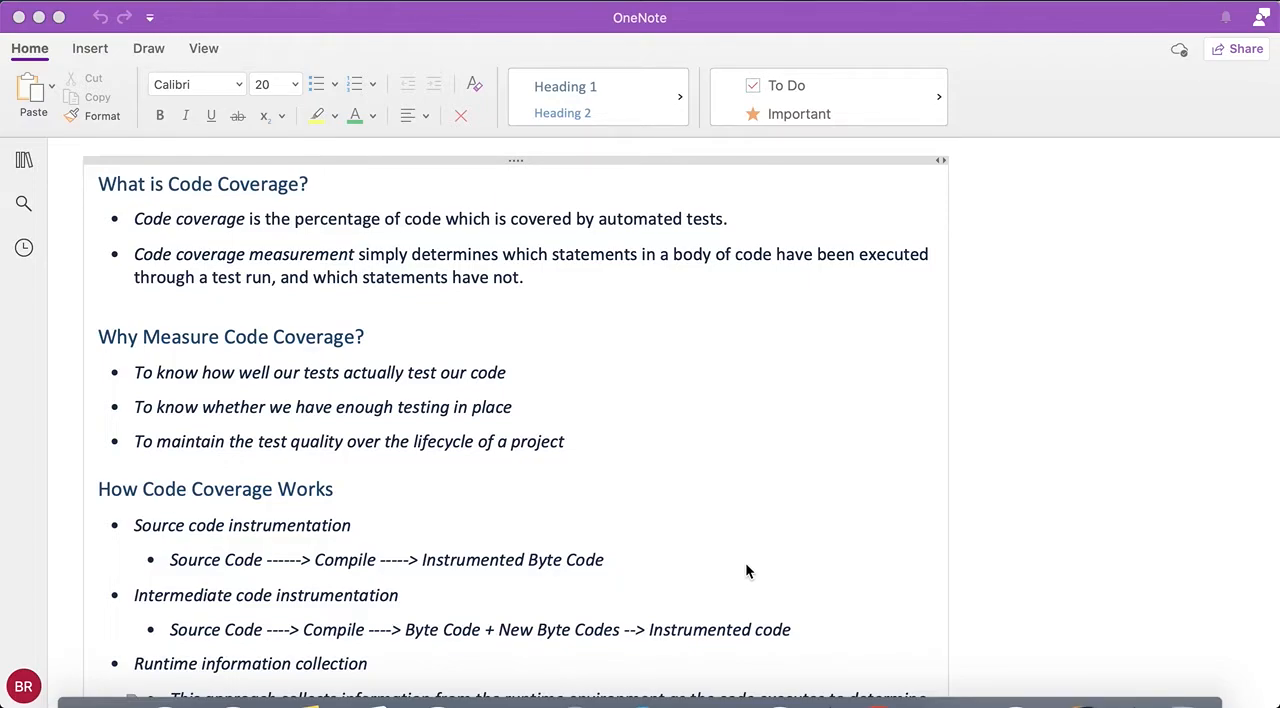
Step: Scroll through pom.xml's build section to the jacoco-maven-plugin post-unit-test report goal
{"action": "scroll", "scroll_direction": "down", "scroll_amount": 3}
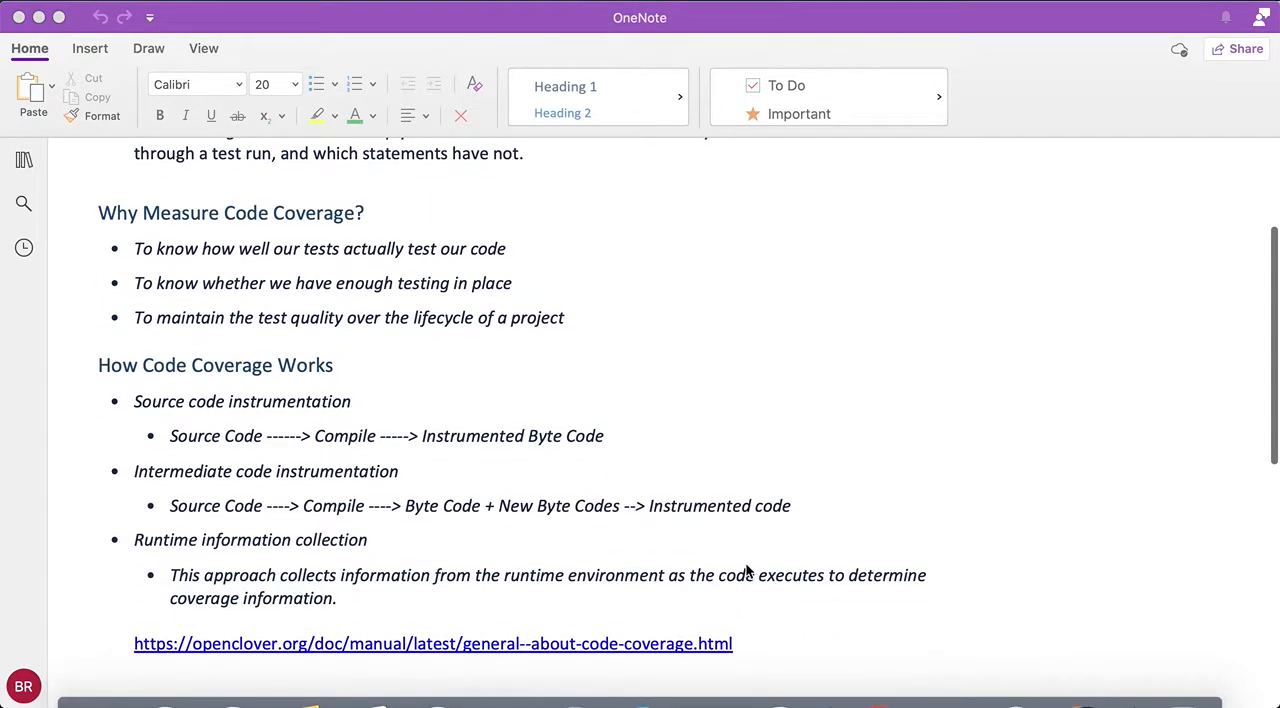
{"action": "scroll", "scroll_direction": "down", "scroll_amount": 3}
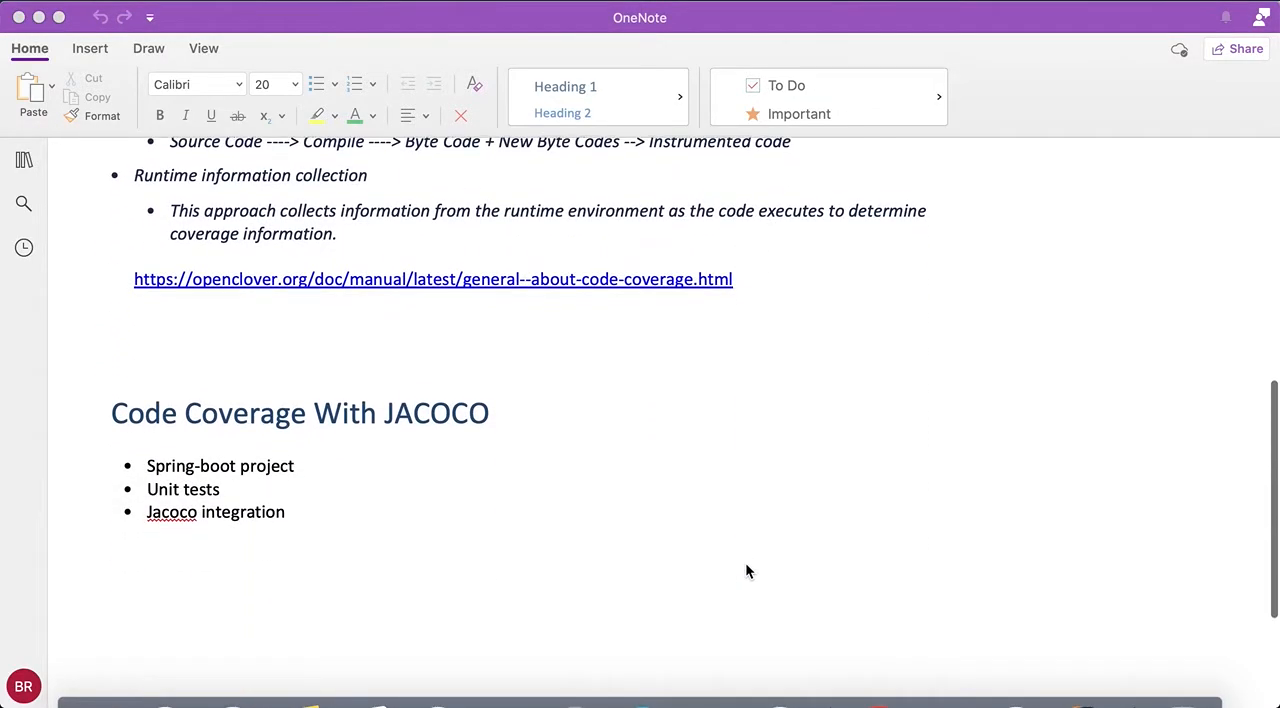
{"action": "mouse_move", "coordinate": [343, 438]}
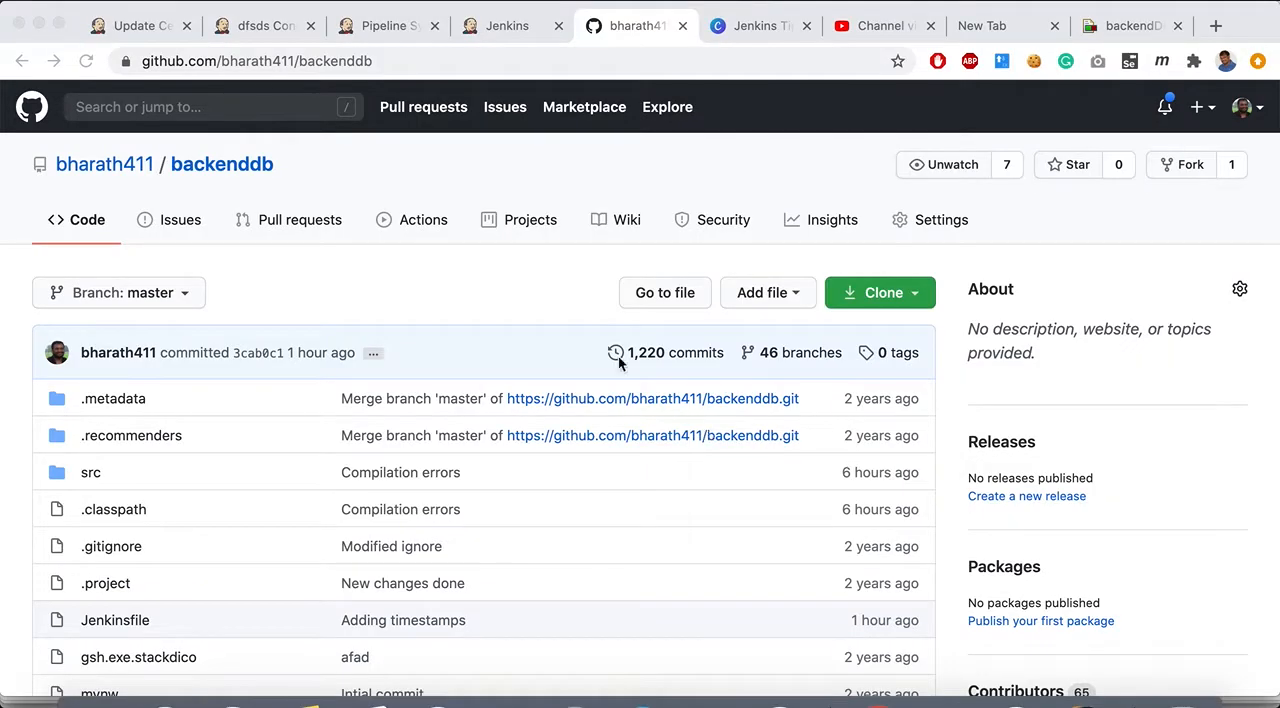
{"action": "mouse_move", "coordinate": [446, 203]}
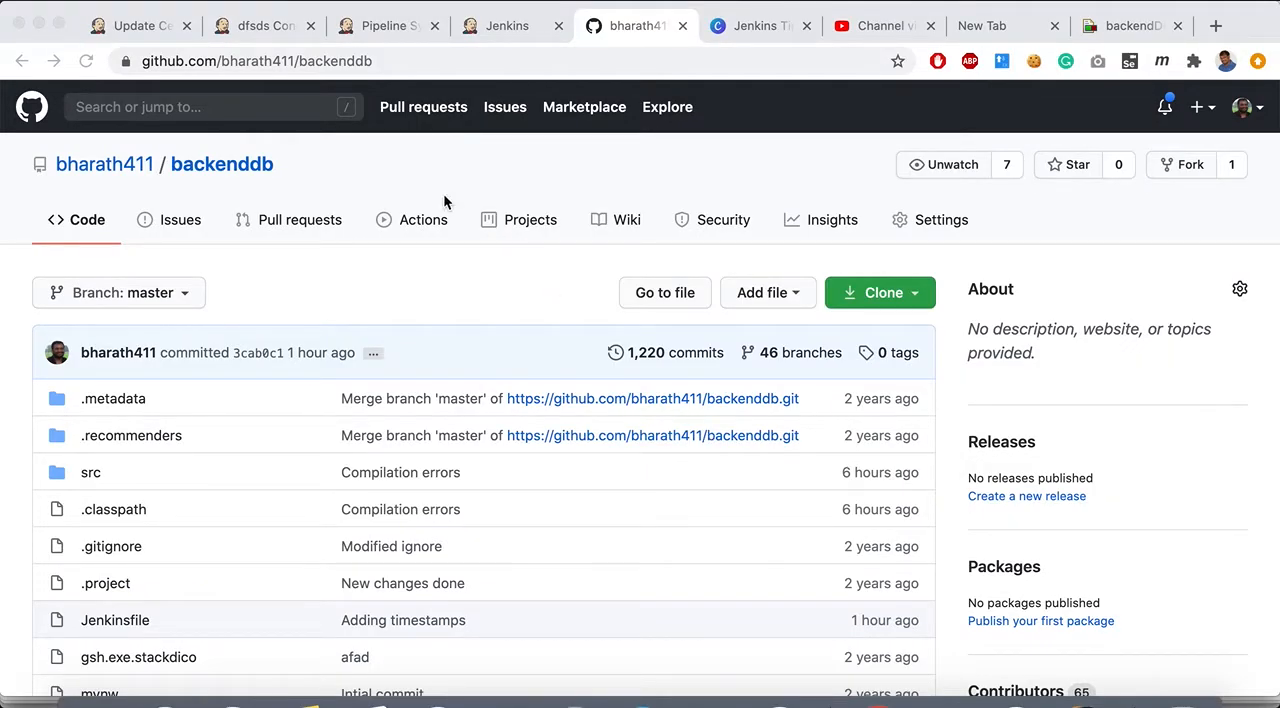
{"action": "mouse_move", "coordinate": [474, 193]}
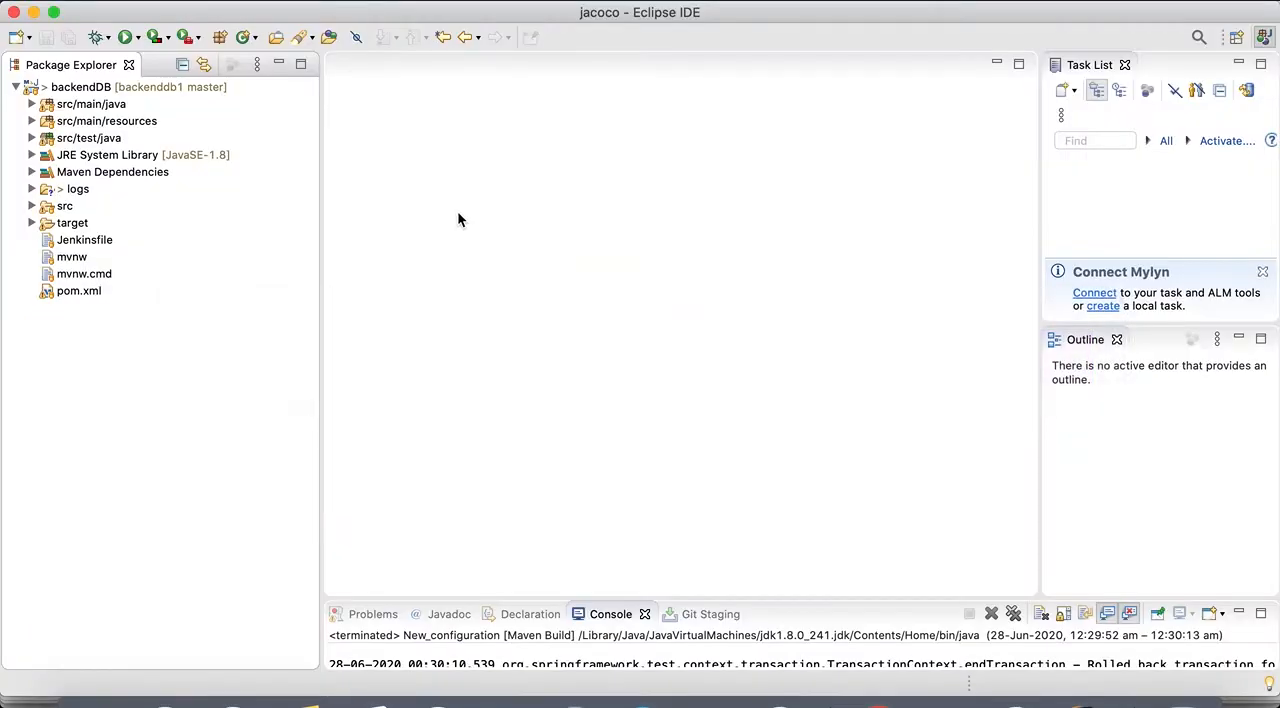
{"action": "mouse_move", "coordinate": [95, 291]}
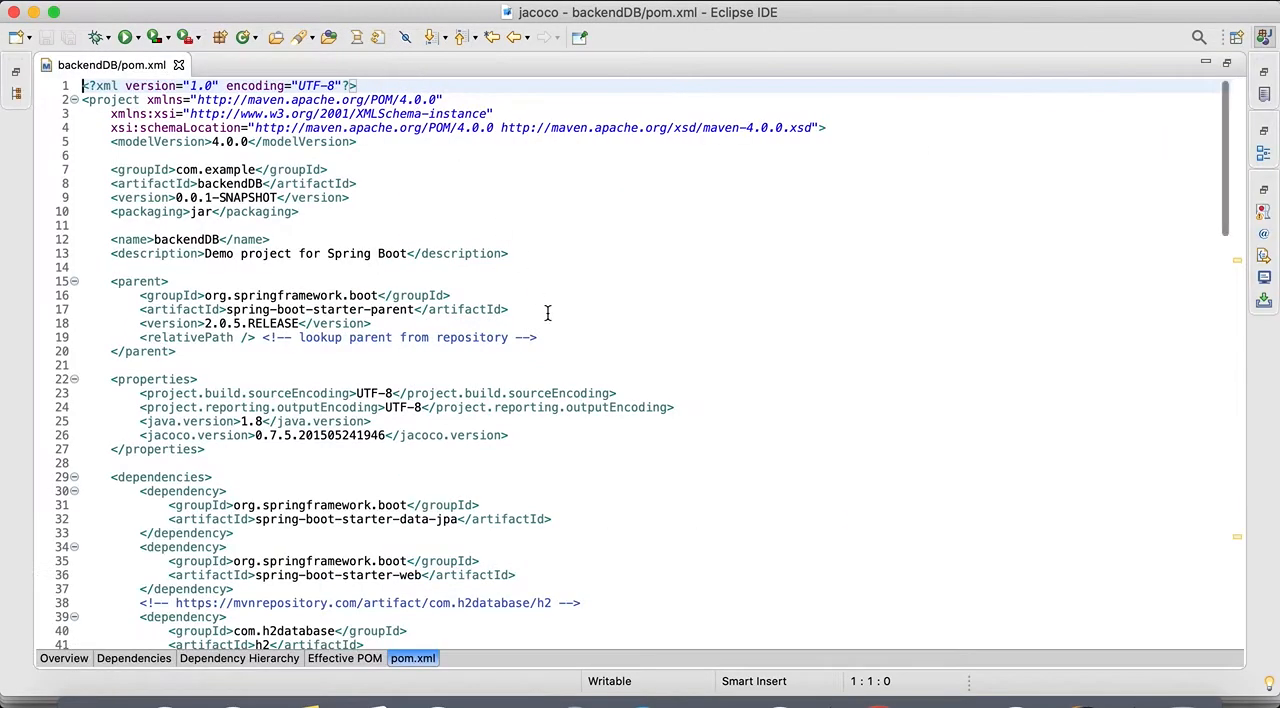
{"action": "scroll", "scroll_direction": "down", "scroll_amount": 3}
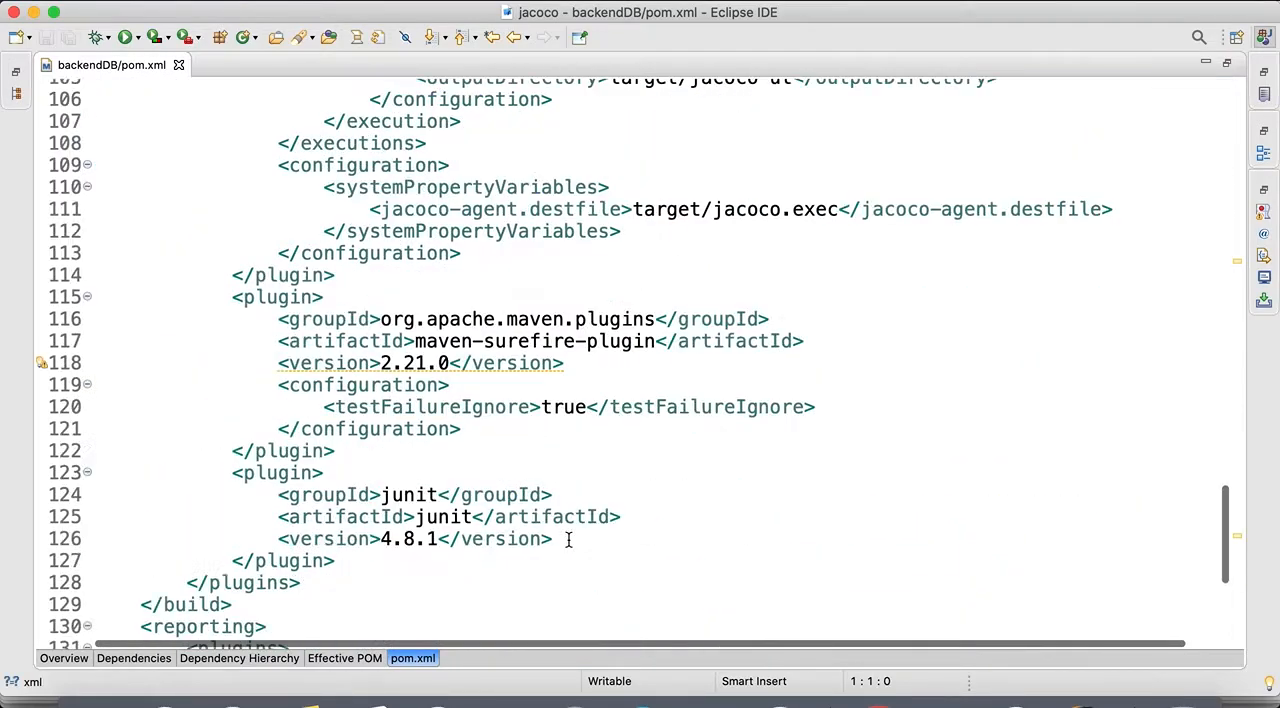
{"action": "scroll", "scroll_direction": "up", "scroll_amount": 3}
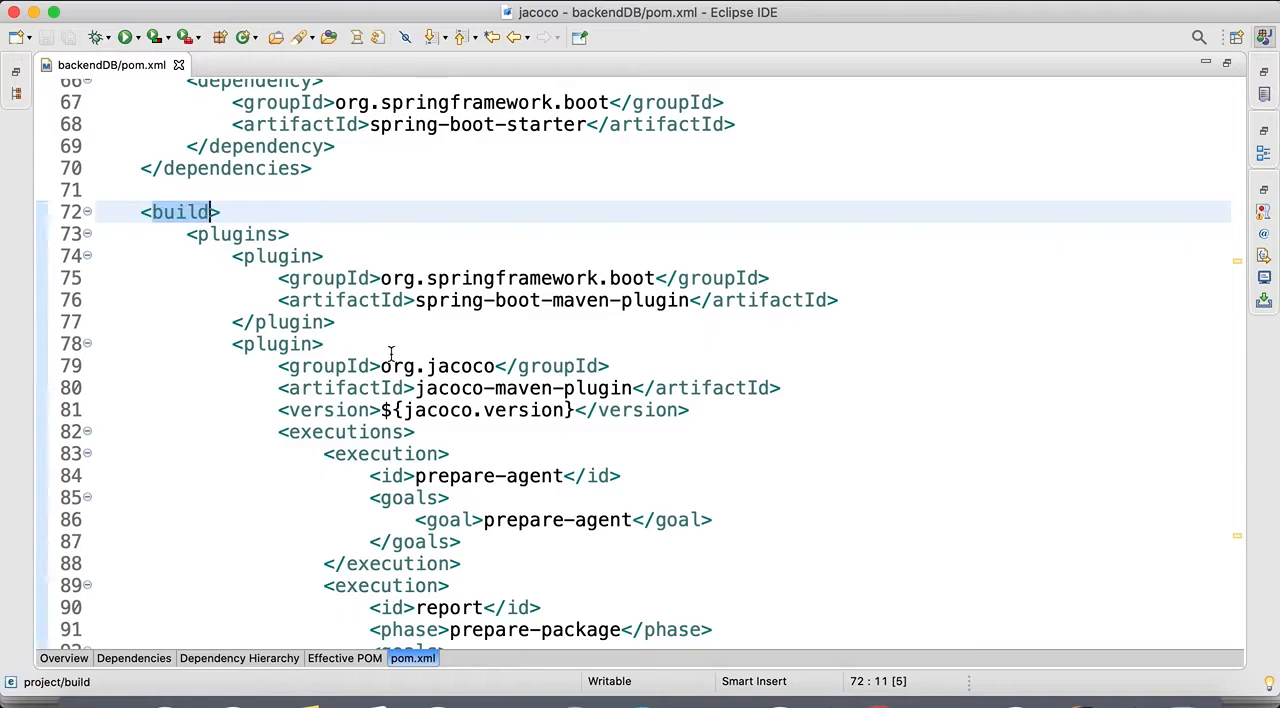
{"action": "left_click", "coordinate": [485, 388]}
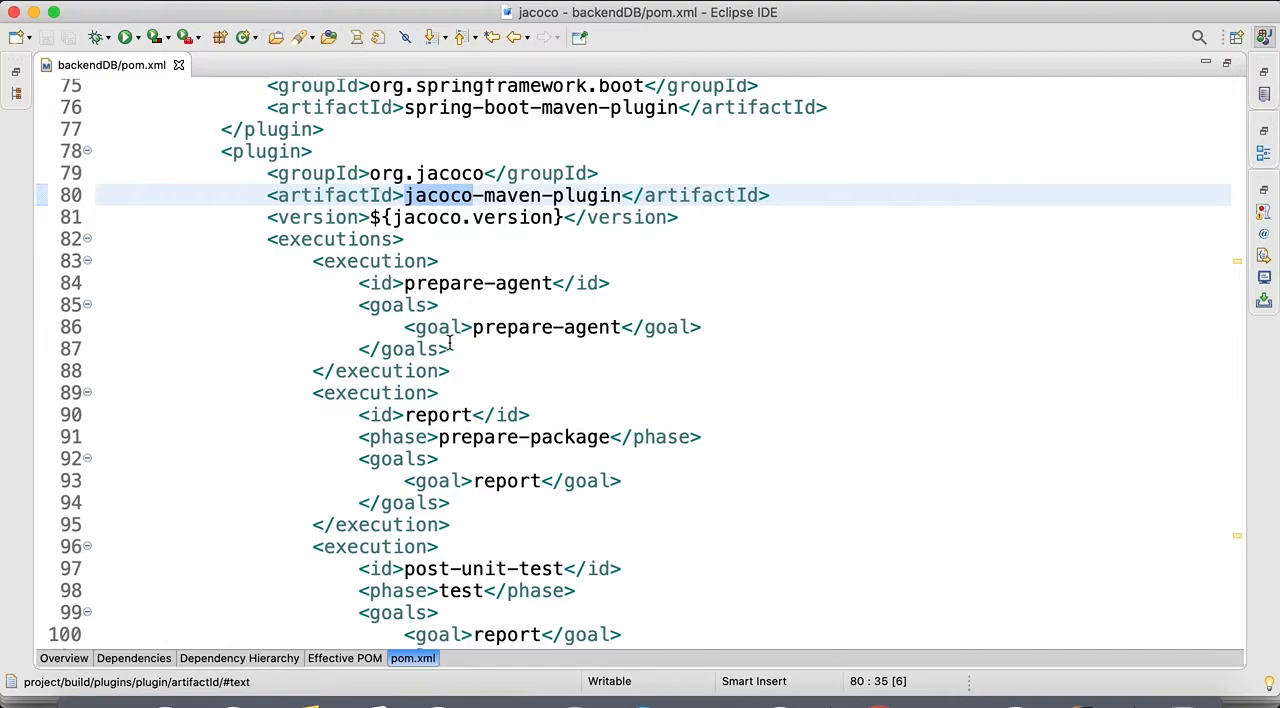
{"action": "mouse_move", "coordinate": [478, 358]}
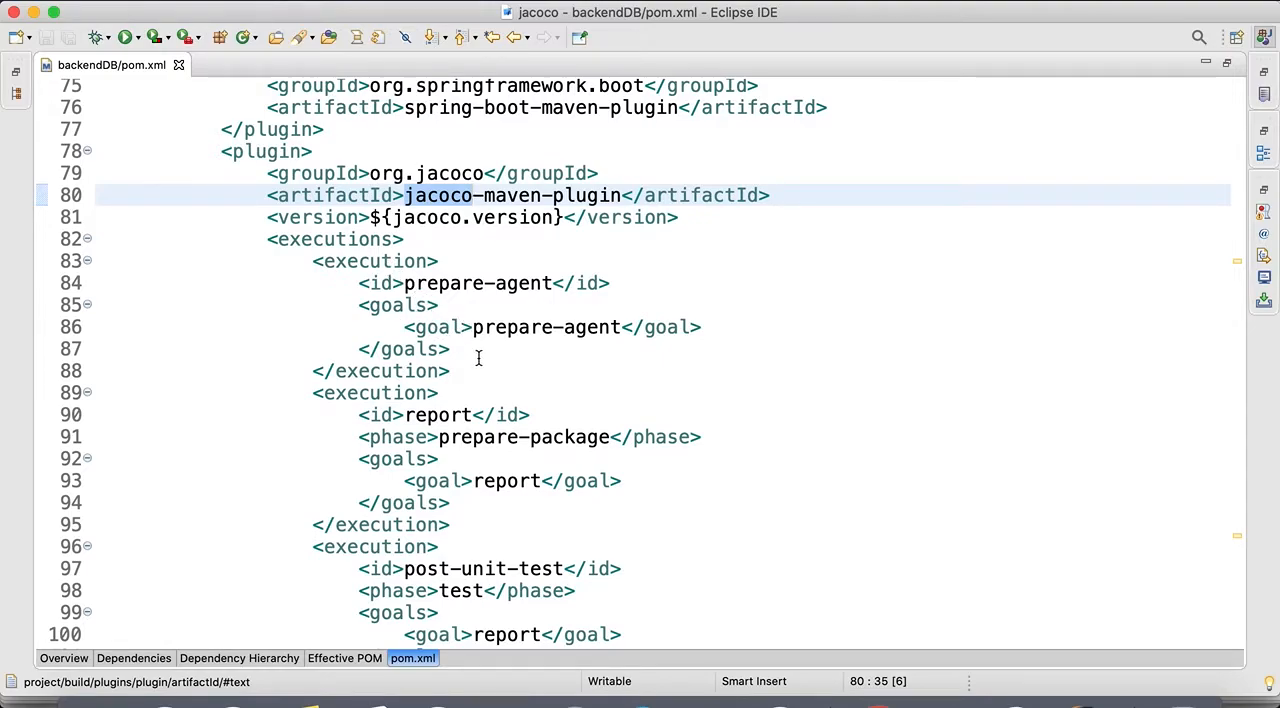
{"action": "scroll", "scroll_direction": "down", "scroll_amount": 3}
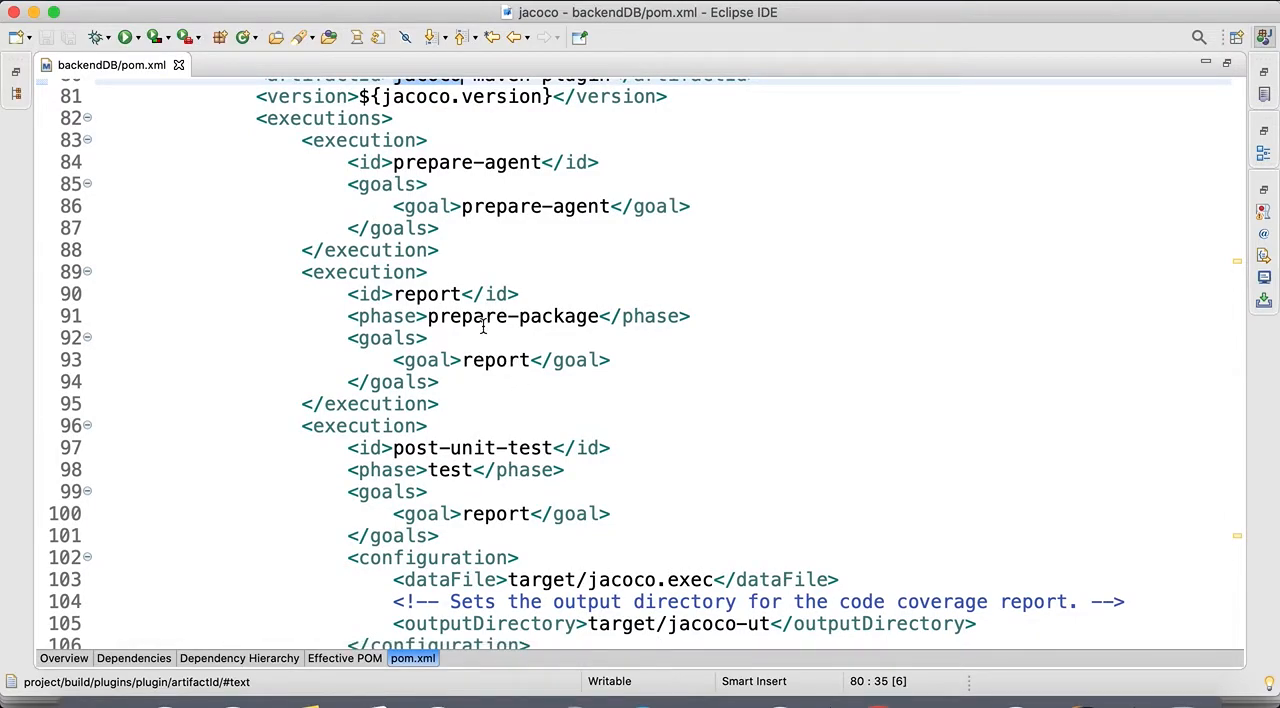
{"action": "mouse_move", "coordinate": [470, 229]}
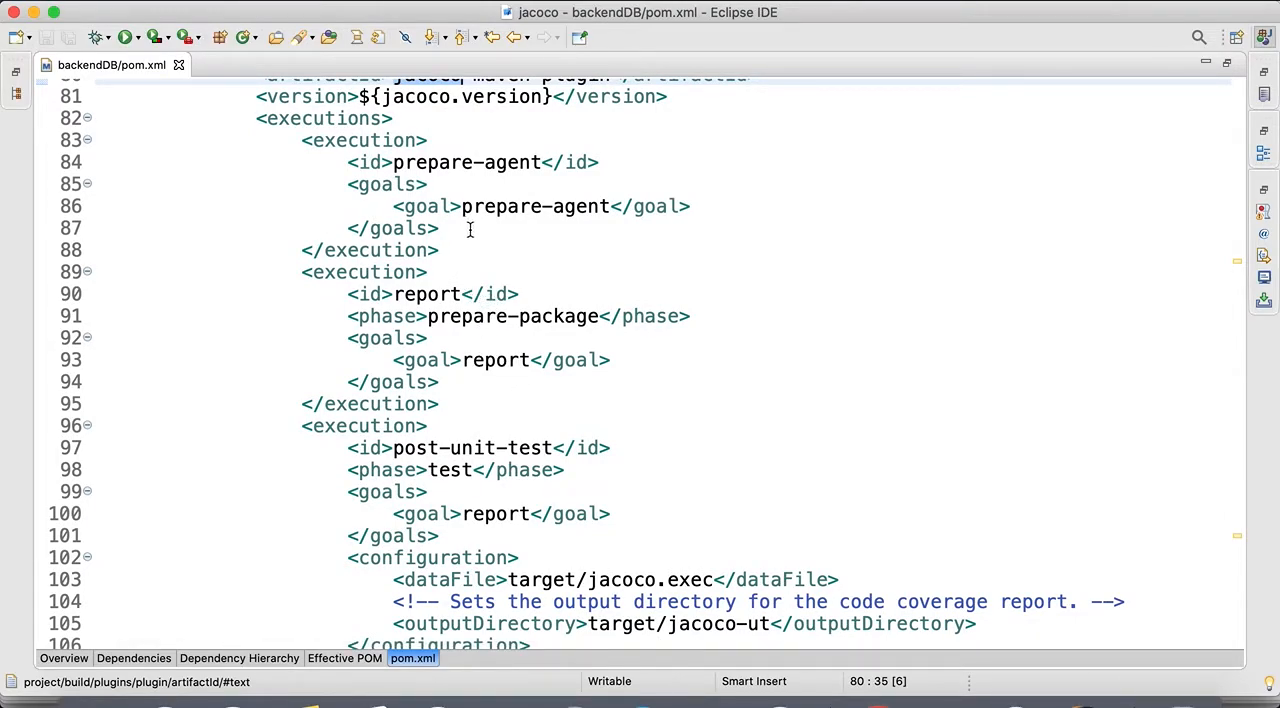
{"action": "left_click", "coordinate": [493, 206]}
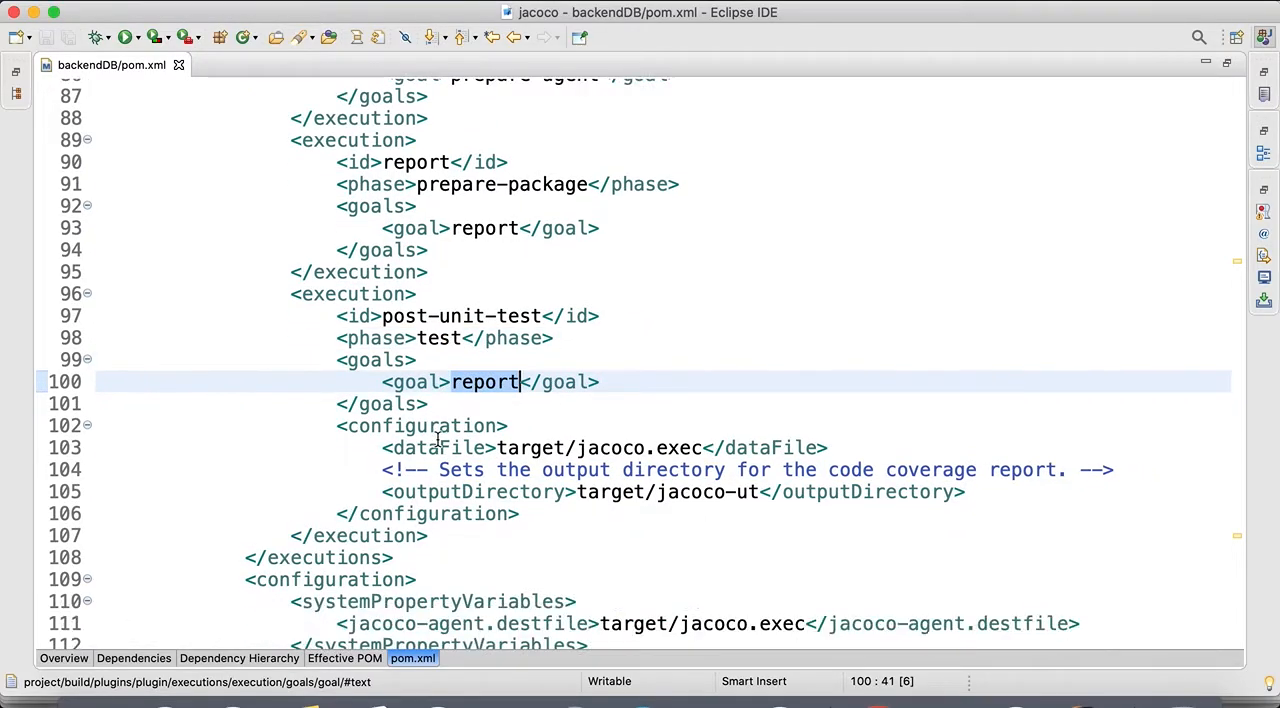
{"action": "scroll", "scroll_direction": "down", "scroll_amount": 3}
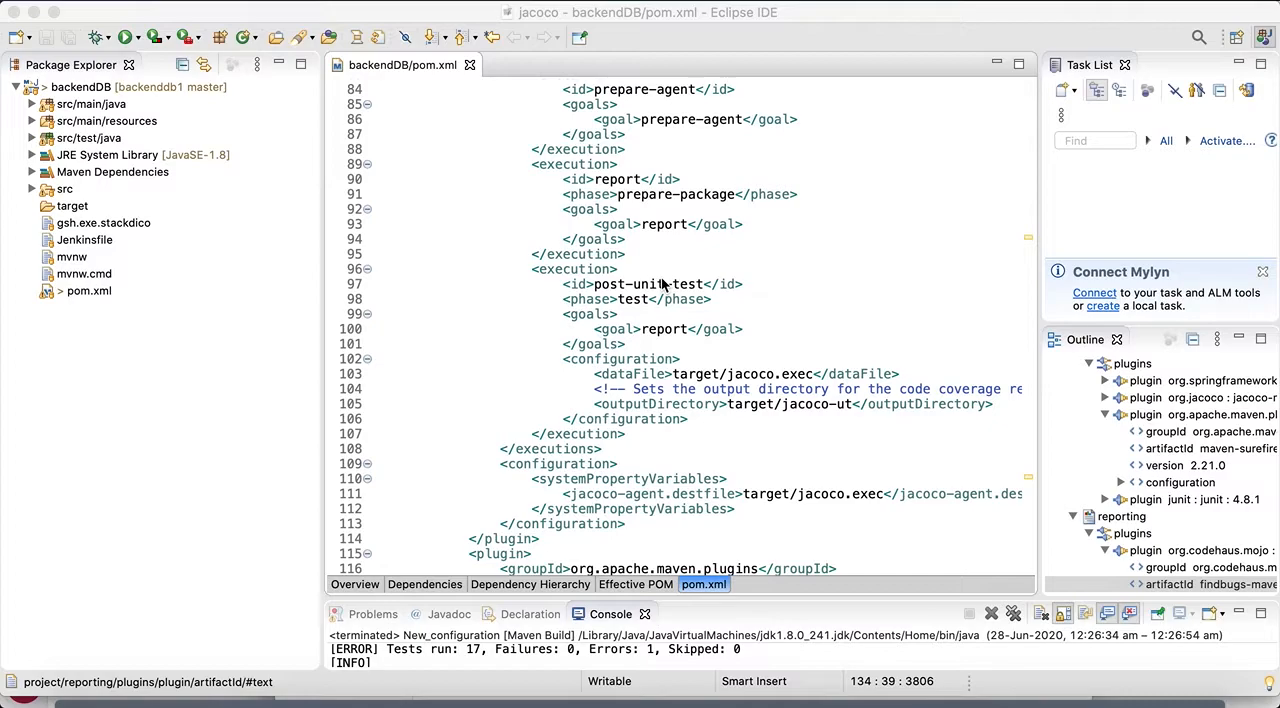
Step: Inspect the post-unit-test execution's id and test phase, then bring up backendDB's actions
{"action": "scroll", "scroll_direction": "up", "scroll_amount": 3}
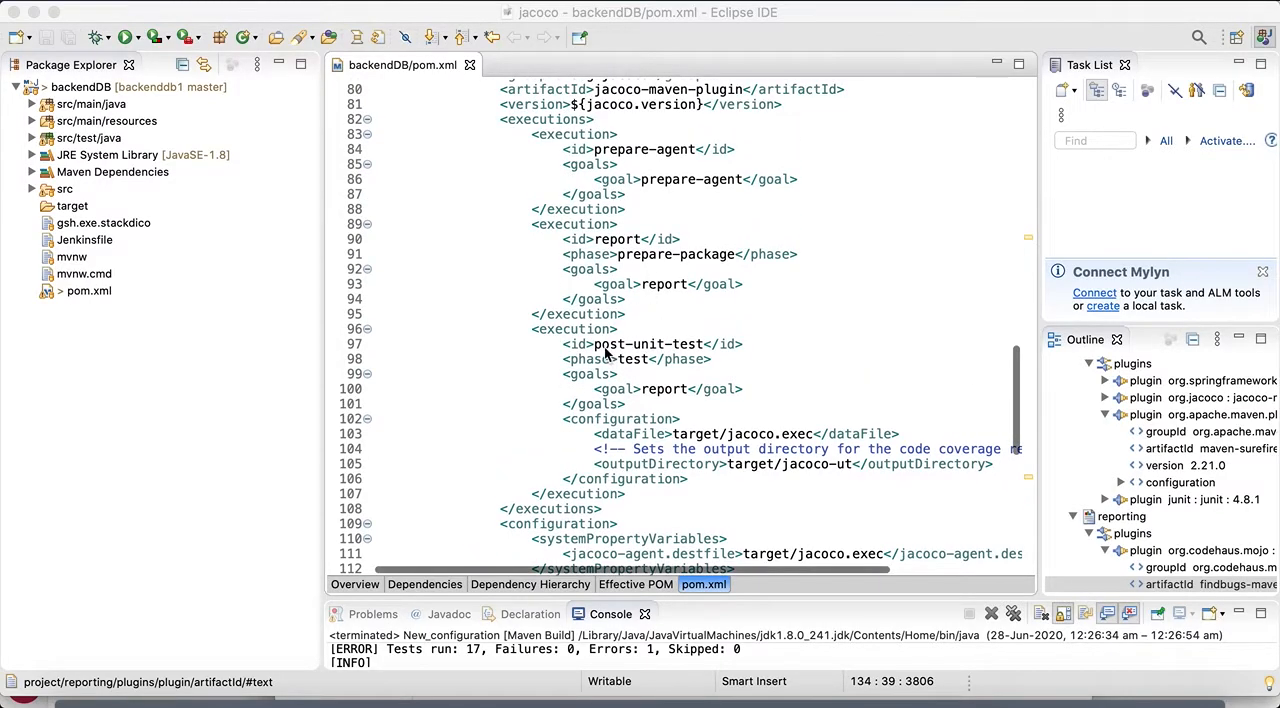
{"action": "left_click", "coordinate": [595, 344]}
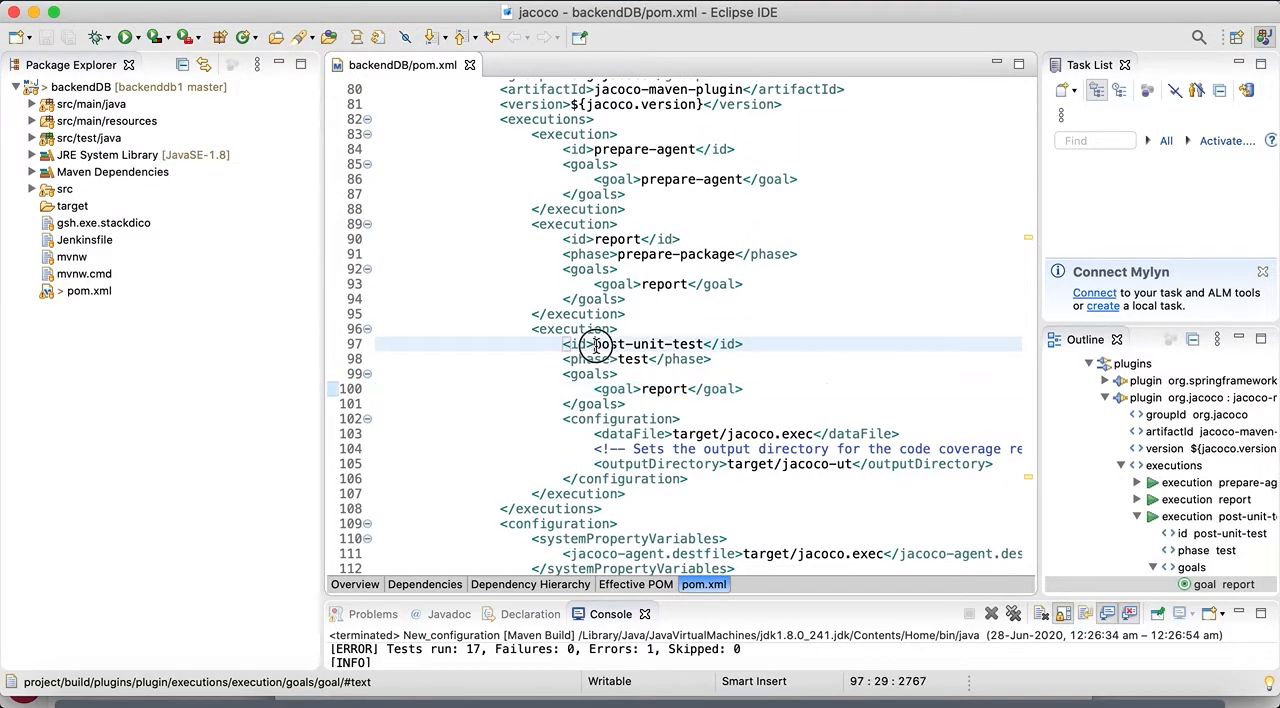
{"action": "double_click", "coordinate": [648, 344]}
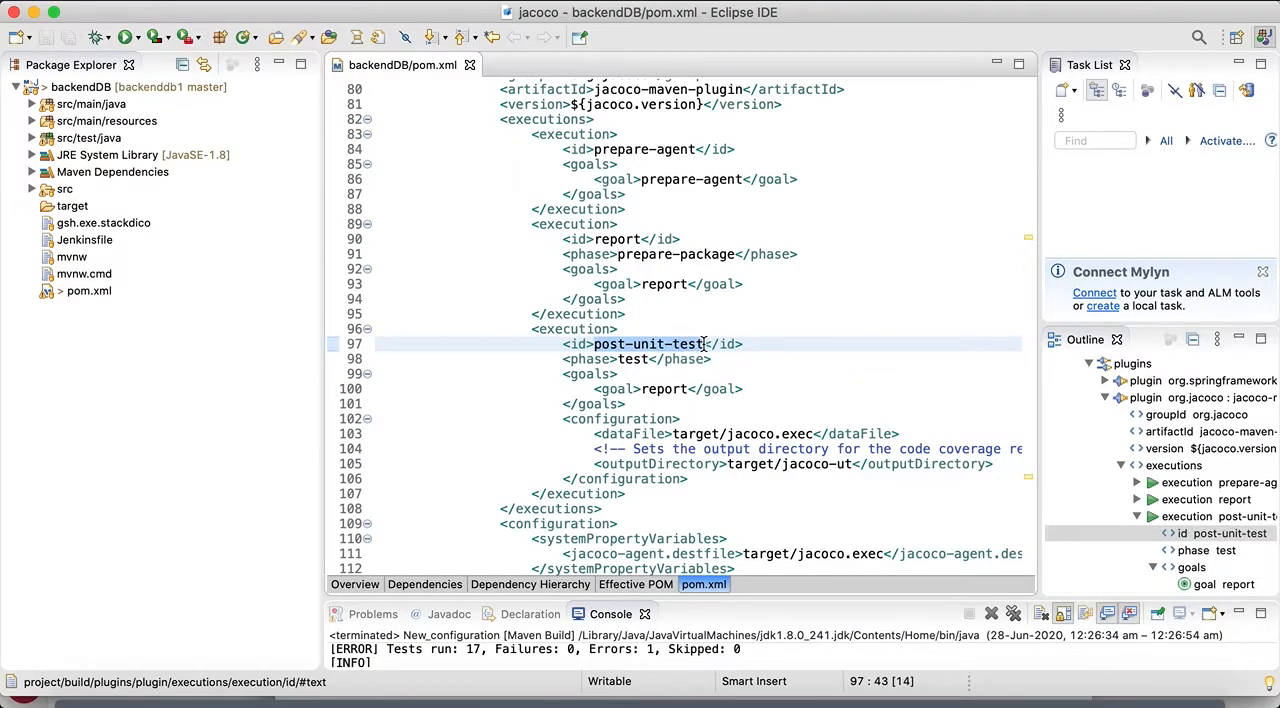
{"action": "left_click", "coordinate": [632, 359]}
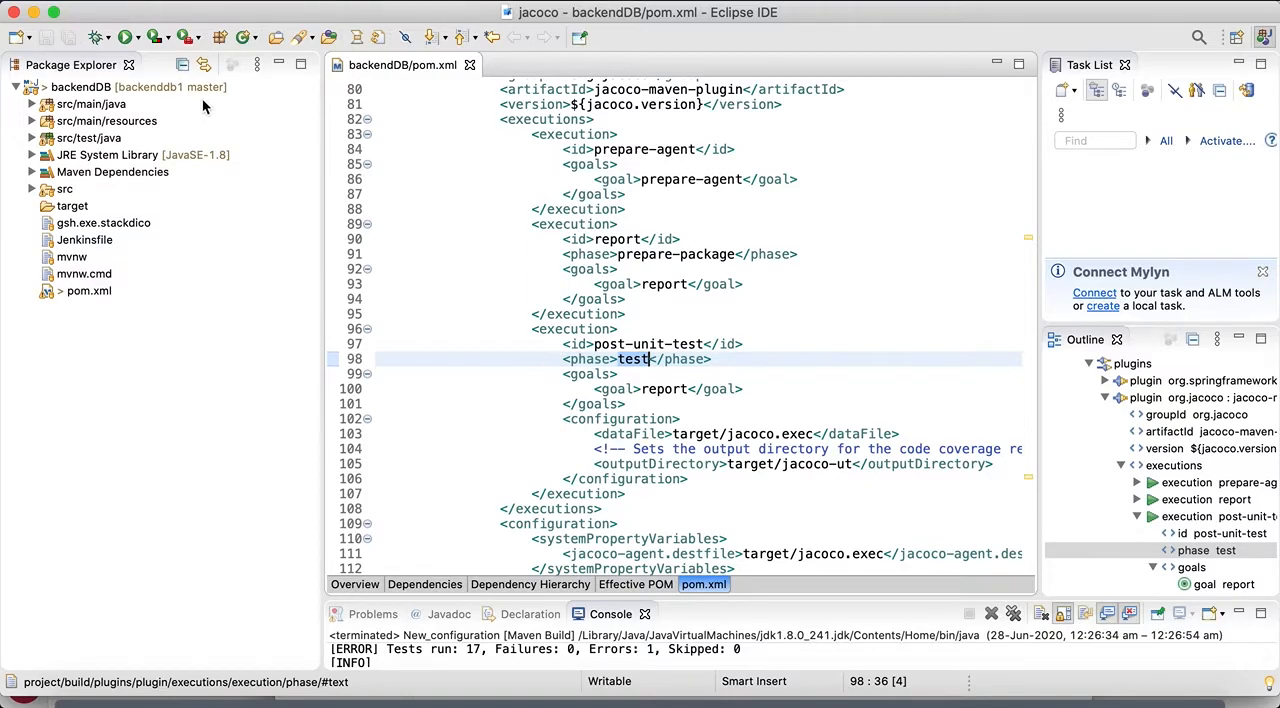
{"action": "right_click", "coordinate": [82, 86]}
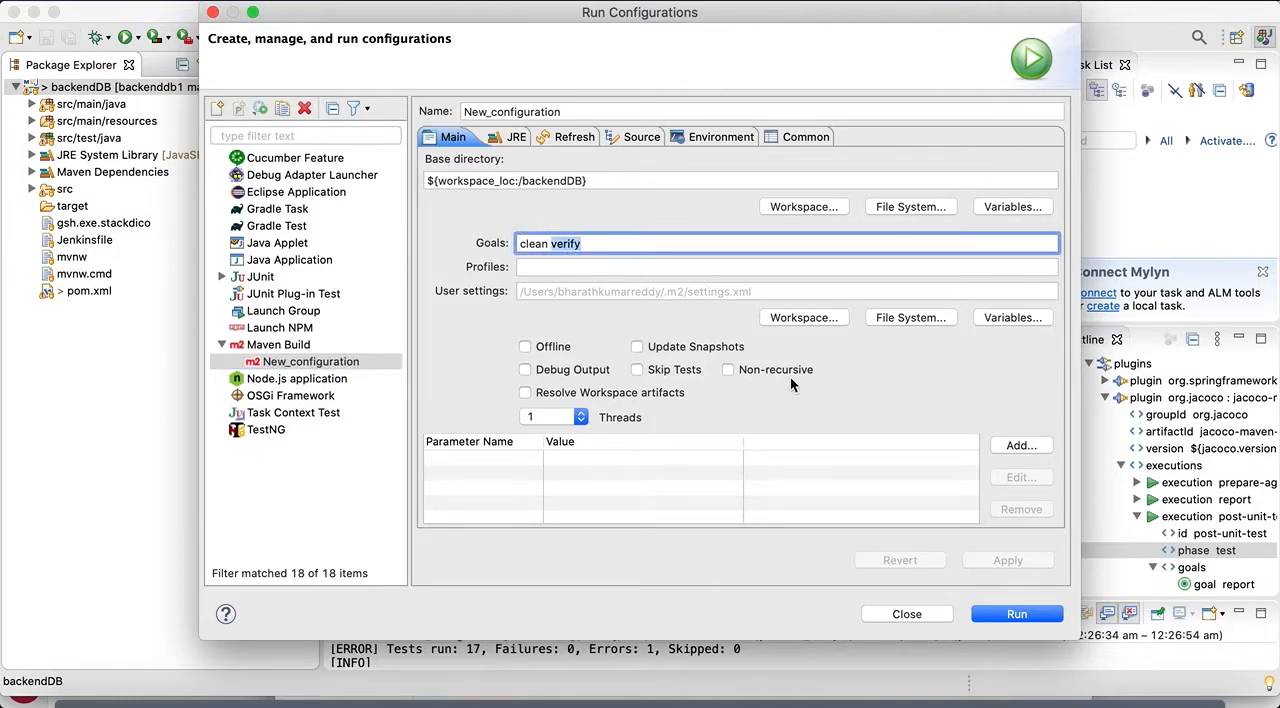
Step: Run the clean verify build and find the test summary and JaCoCo report lines in the console
{"action": "left_click", "coordinate": [1016, 613]}
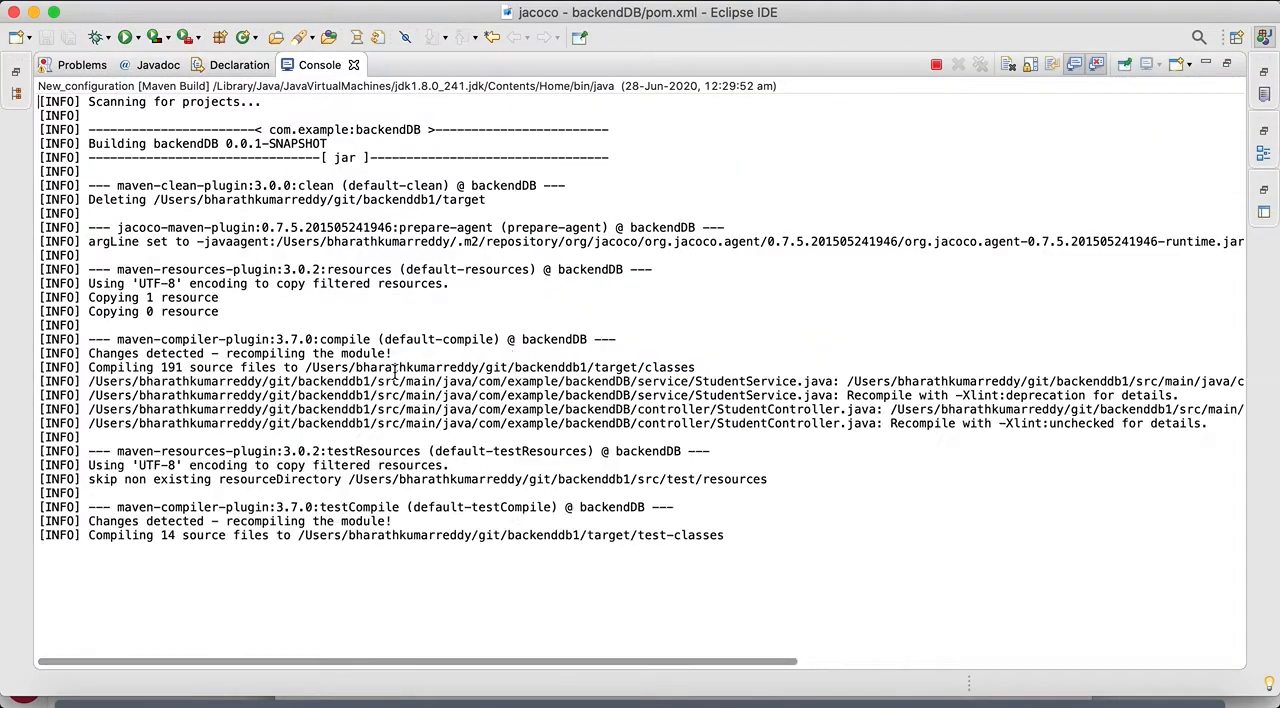
{"action": "scroll", "scroll_direction": "down", "scroll_amount": 3}
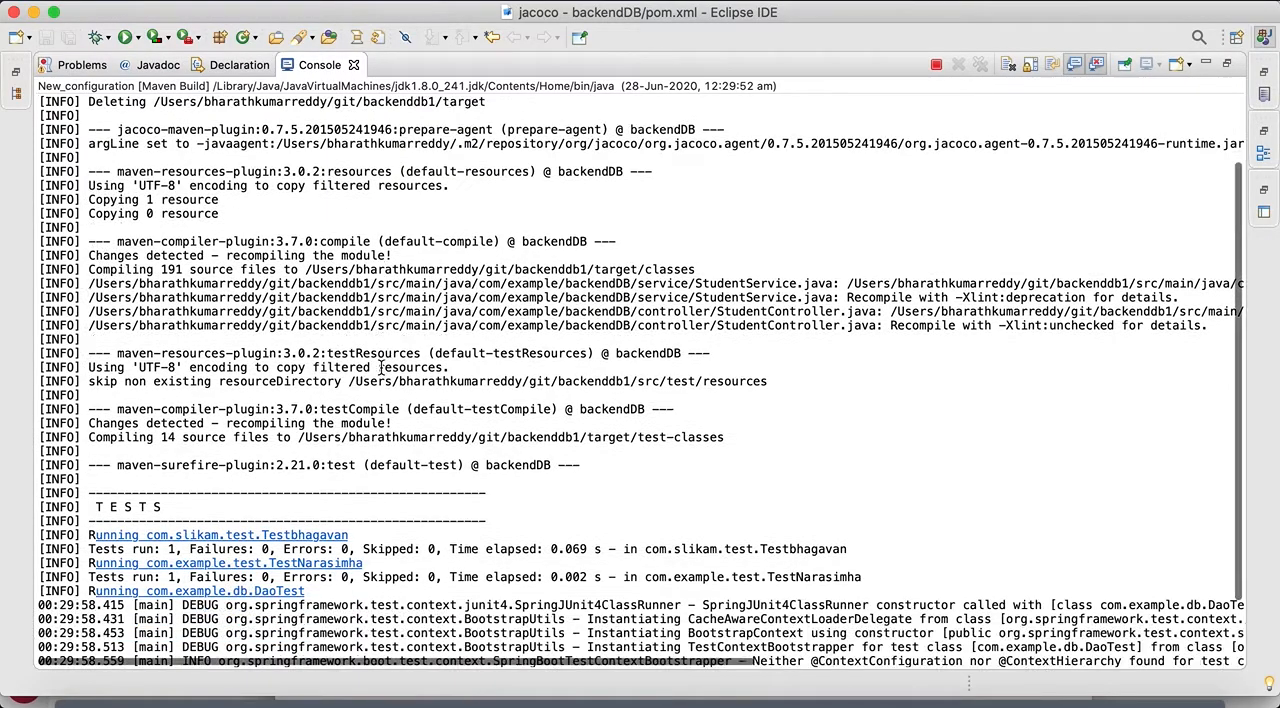
{"action": "scroll", "scroll_direction": "down", "scroll_amount": 3}
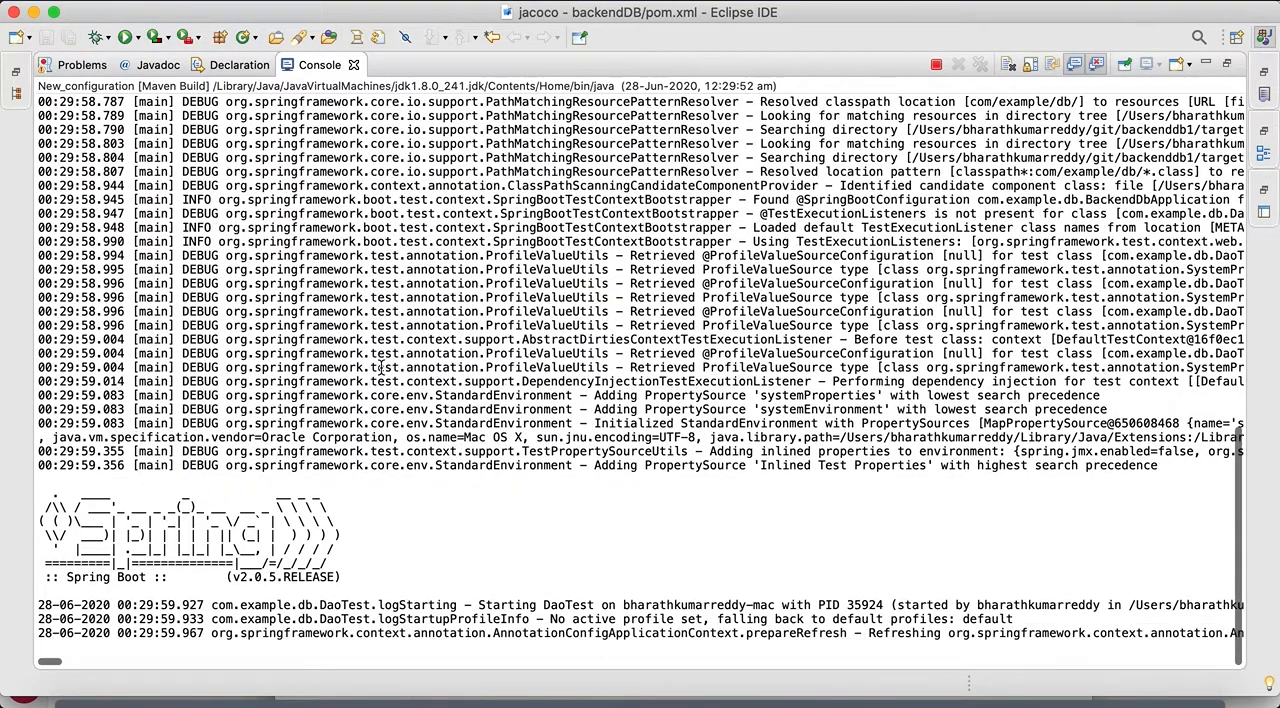
{"action": "scroll", "scroll_direction": "down", "scroll_amount": 3}
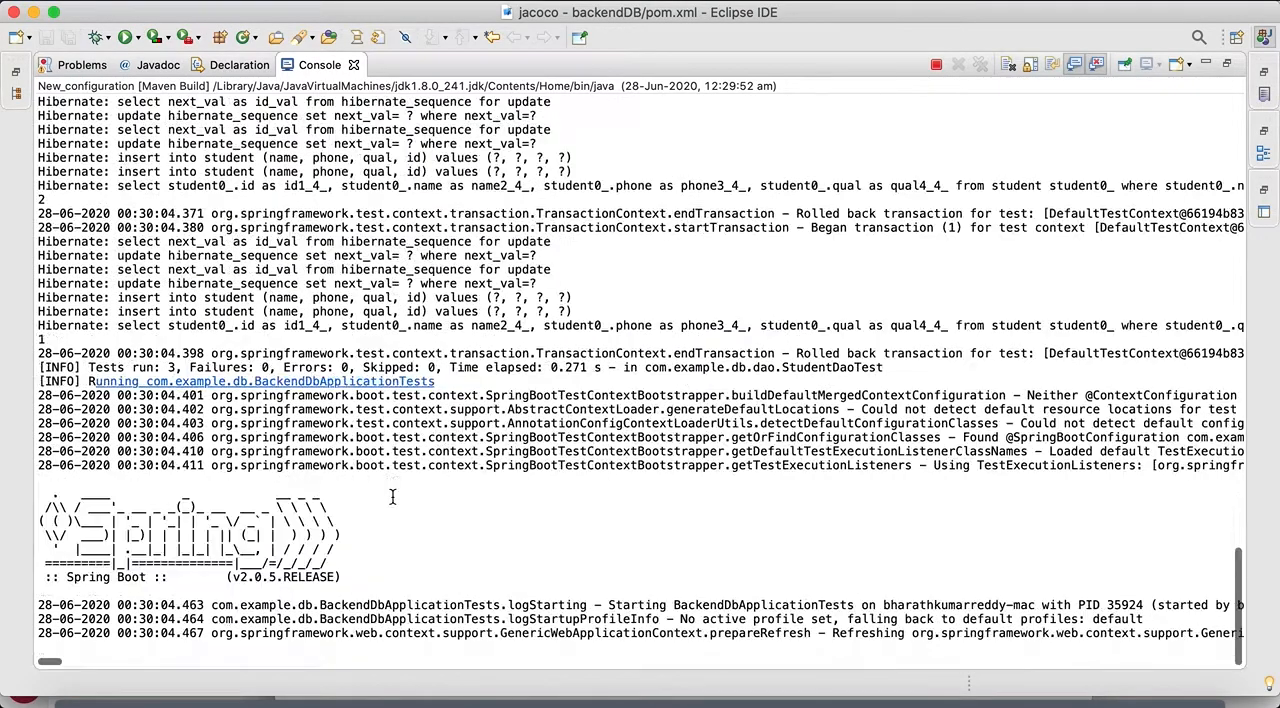
{"action": "scroll", "scroll_direction": "down", "scroll_amount": 3}
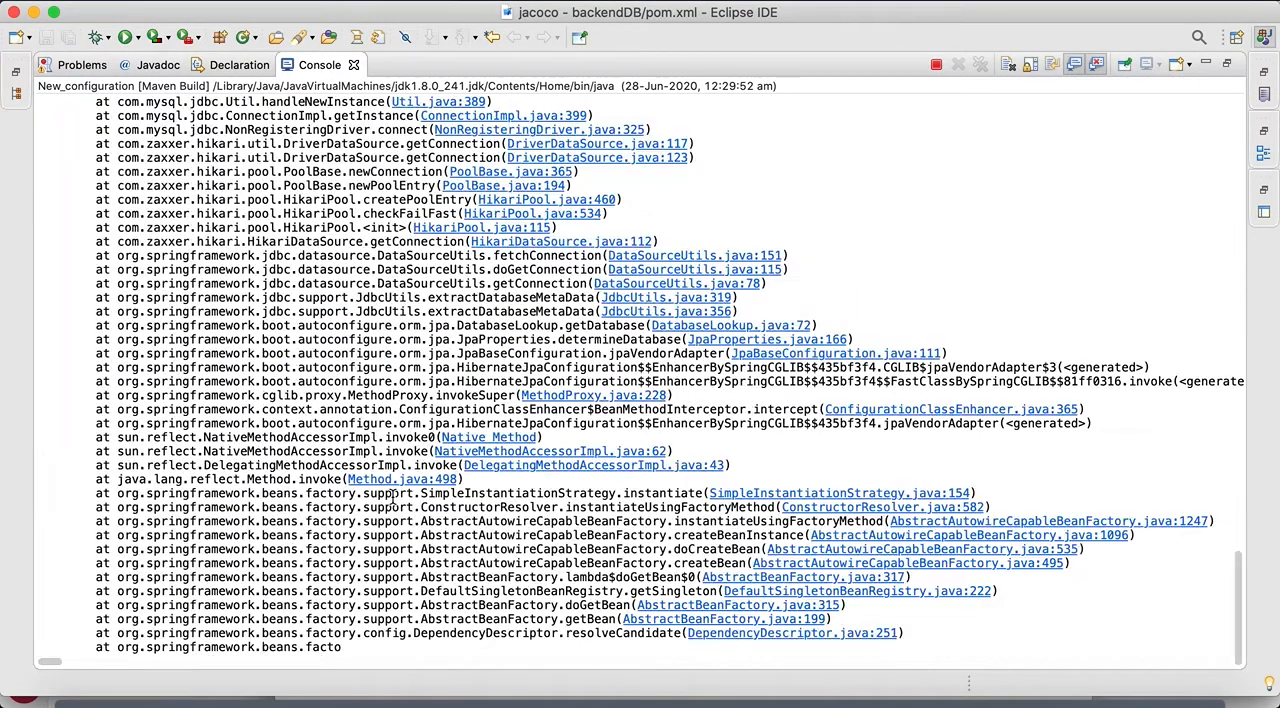
{"action": "scroll", "scroll_direction": "down", "scroll_amount": 3}
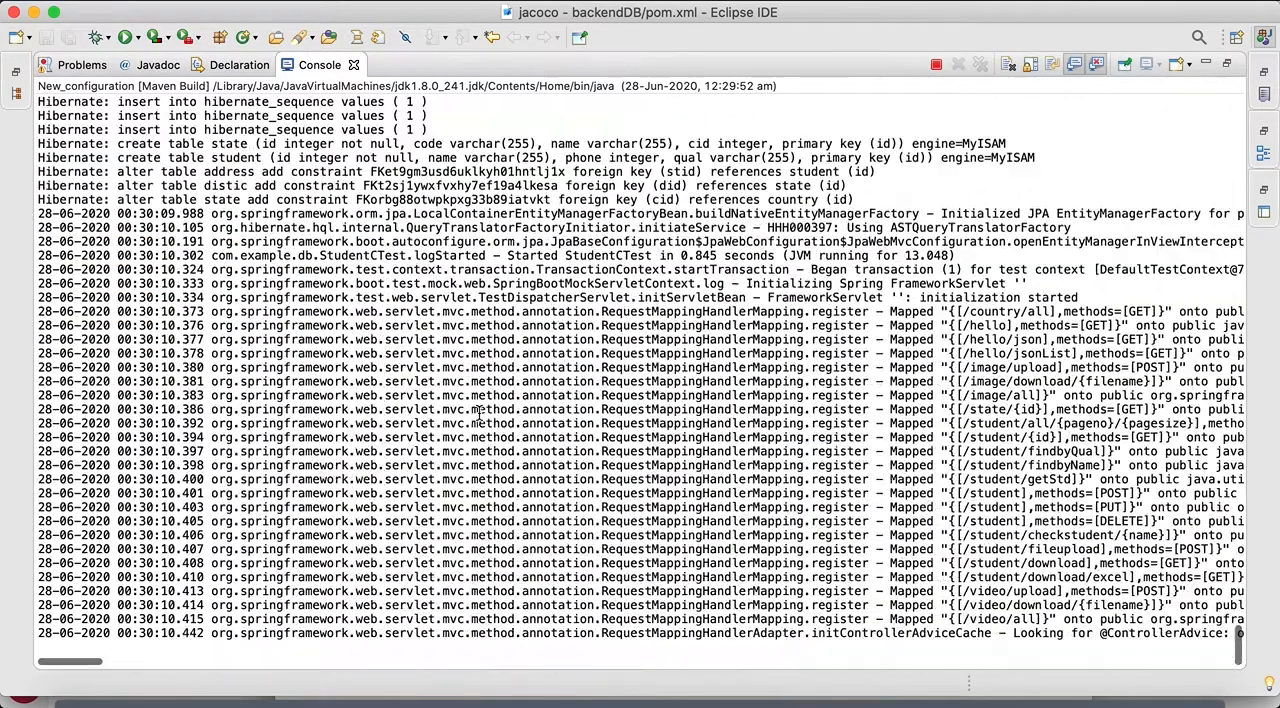
{"action": "scroll", "scroll_direction": "down", "scroll_amount": 3}
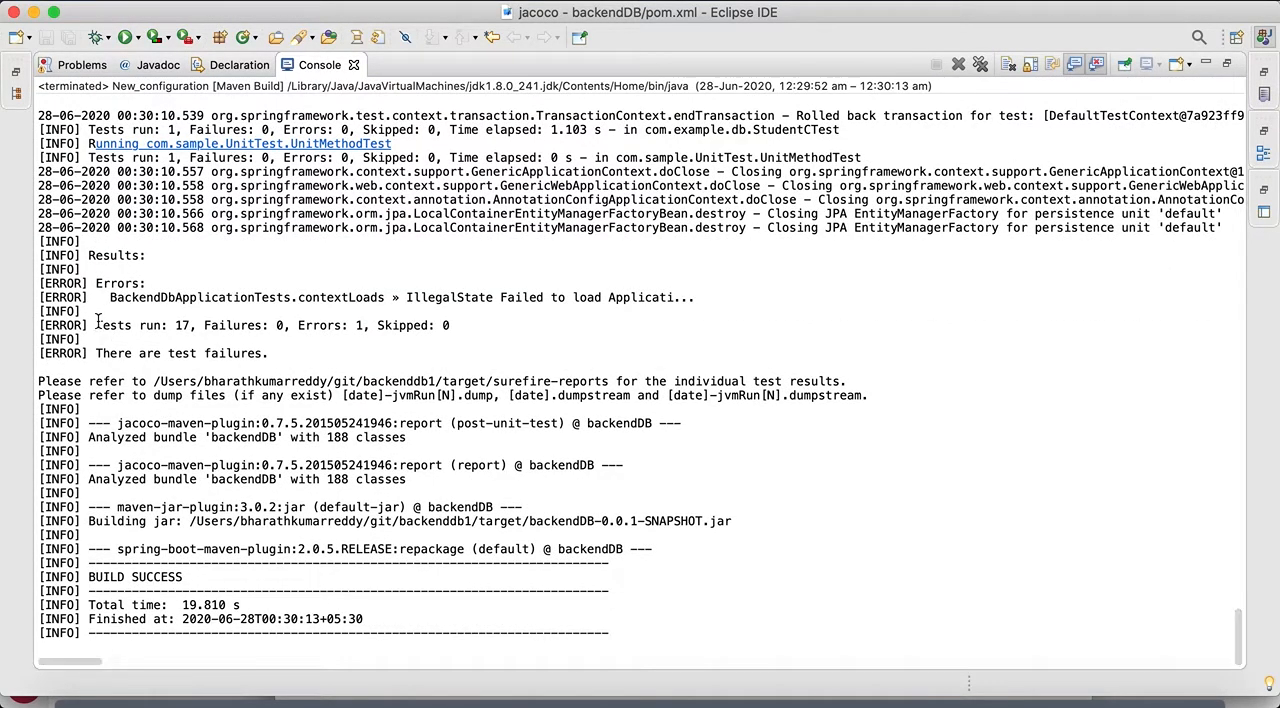
{"action": "triple_click", "coordinate": [270, 325]}
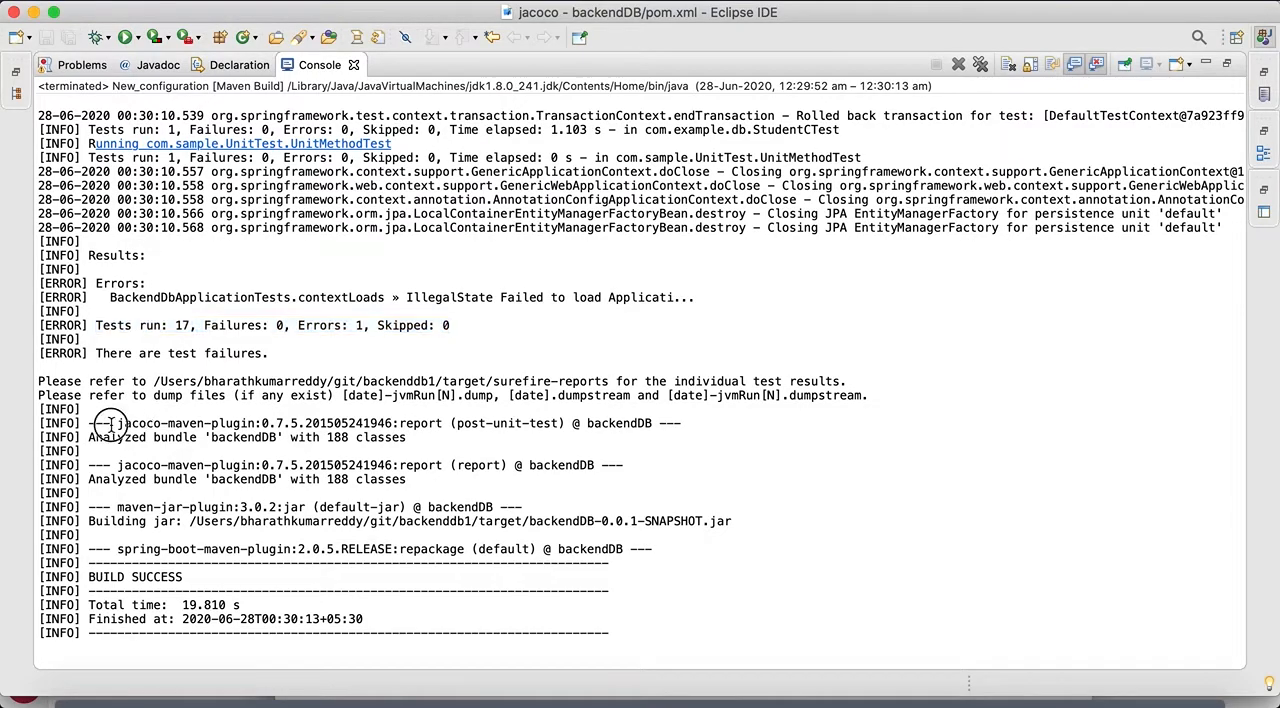
{"action": "left_click_drag", "start_coordinate": [110, 423], "coordinate": [400, 506]}
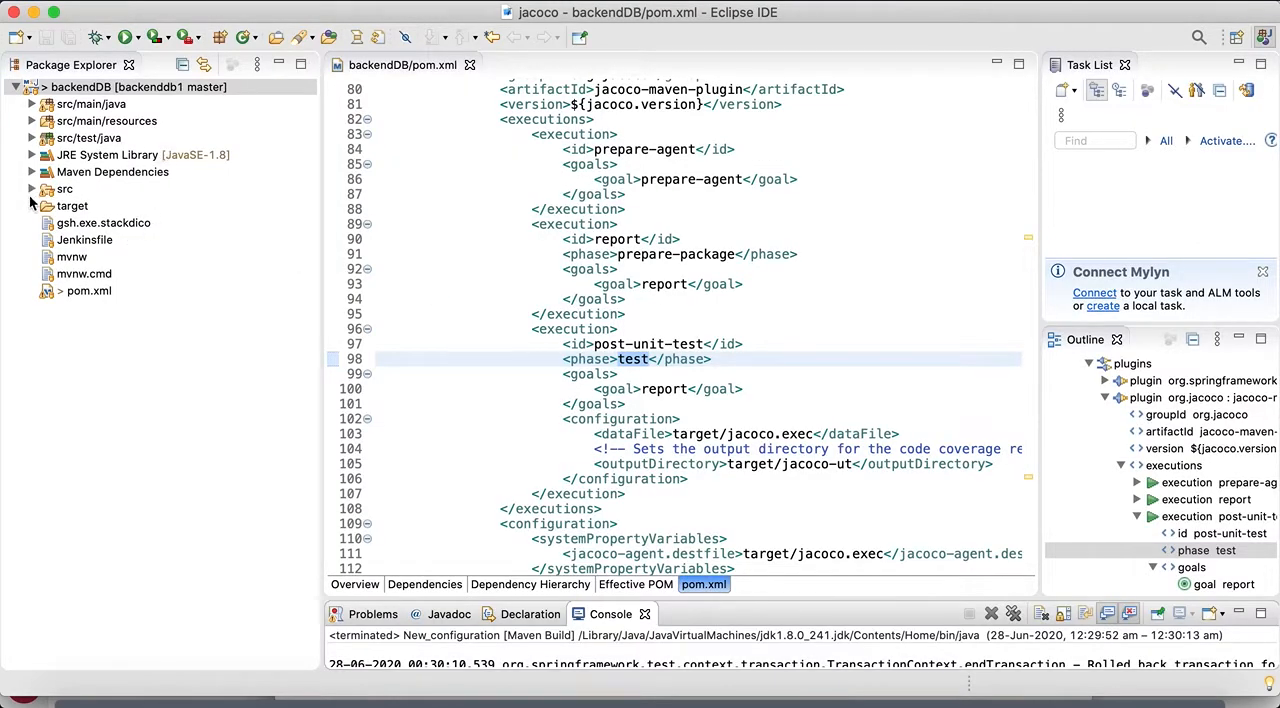
Step: Refresh the target folder, expand jacoco-ut, and reveal target in Finder
{"action": "right_click", "coordinate": [71, 205]}
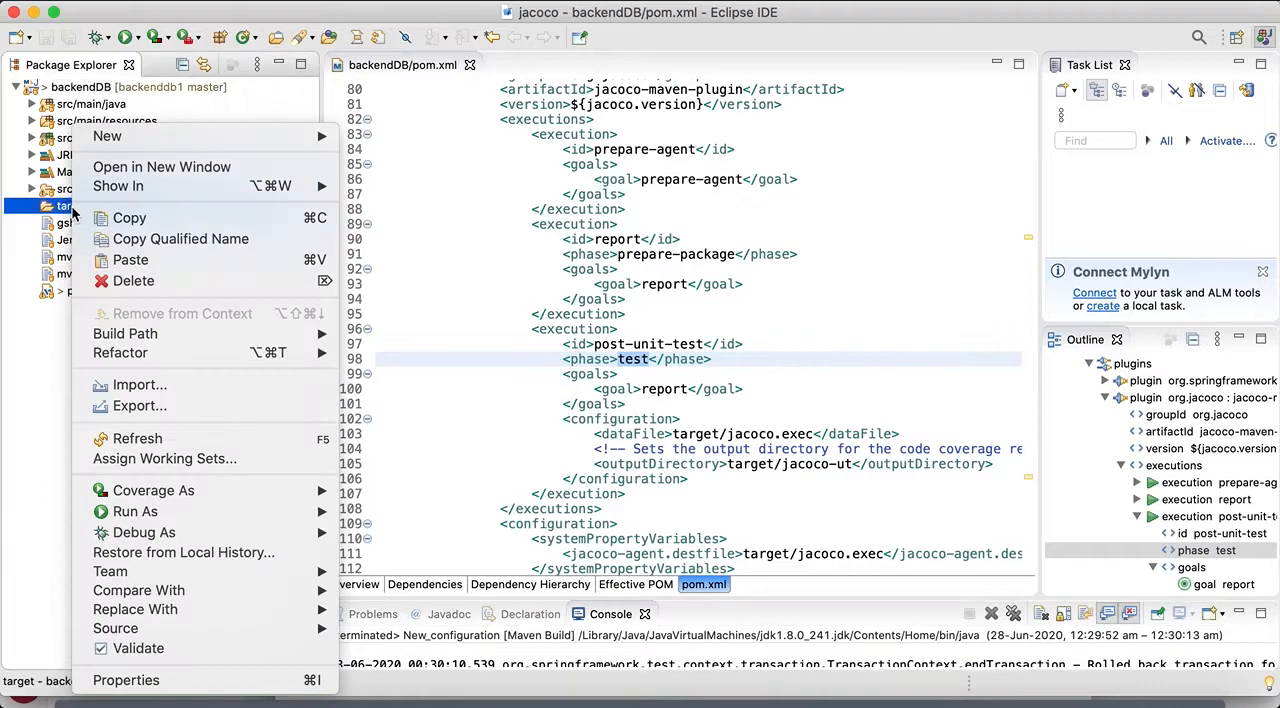
{"action": "mouse_move", "coordinate": [137, 438]}
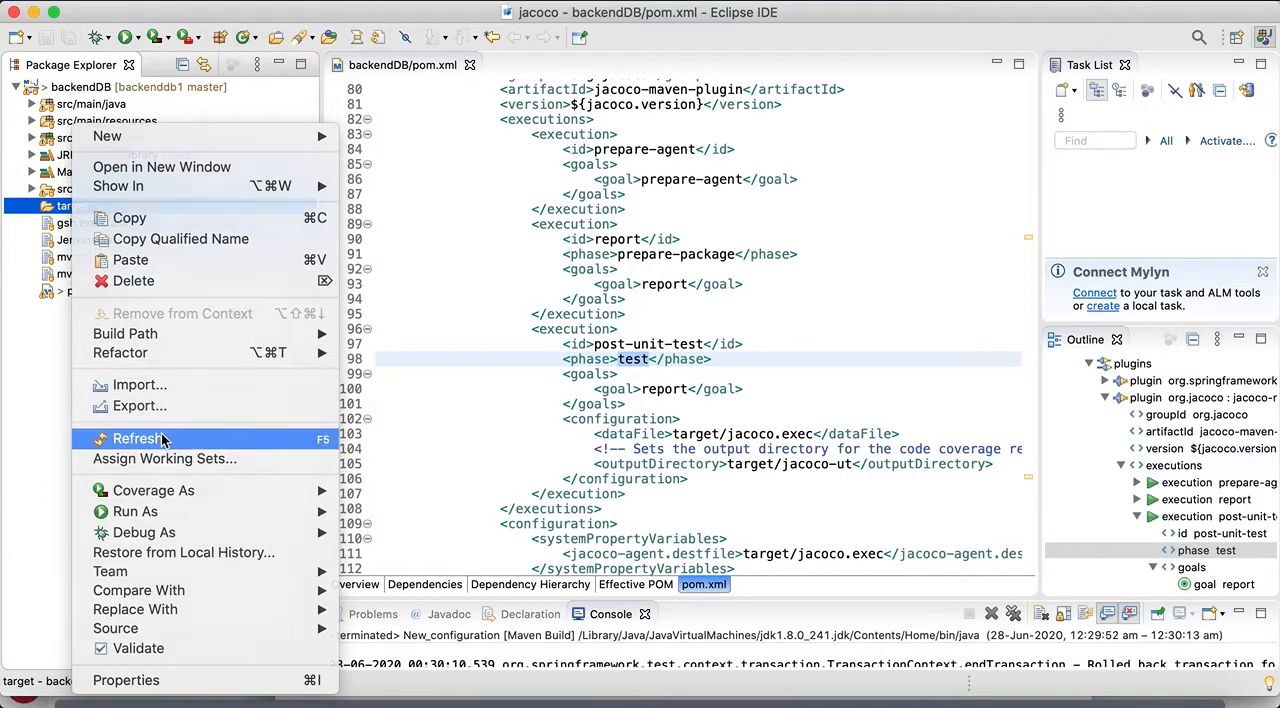
{"action": "left_click", "coordinate": [137, 438]}
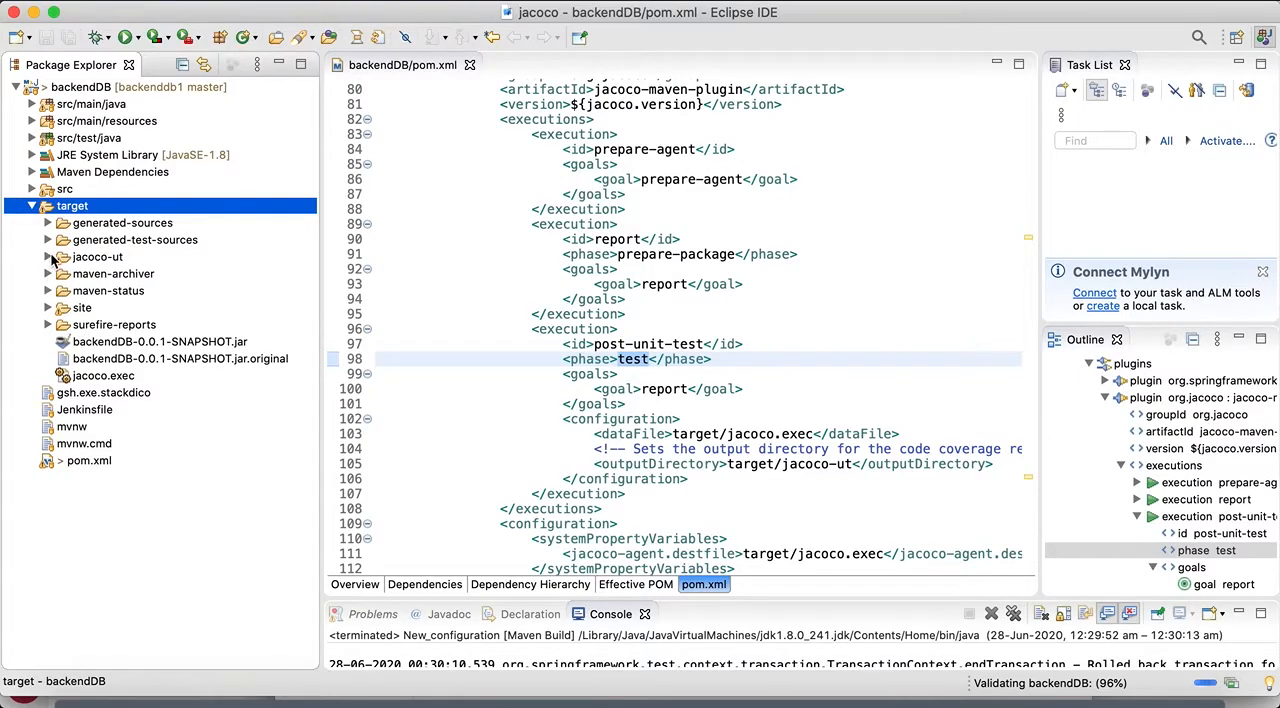
{"action": "left_click", "coordinate": [47, 256]}
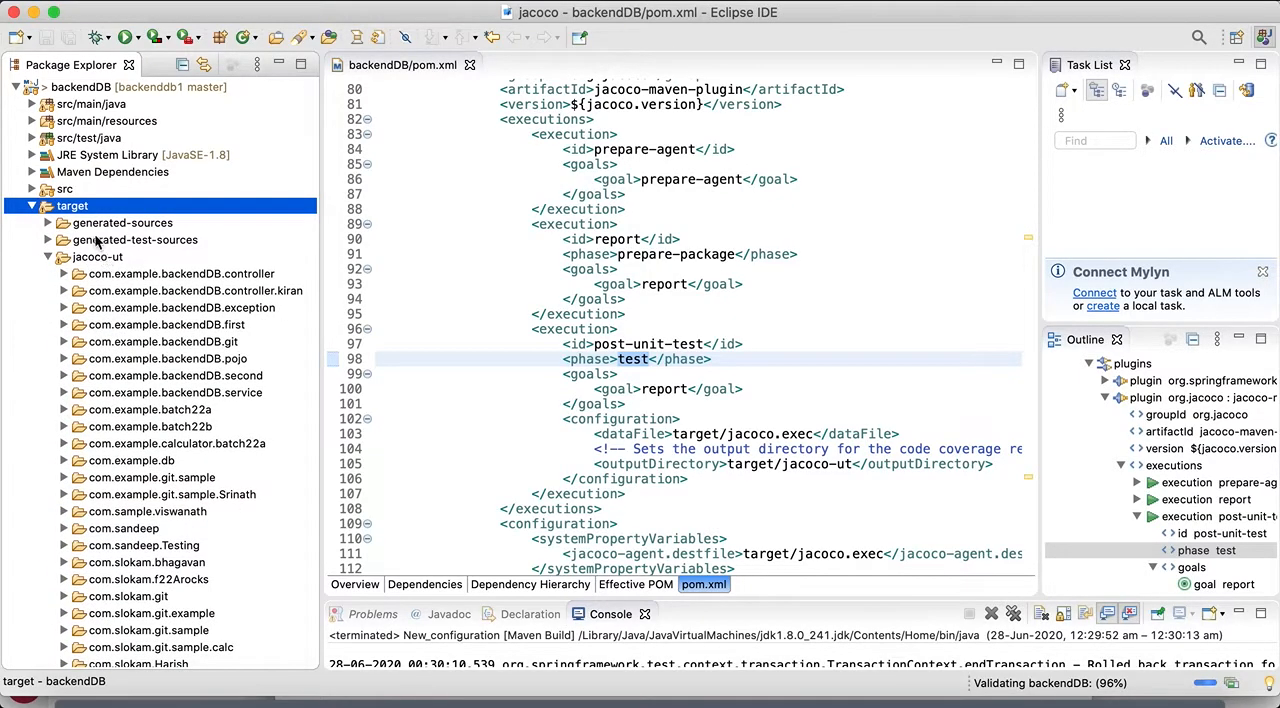
{"action": "right_click", "coordinate": [71, 205]}
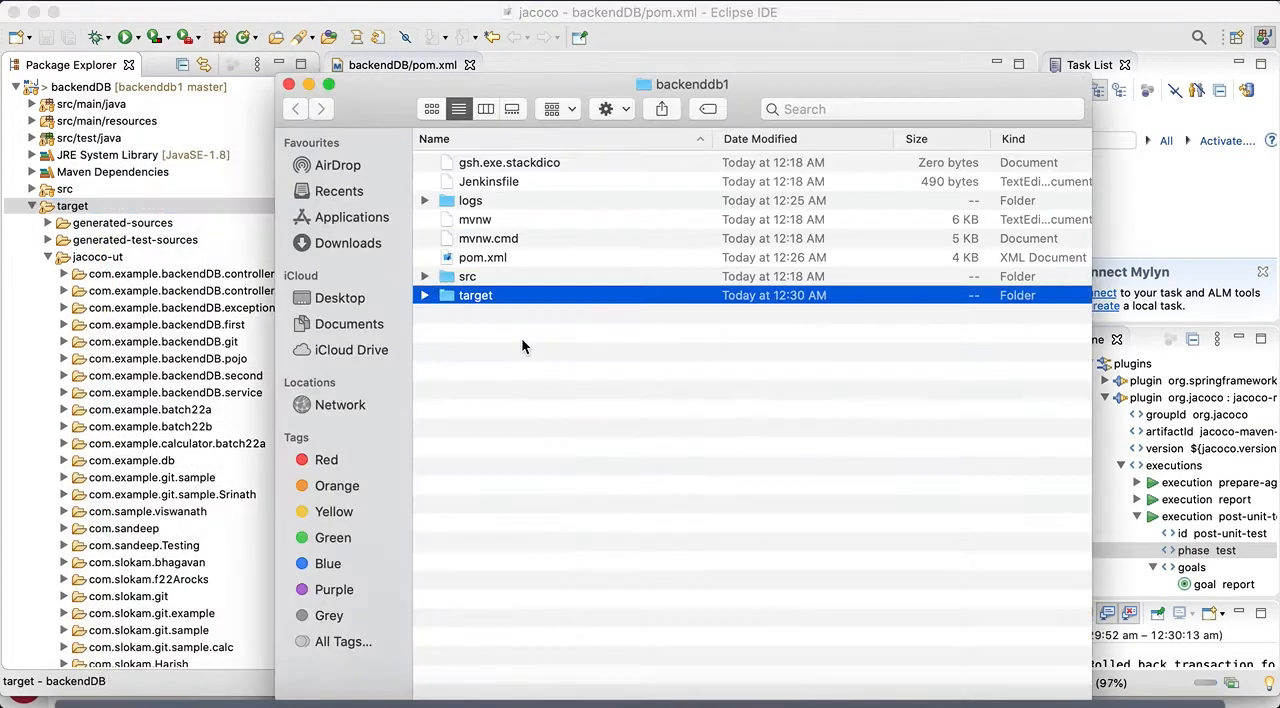
Step: Expand target/jacoco-ut in Finder and open index.html in the browser
{"action": "left_click", "coordinate": [424, 294]}
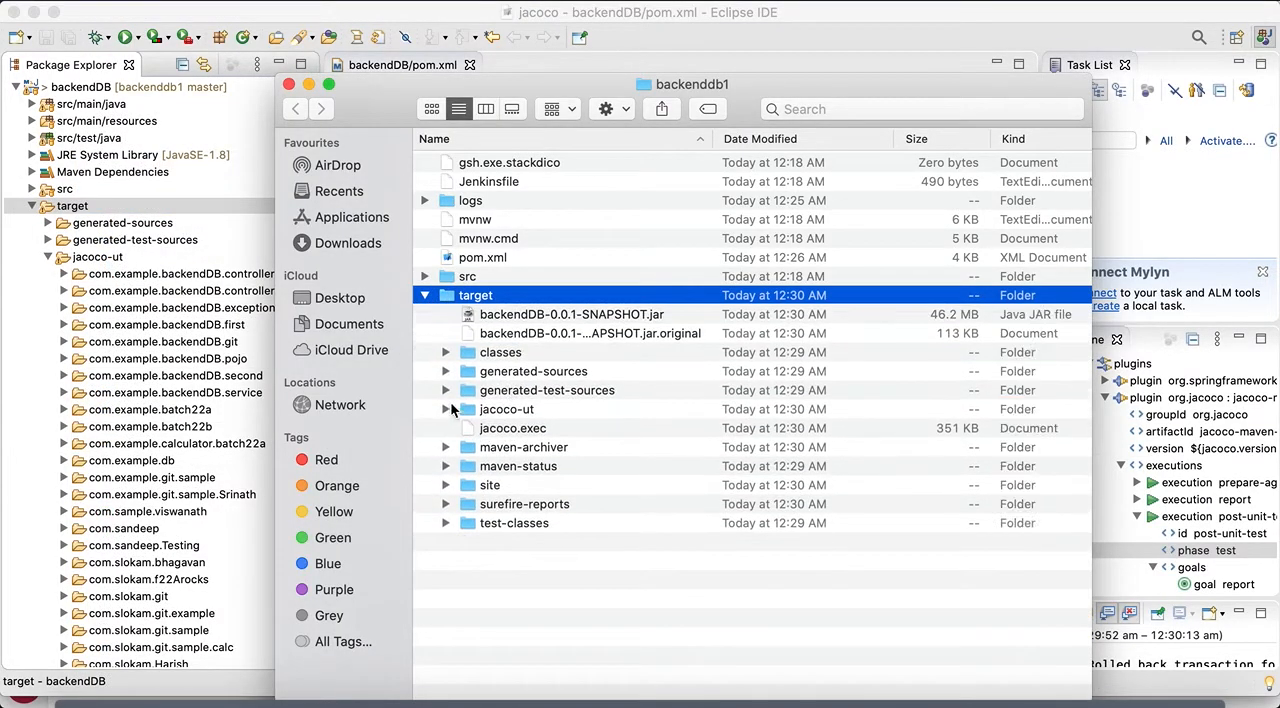
{"action": "left_click", "coordinate": [446, 409]}
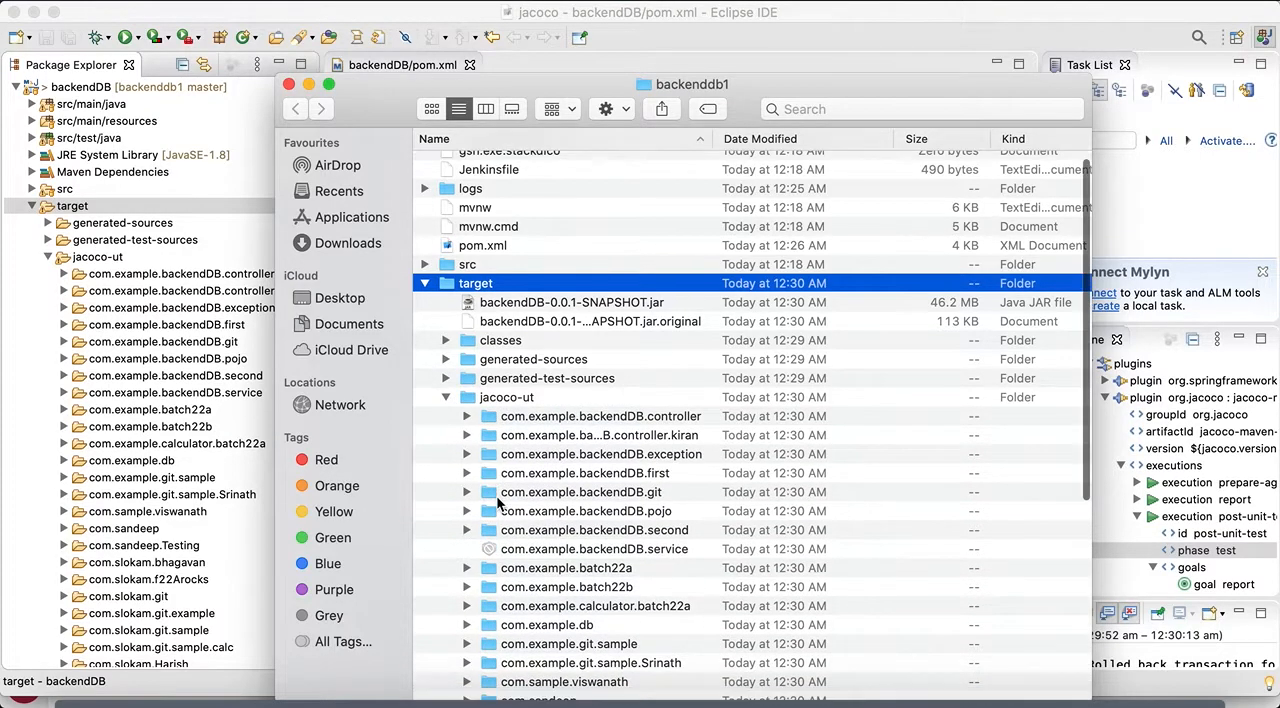
{"action": "scroll", "scroll_direction": "down", "scroll_amount": 3}
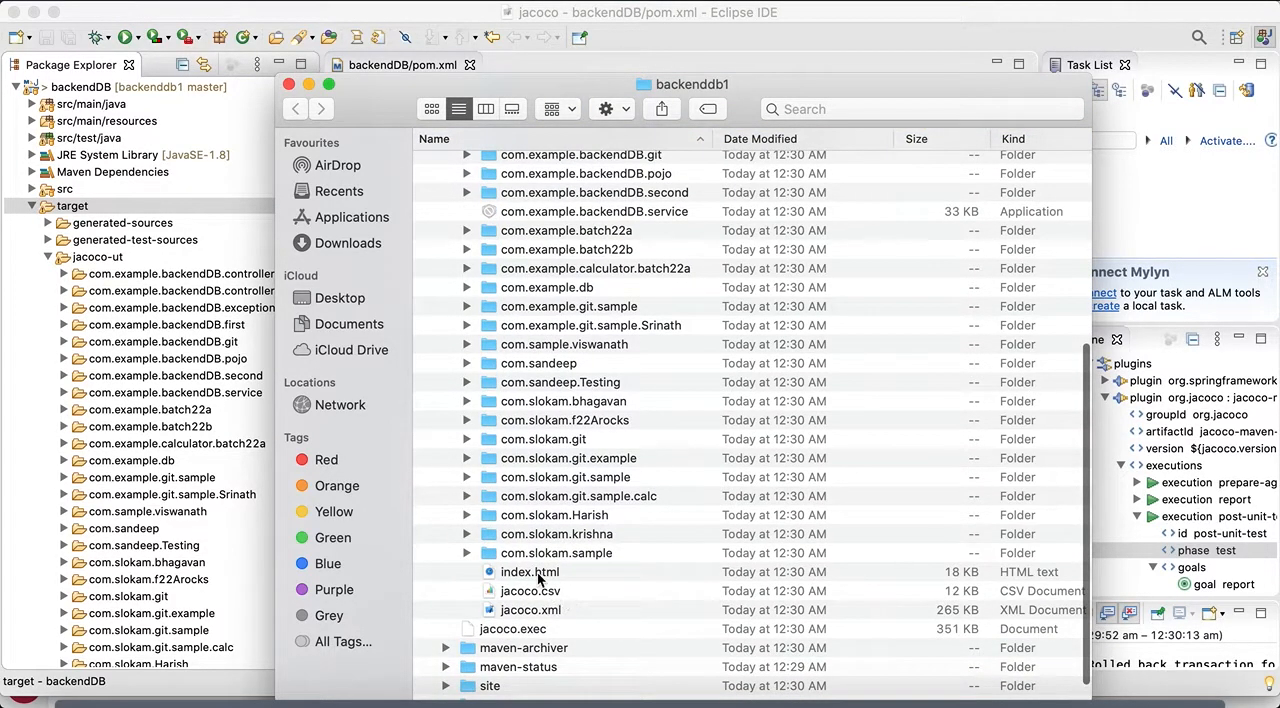
{"action": "right_click", "coordinate": [530, 571]}
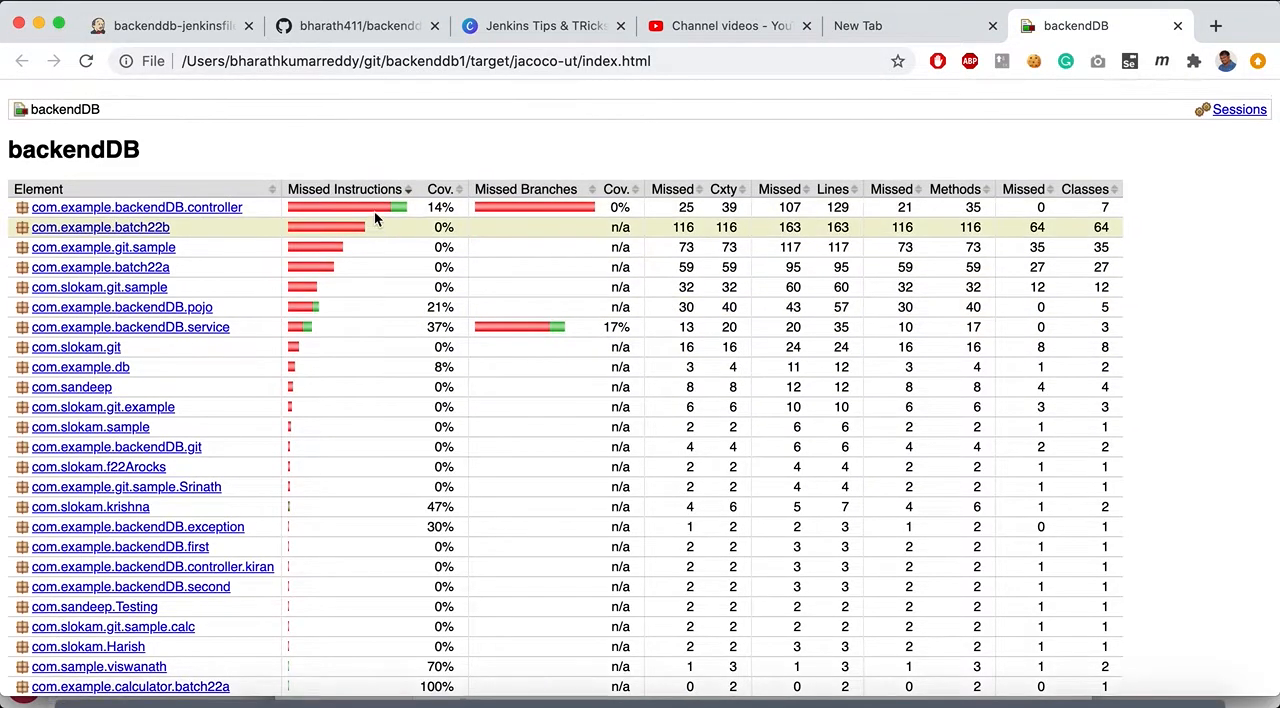
Step: Scroll the coverage report to the 9% Total row, then switch to the Jenkins tab
{"action": "scroll", "scroll_direction": "down", "scroll_amount": 3}
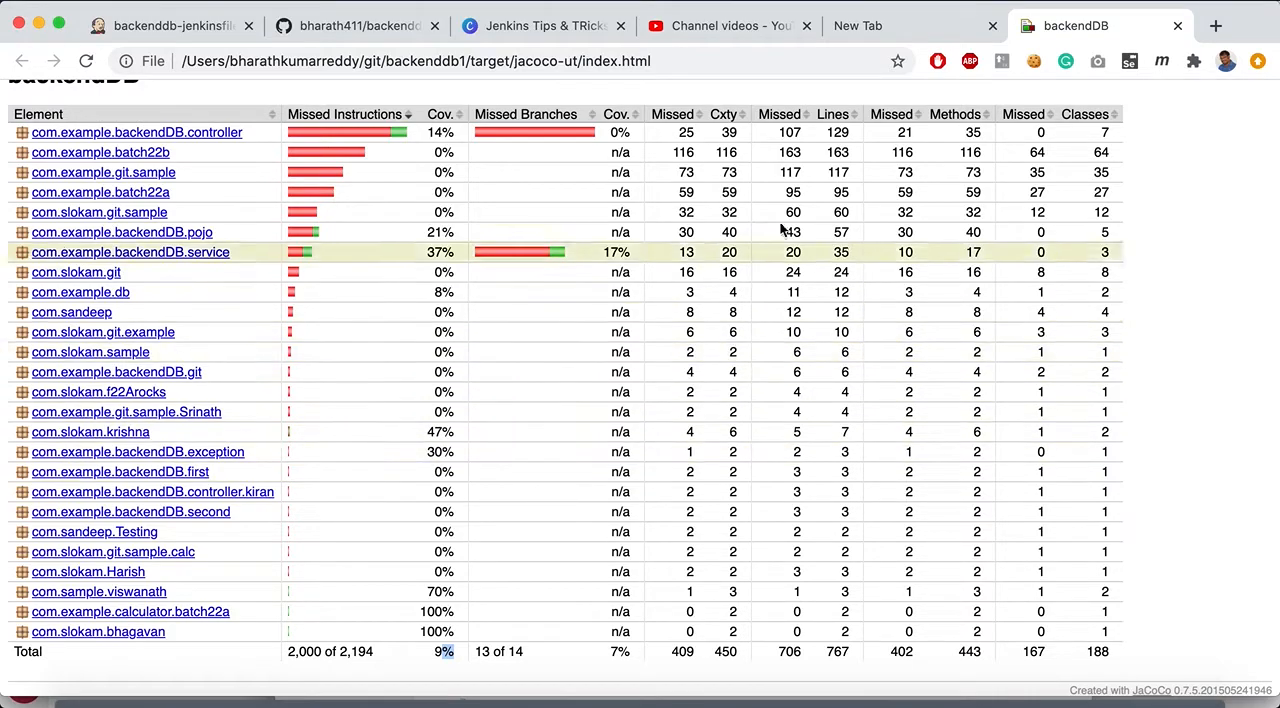
{"action": "mouse_move", "coordinate": [1010, 181]}
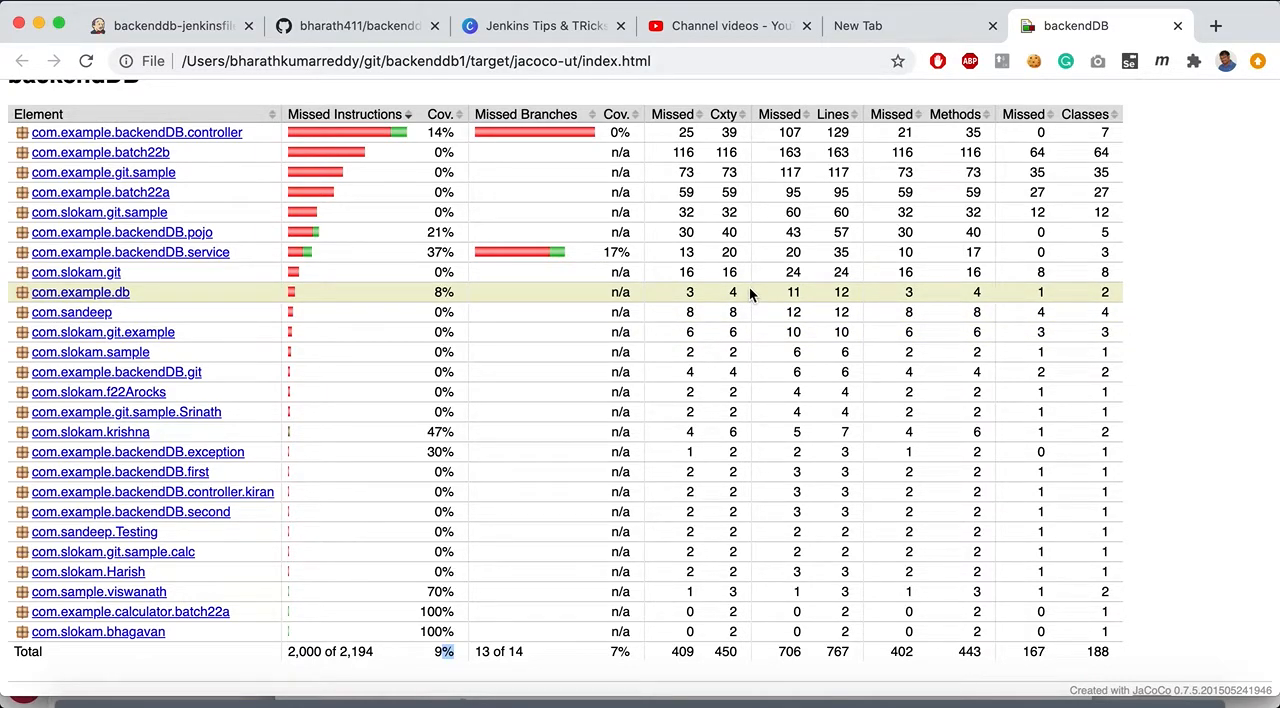
{"action": "left_click", "coordinate": [170, 25]}
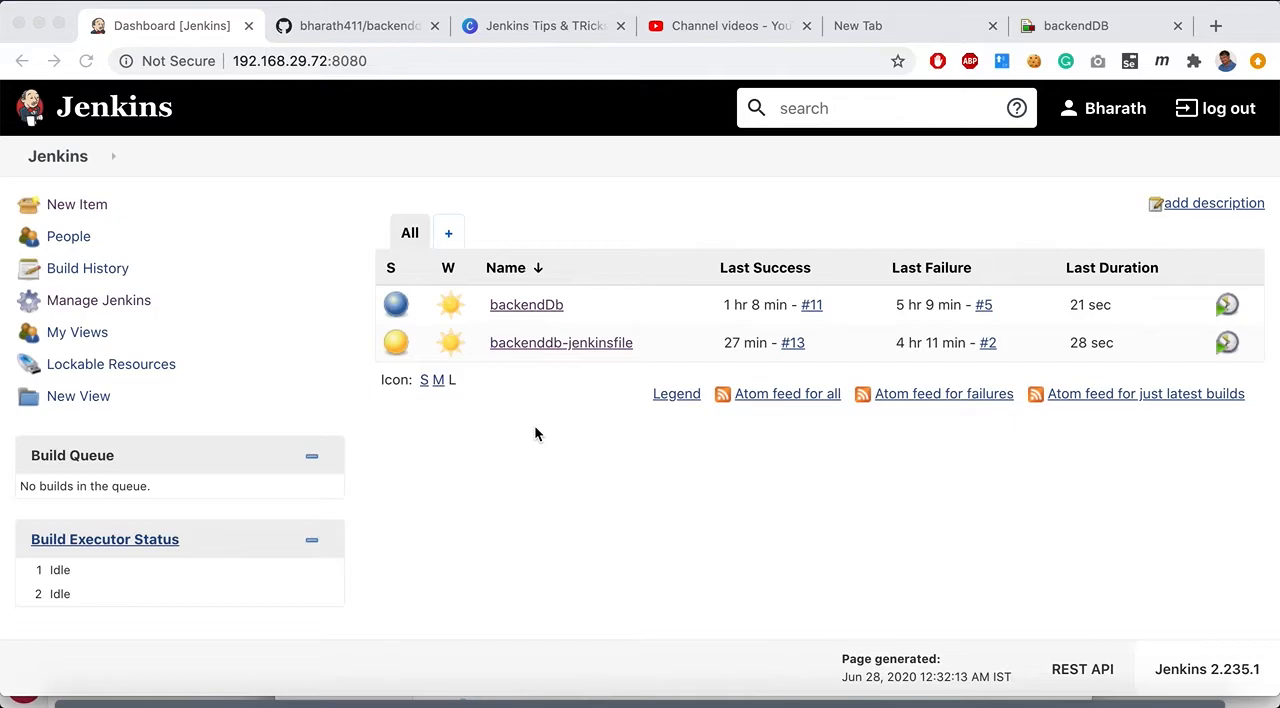
{"action": "mouse_move", "coordinate": [118, 317]}
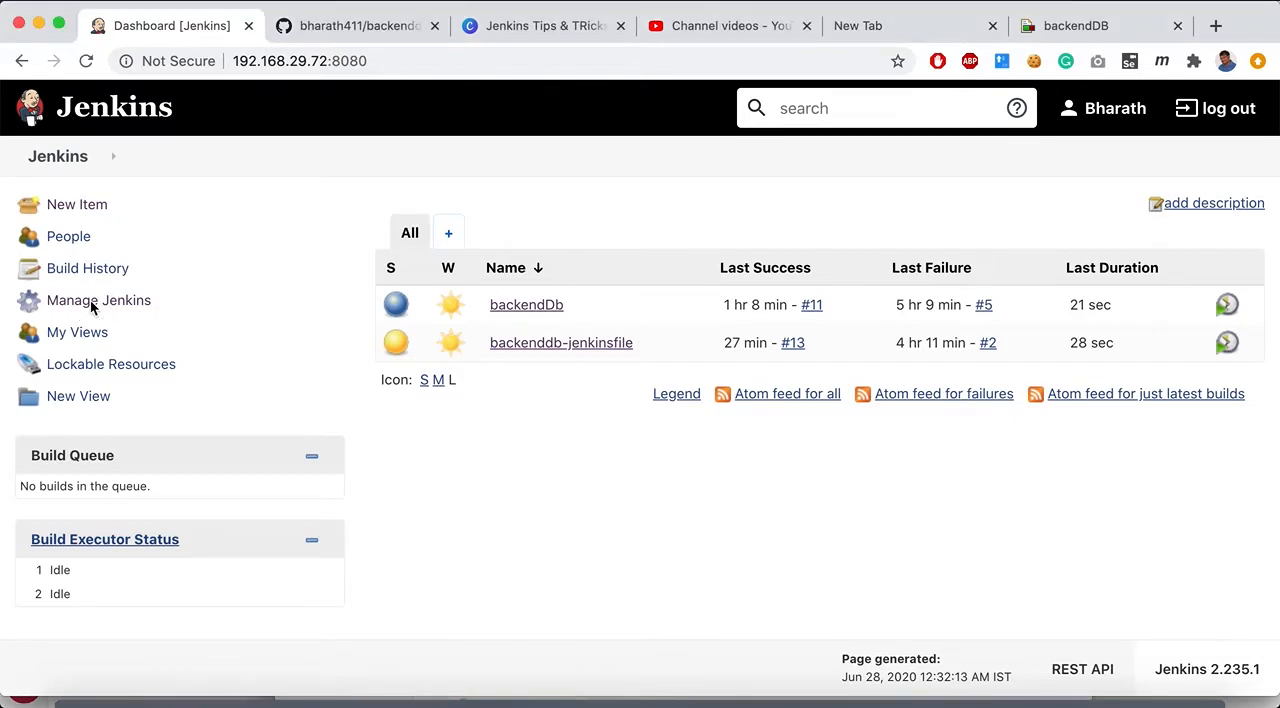
Step: Search available plugins for 'jacoco', tick JaCoCo, and install it without restart
{"action": "left_click", "coordinate": [98, 300]}
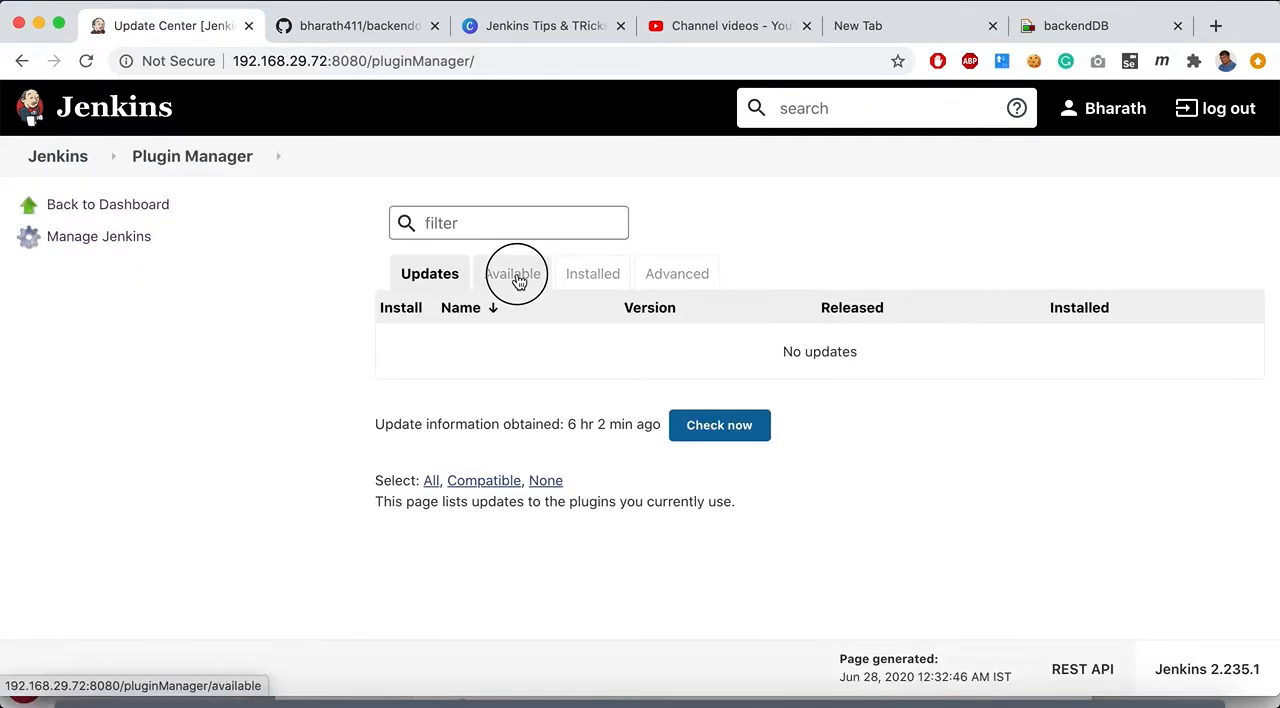
{"action": "left_click", "coordinate": [514, 273]}
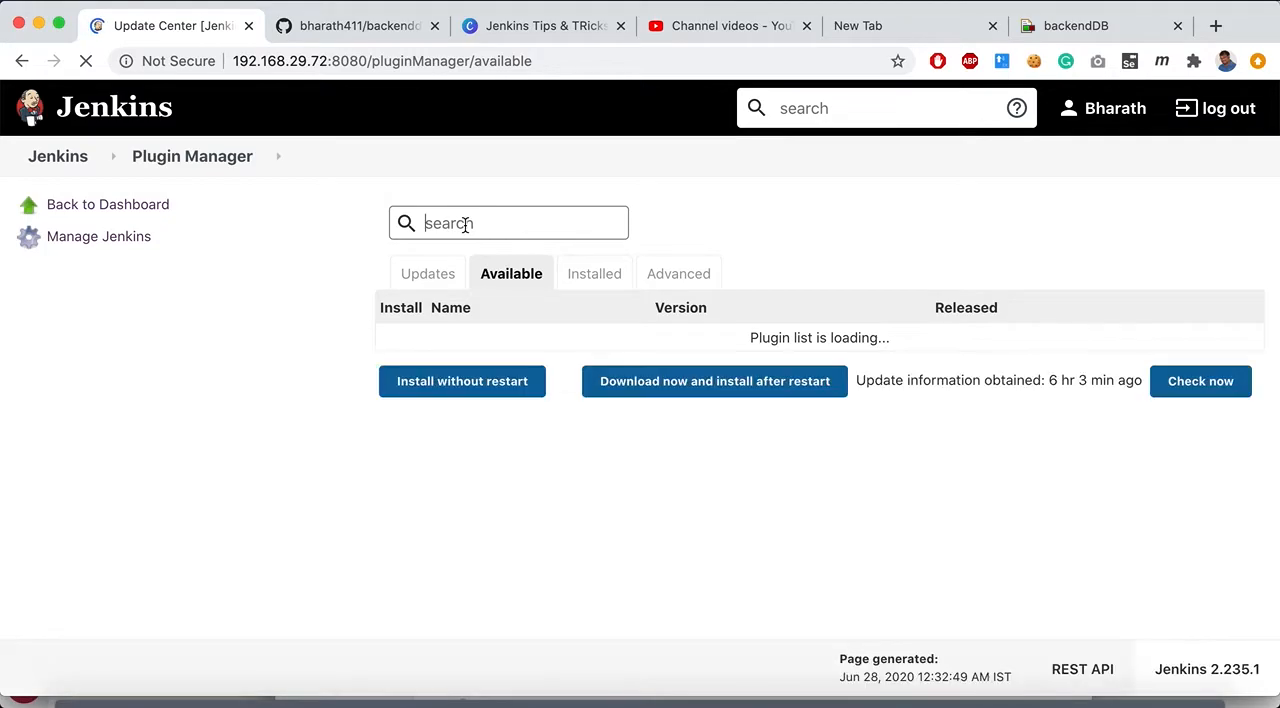
{"action": "type", "text": "jacoco"}
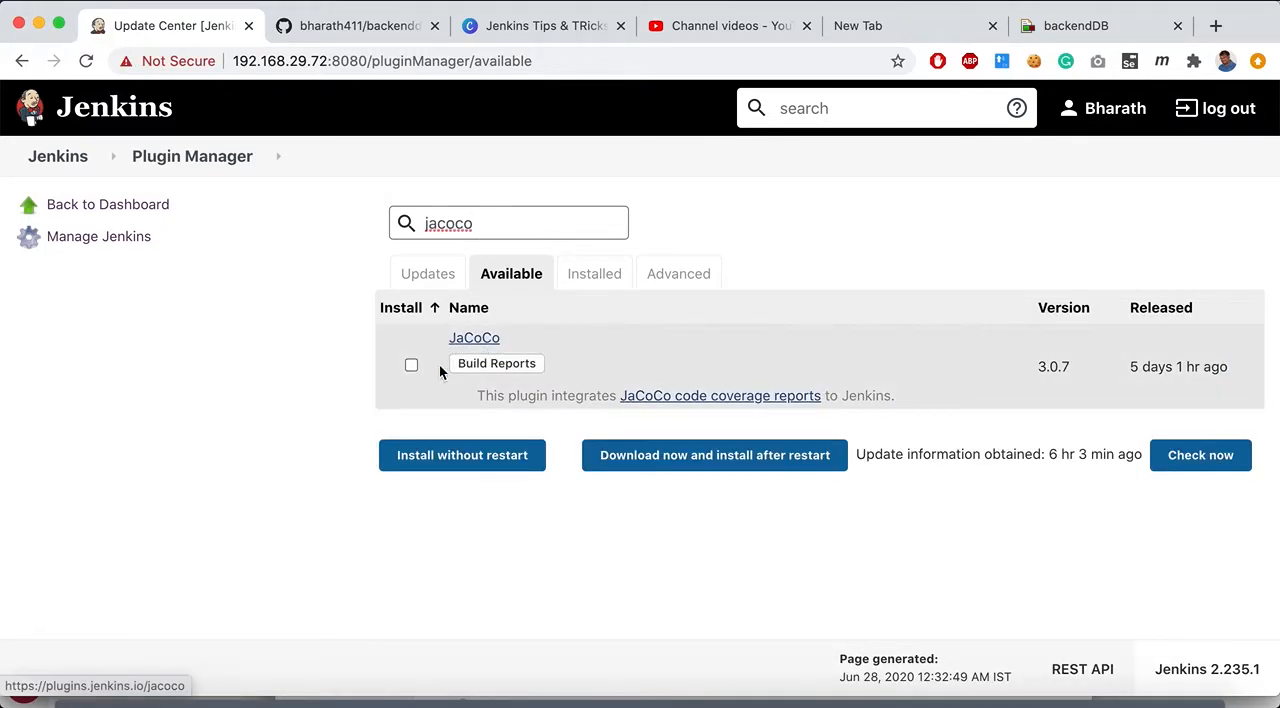
{"action": "left_click", "coordinate": [411, 364]}
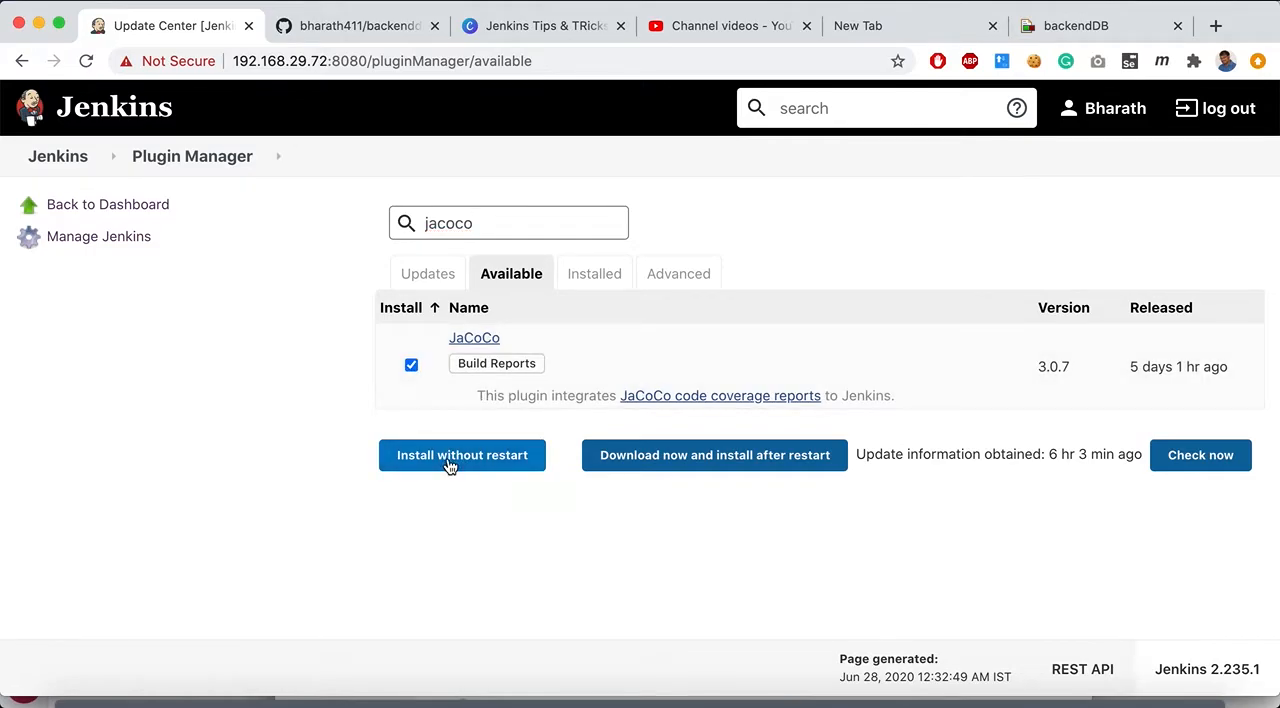
{"action": "left_click", "coordinate": [462, 455]}
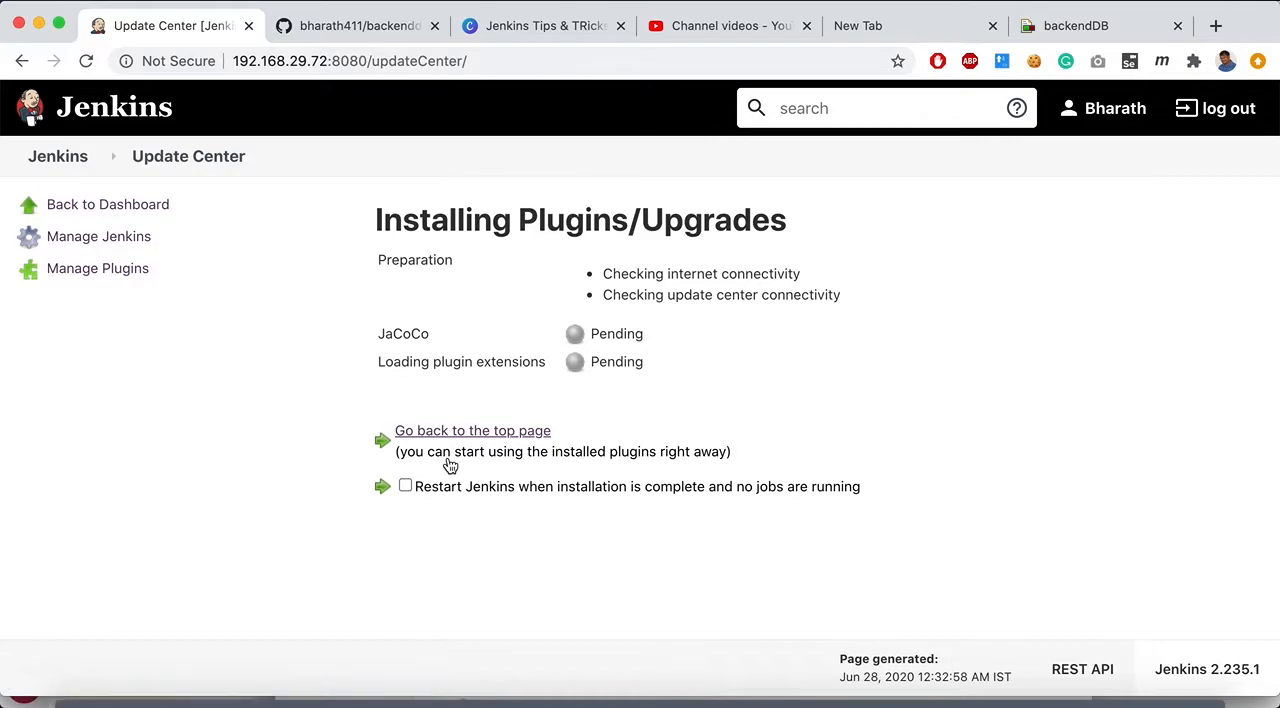
{"action": "mouse_move", "coordinate": [474, 335]}
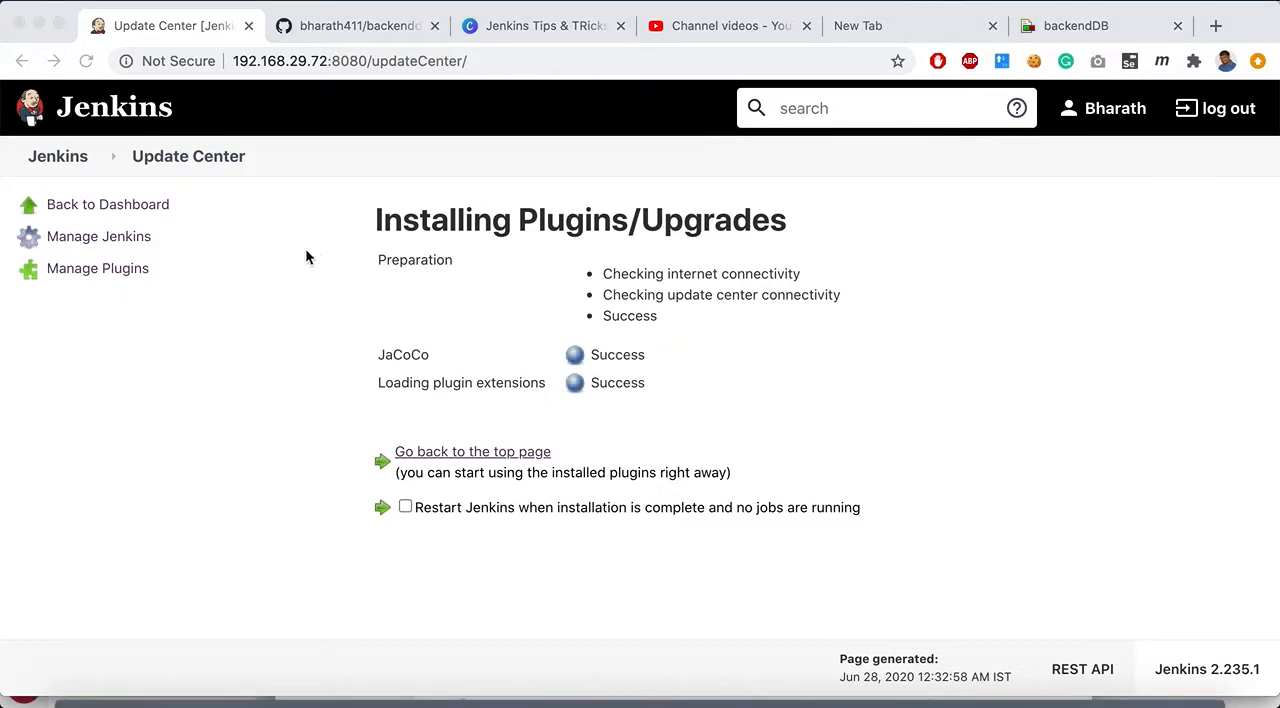
{"action": "mouse_move", "coordinate": [115, 210]}
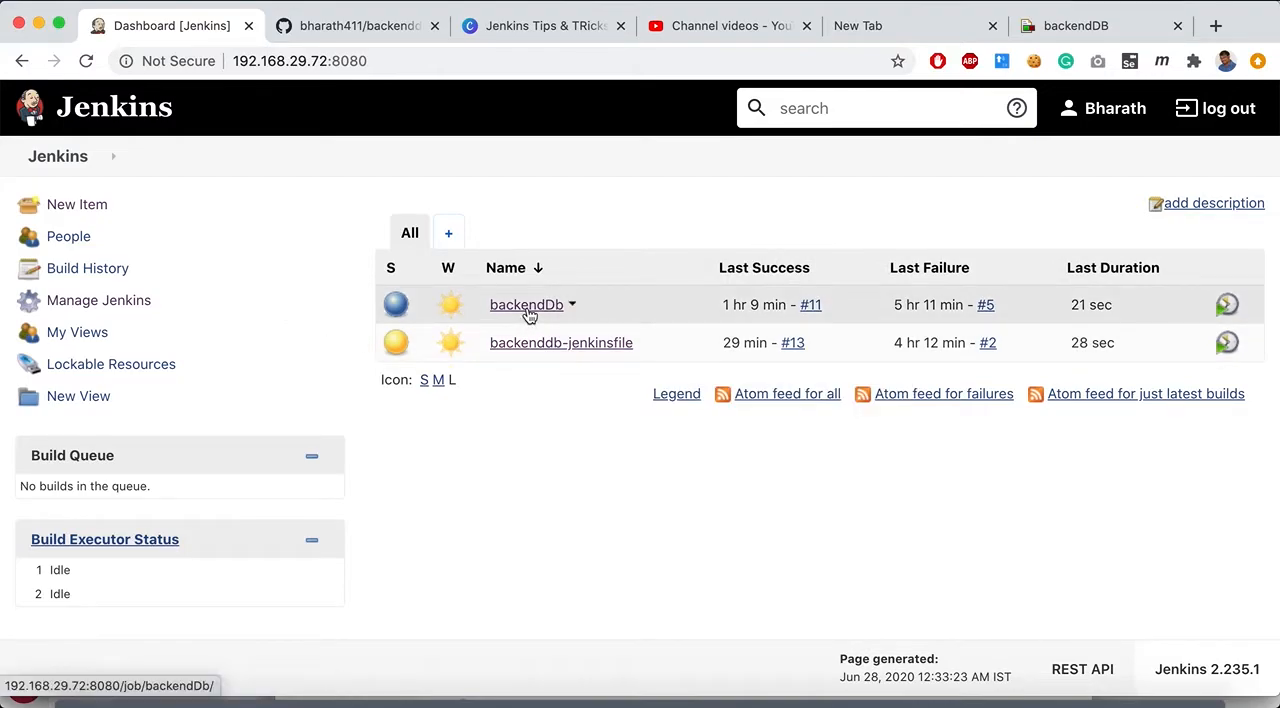
Step: Open the backendDb job's configuration and scroll down to the Build section
{"action": "left_click", "coordinate": [526, 305]}
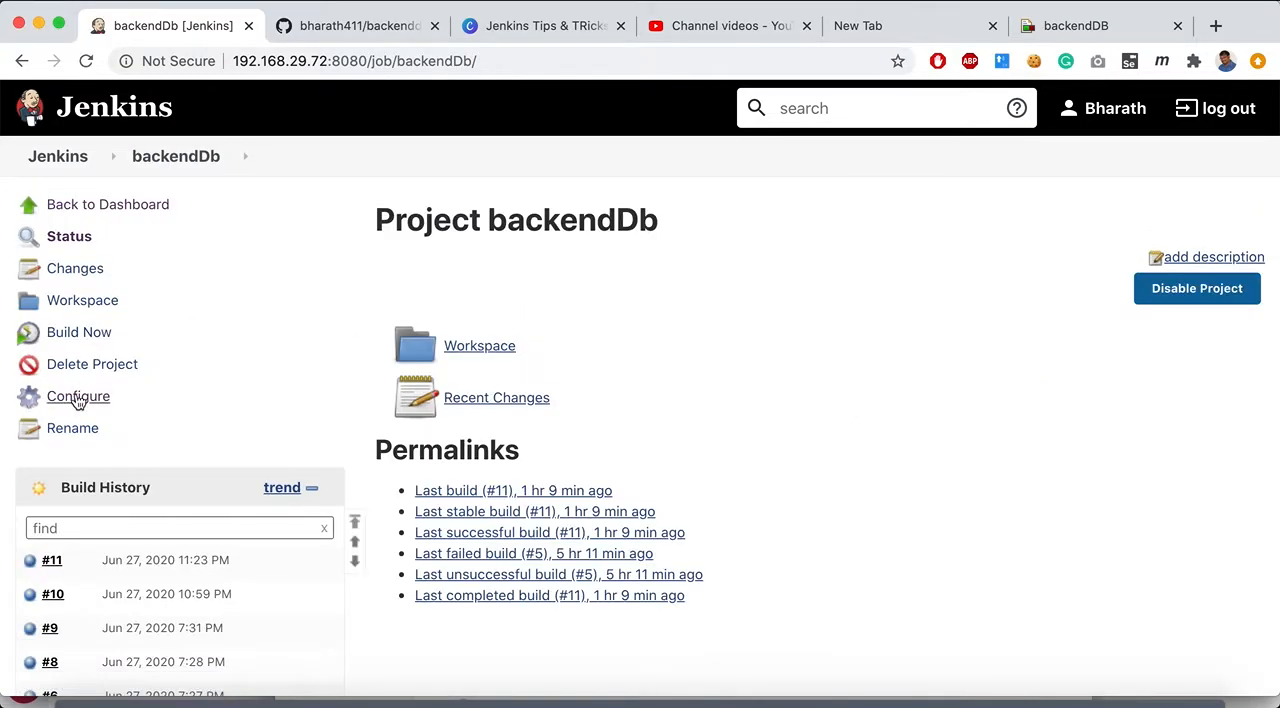
{"action": "left_click", "coordinate": [78, 397]}
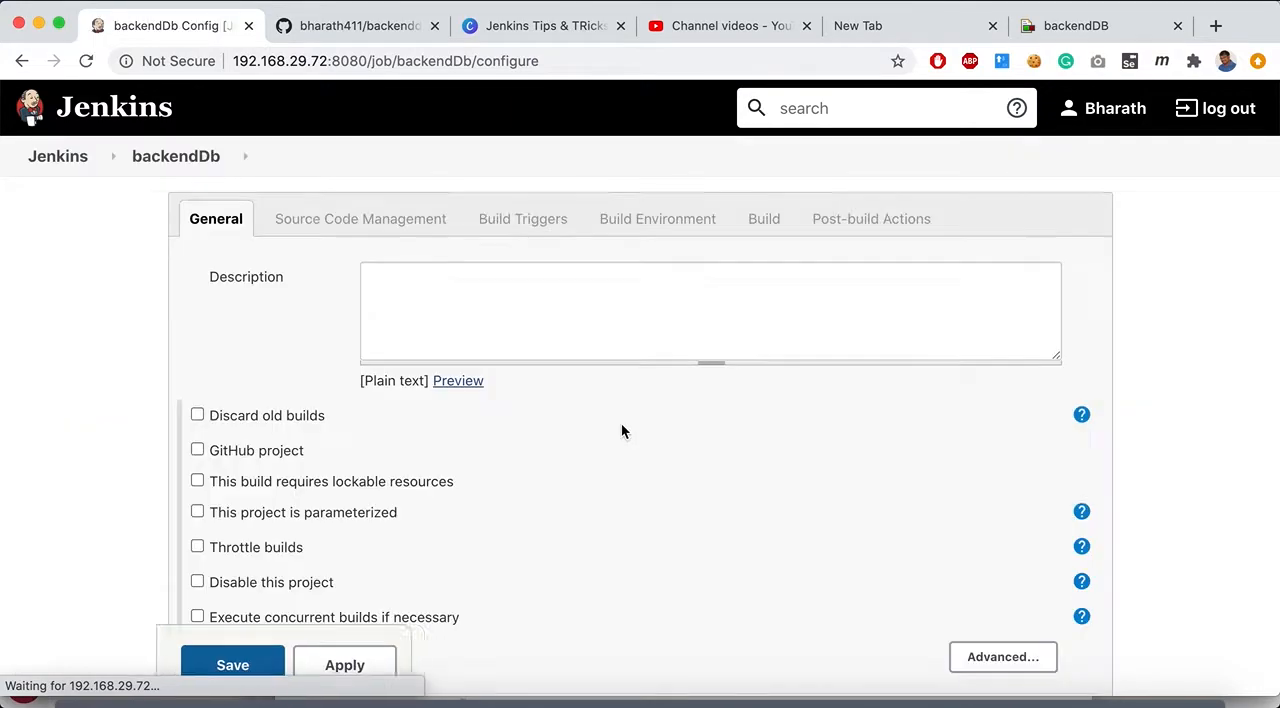
{"action": "scroll", "scroll_direction": "down", "scroll_amount": 3}
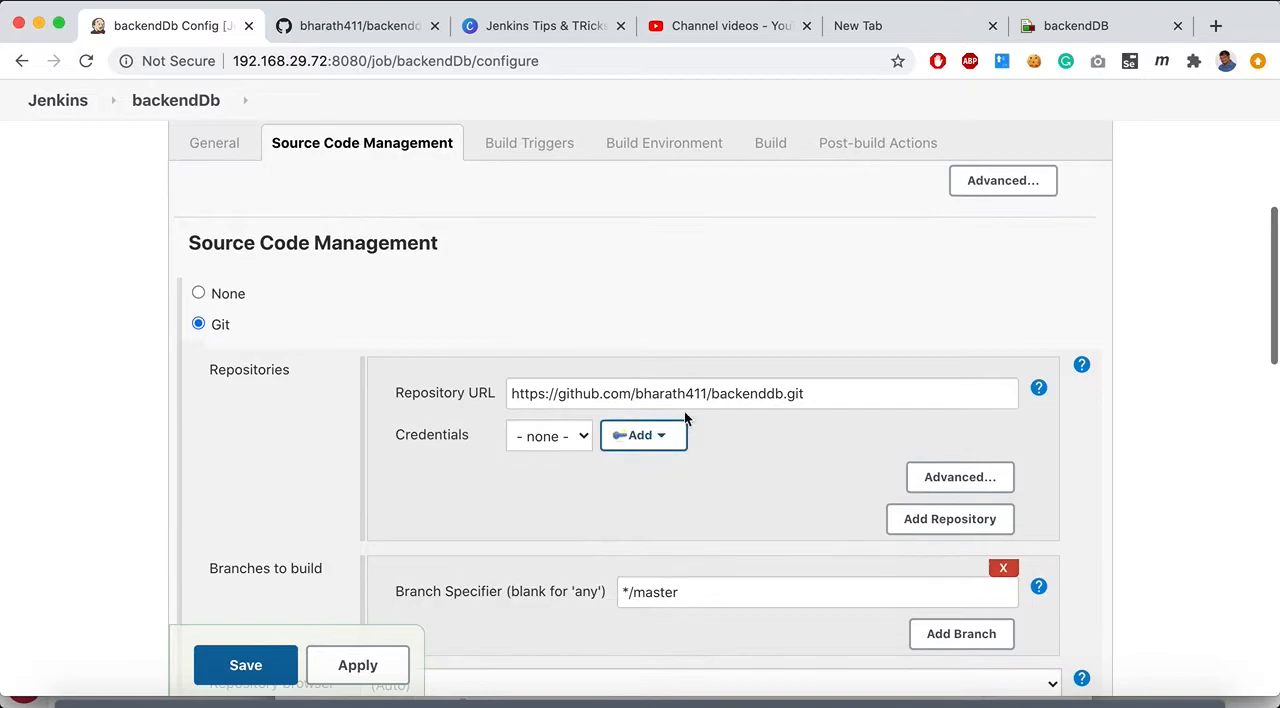
{"action": "scroll", "scroll_direction": "down", "scroll_amount": 3}
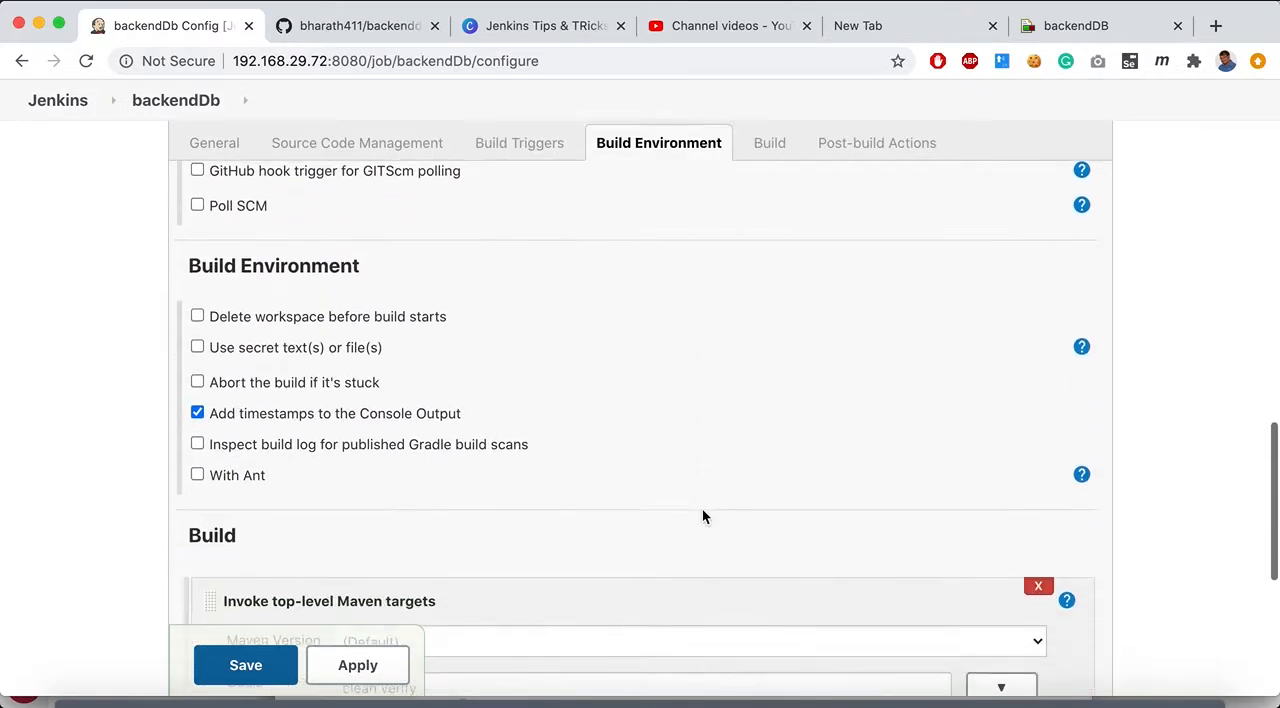
{"action": "scroll", "scroll_direction": "down", "scroll_amount": 3}
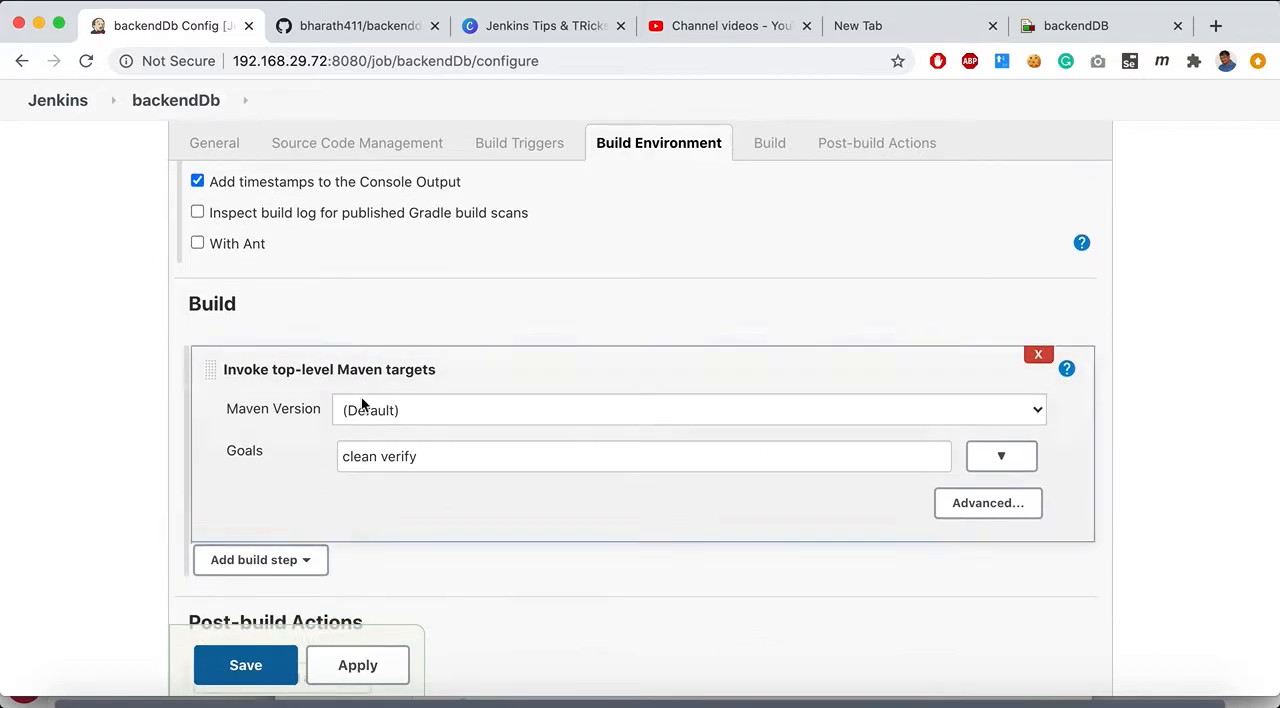
{"action": "mouse_move", "coordinate": [838, 352]}
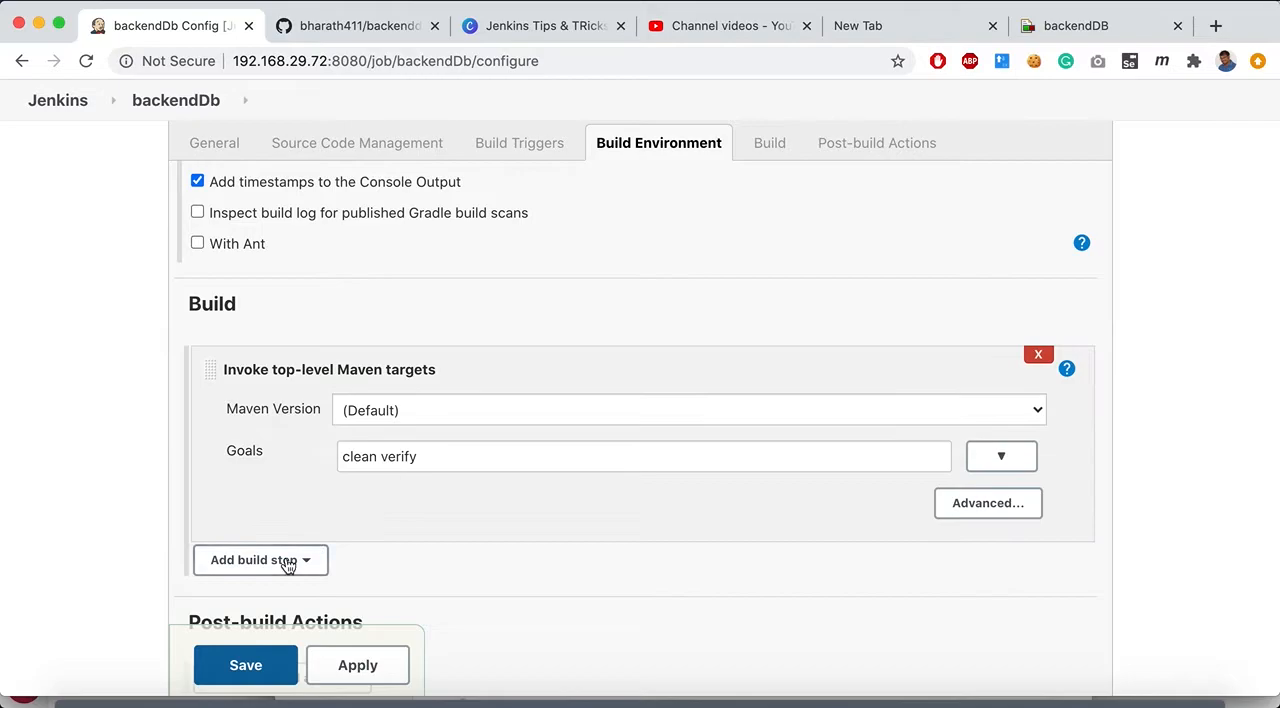
Step: Set the Maven build step to version M3 with goals 'clean verify'
{"action": "left_click", "coordinate": [260, 559]}
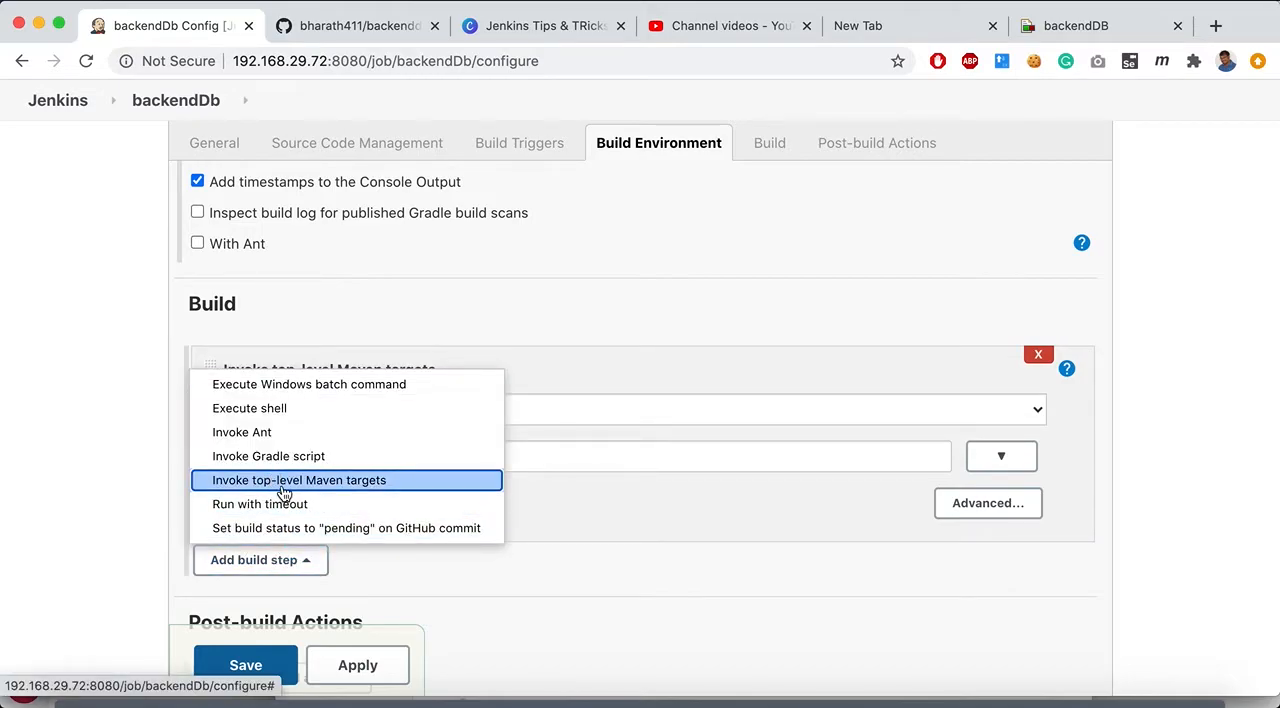
{"action": "left_click", "coordinate": [298, 480]}
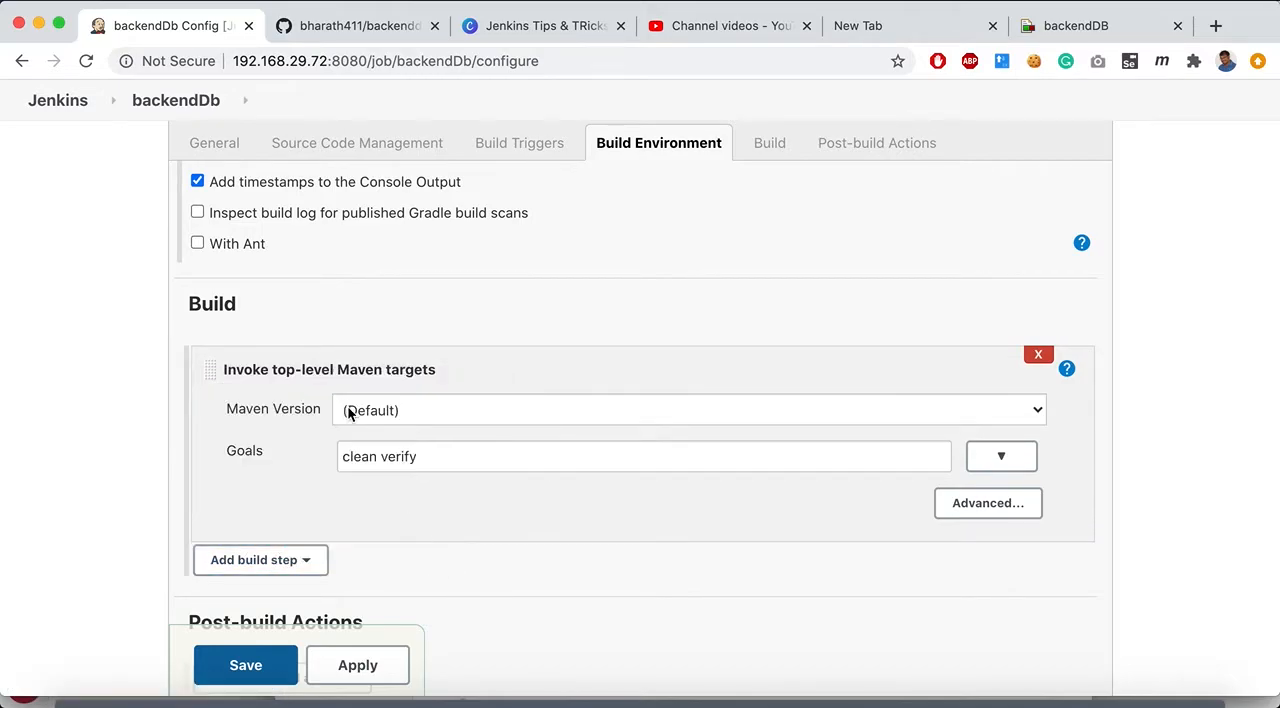
{"action": "left_click", "coordinate": [687, 409]}
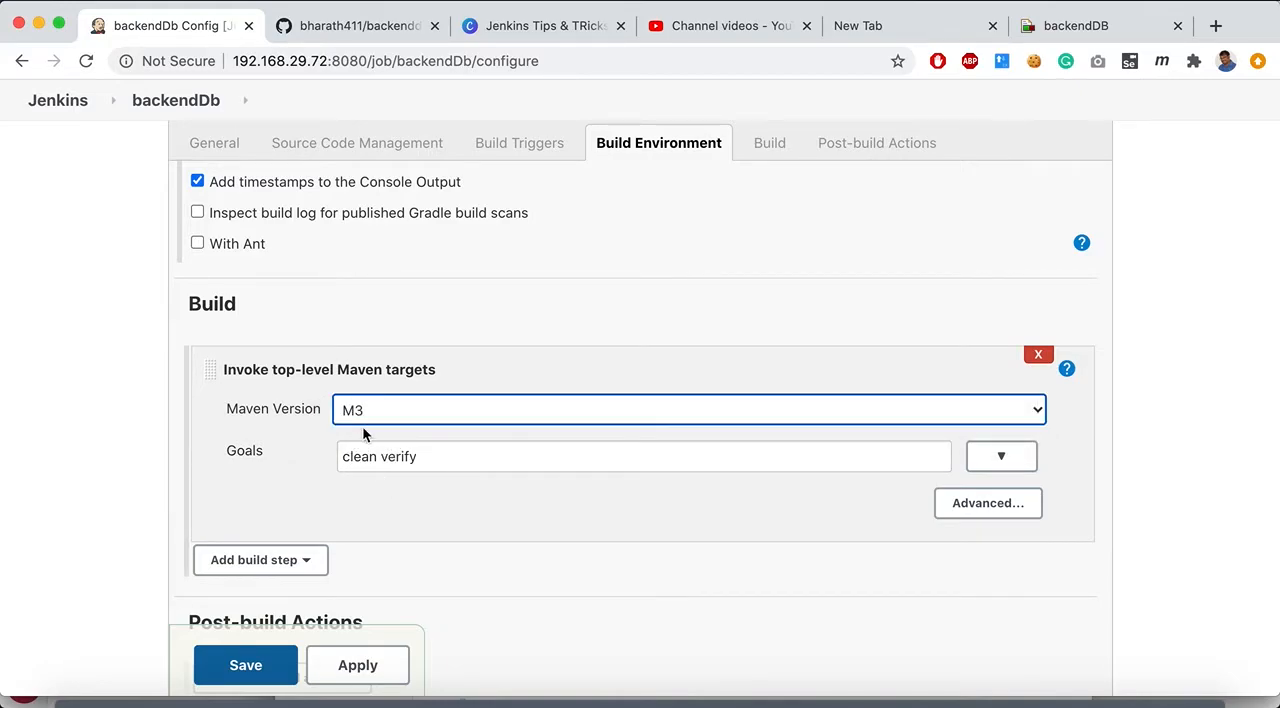
{"action": "left_click", "coordinate": [688, 409]}
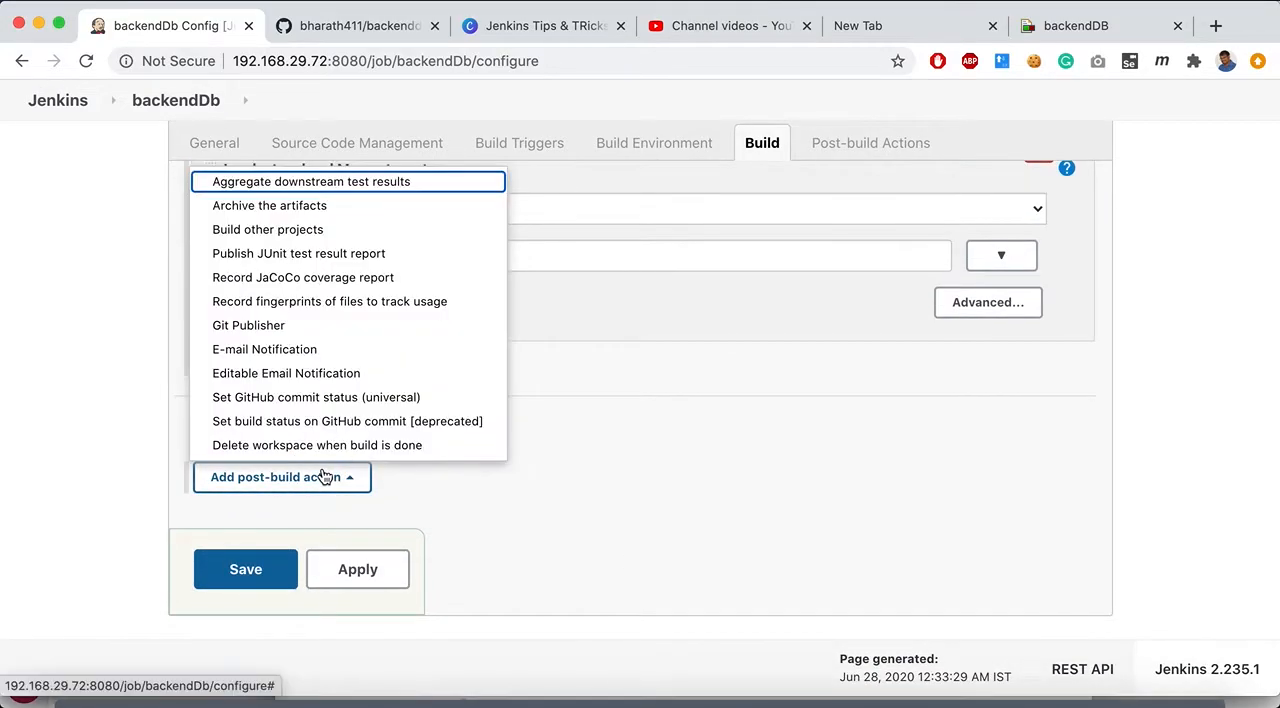
{"action": "mouse_move", "coordinate": [347, 421]}
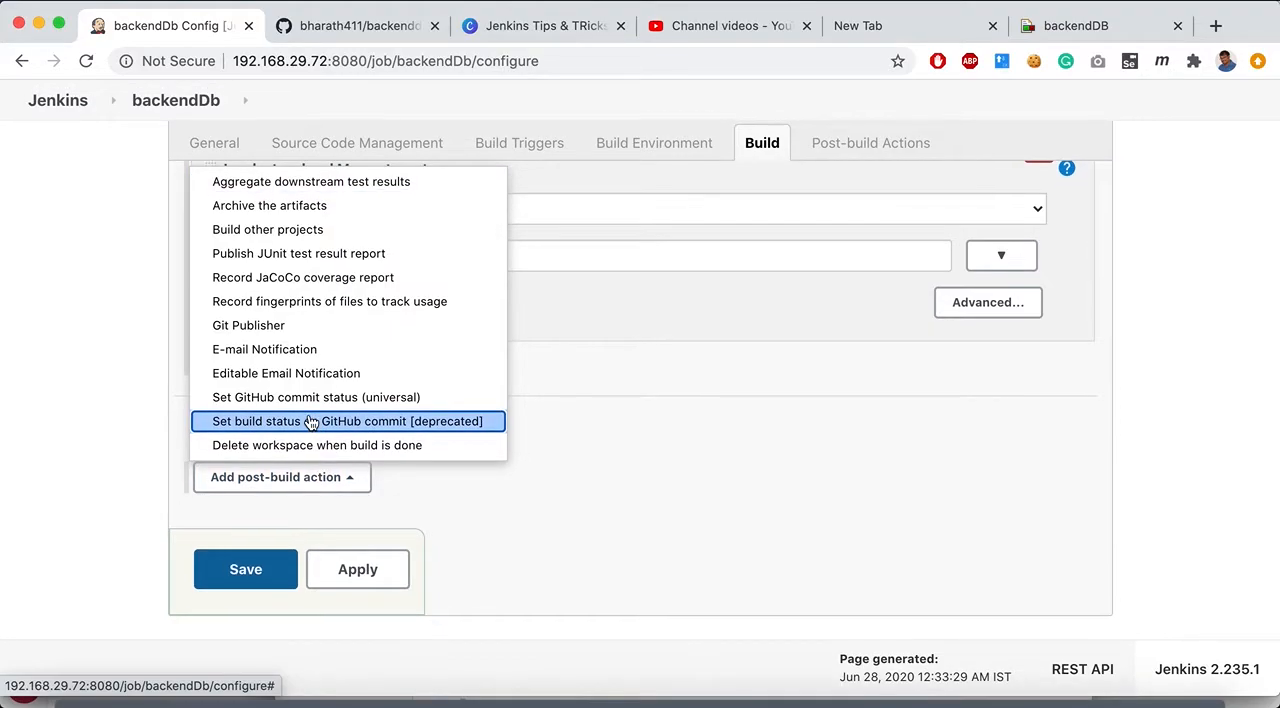
{"action": "mouse_move", "coordinate": [303, 340]}
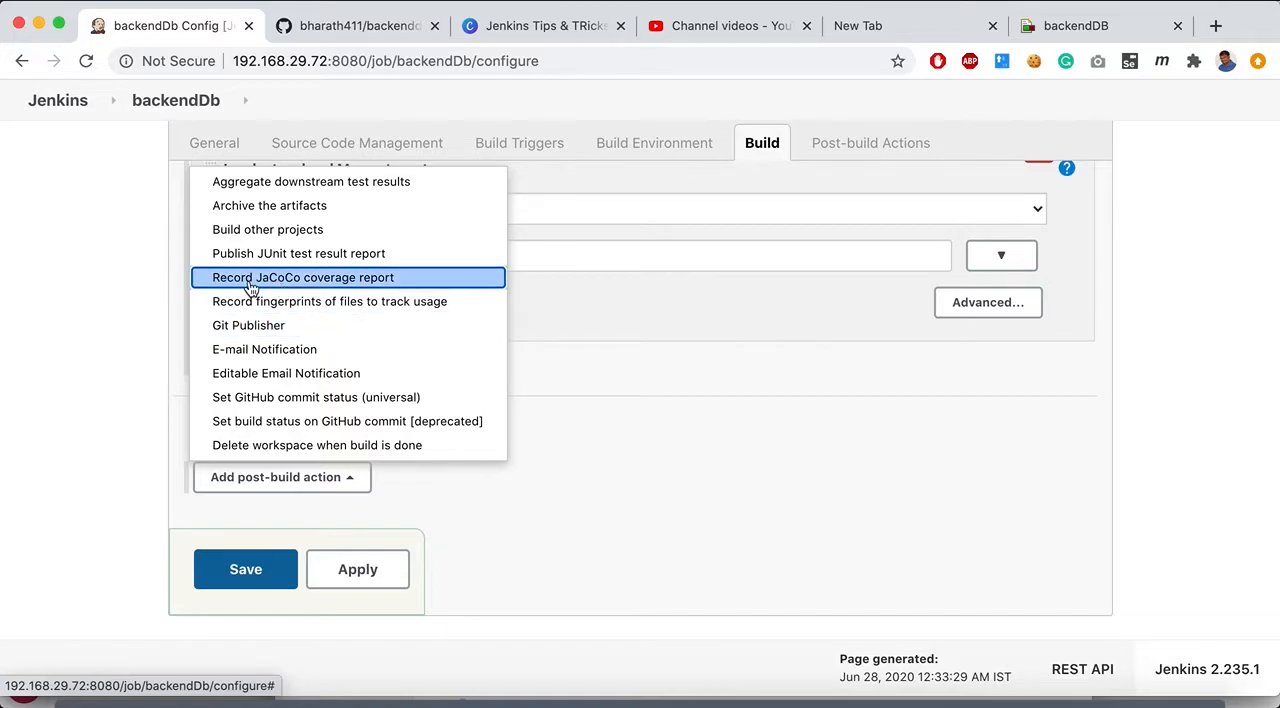
Step: Add 'Record JaCoCo coverage report' and review its default exec, class and source paths
{"action": "left_click", "coordinate": [302, 277]}
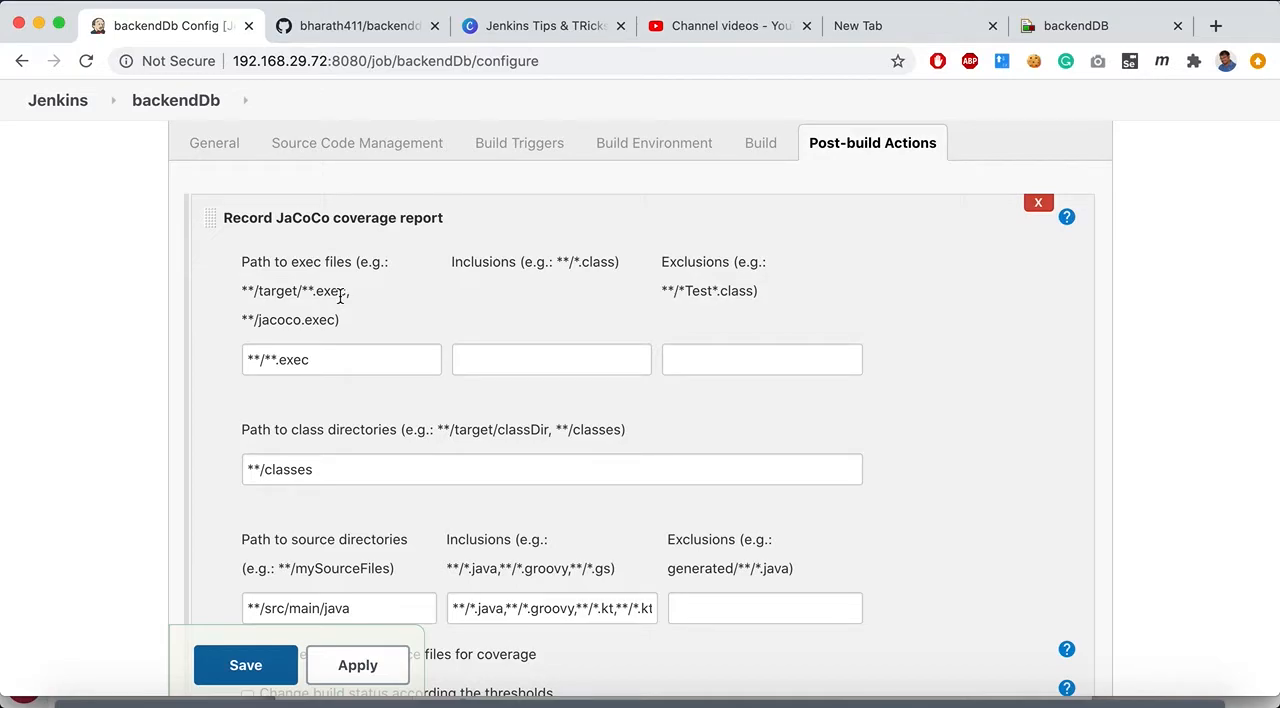
{"action": "scroll", "scroll_direction": "down", "scroll_amount": 3}
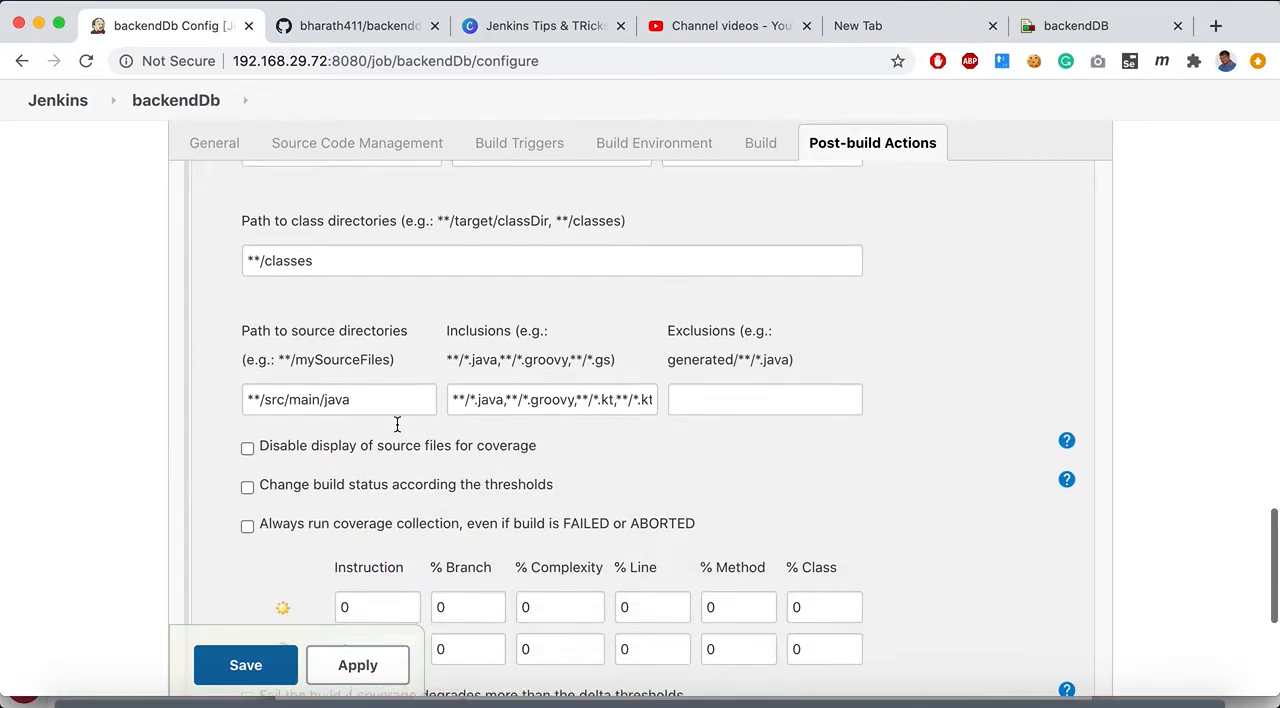
{"action": "scroll", "scroll_direction": "down", "scroll_amount": 3}
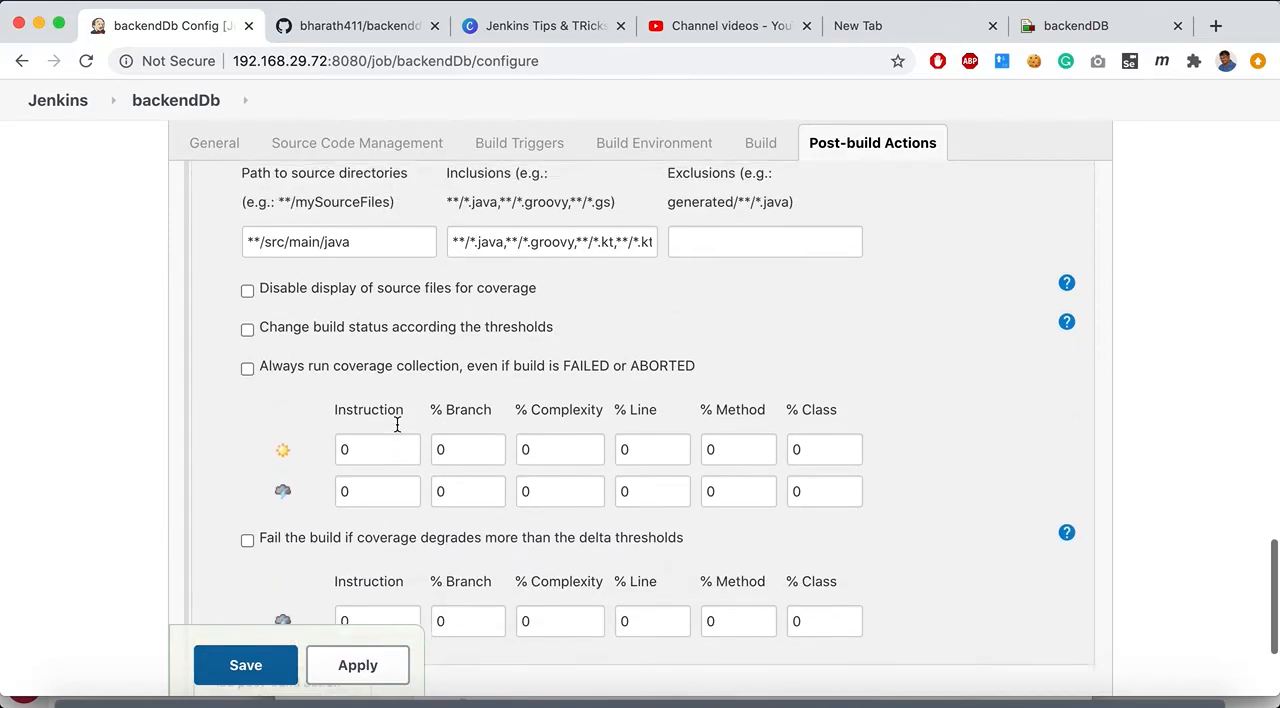
{"action": "scroll", "scroll_direction": "up", "scroll_amount": 3}
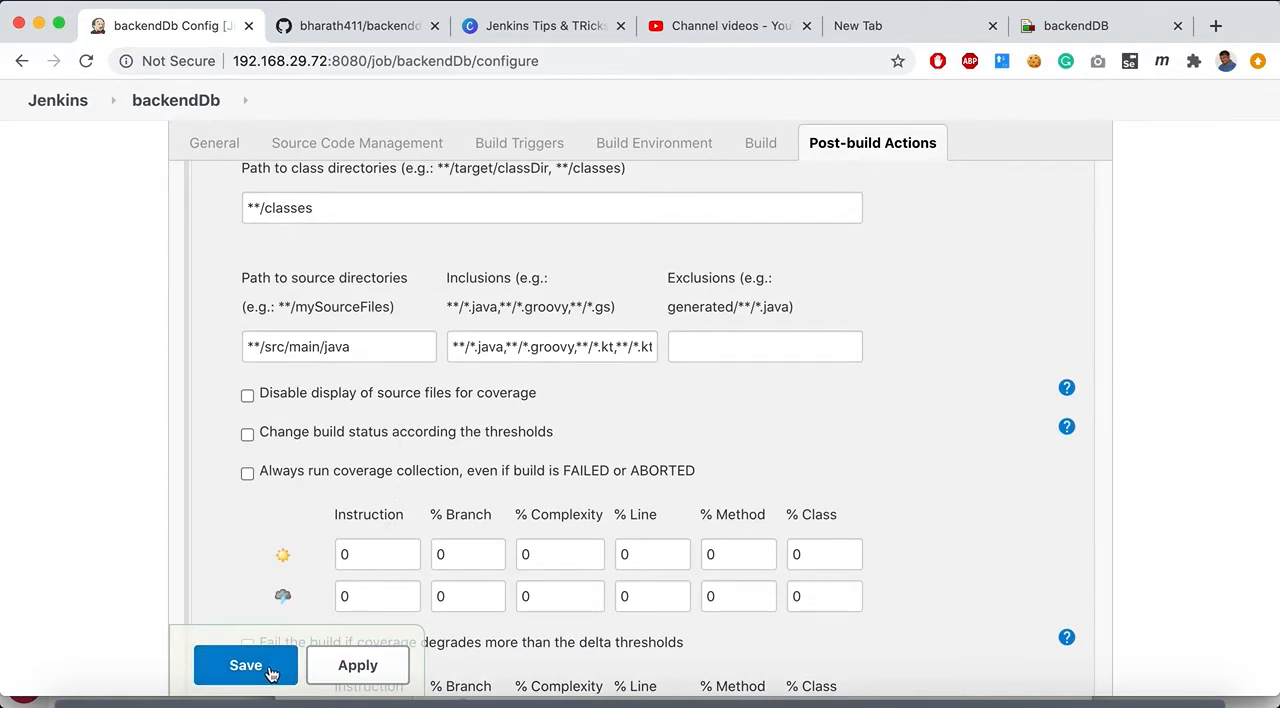
Step: Save backendDb, trigger Build Now, and open build #14 with its 9% coverage summary
{"action": "left_click", "coordinate": [245, 665]}
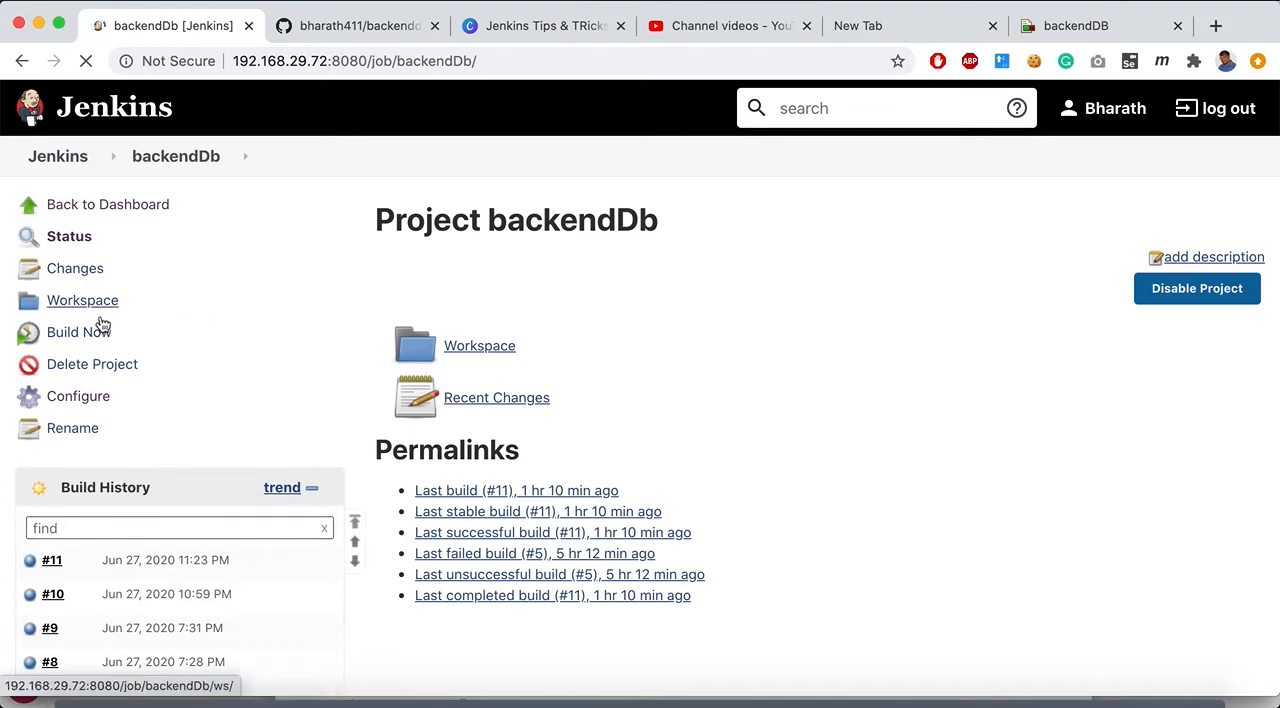
{"action": "left_click", "coordinate": [79, 331]}
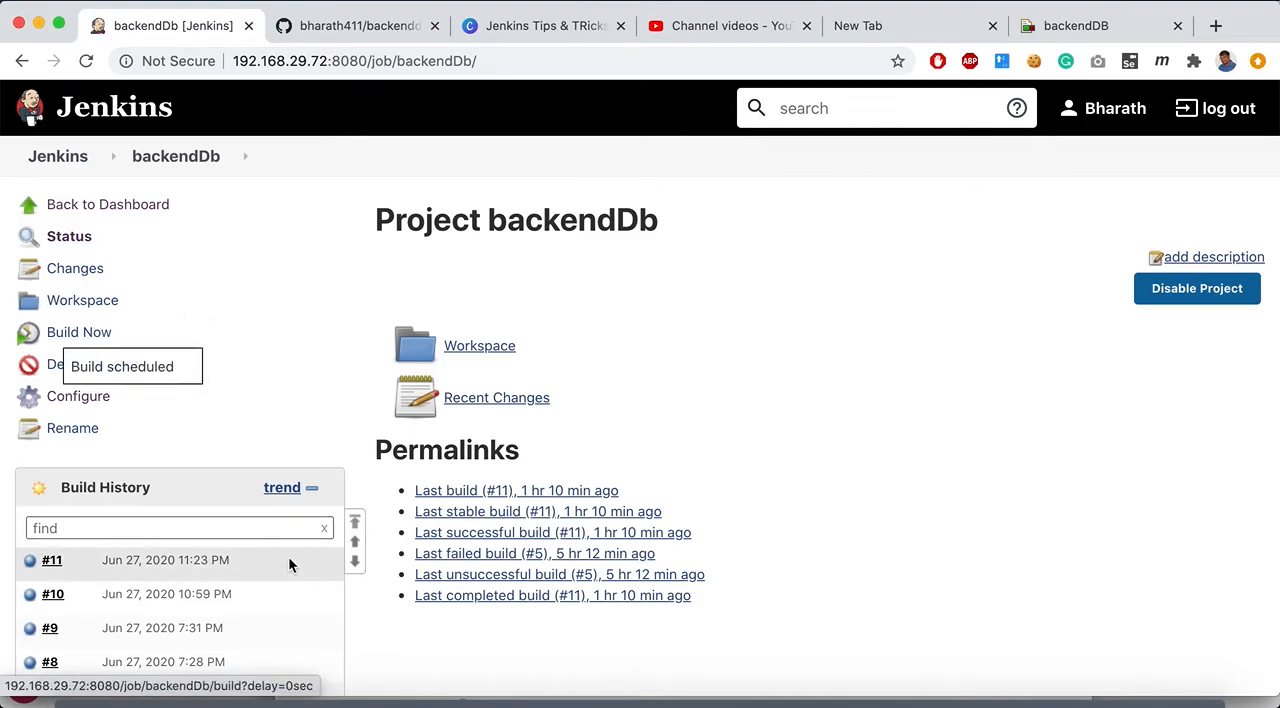
{"action": "left_click", "coordinate": [79, 332]}
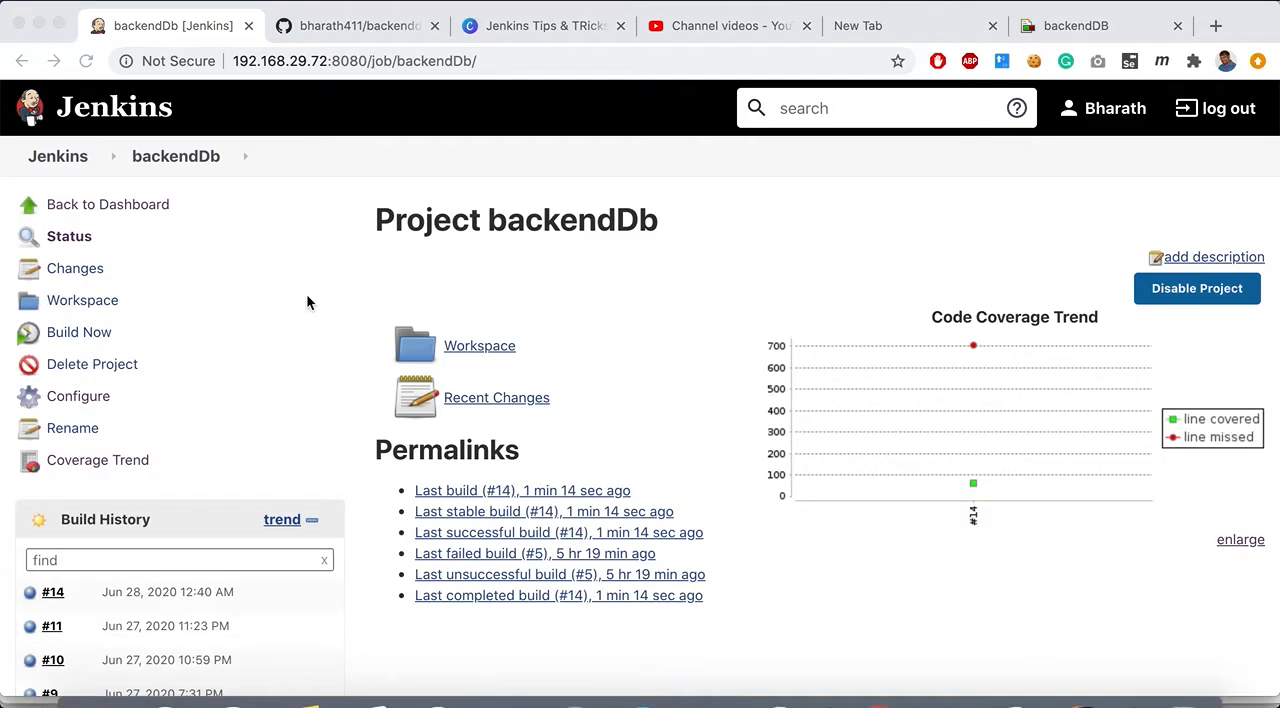
{"action": "scroll", "scroll_direction": "down", "scroll_amount": 3}
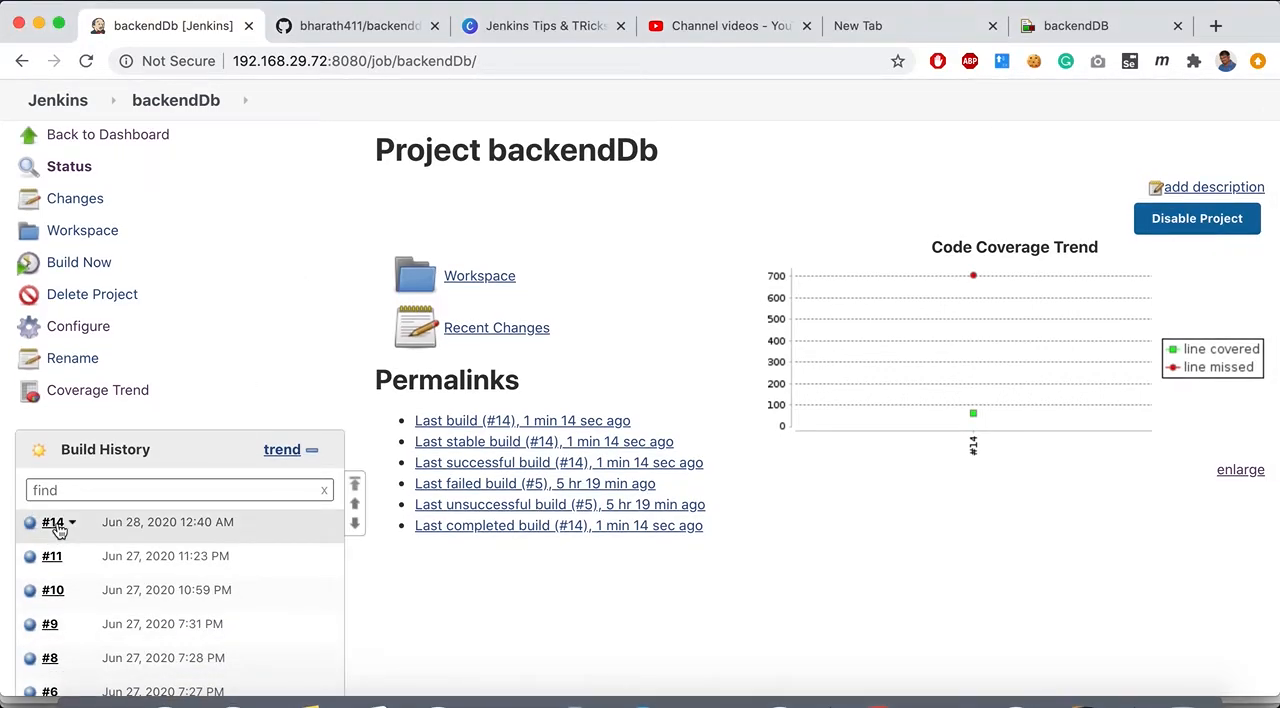
{"action": "left_click", "coordinate": [52, 522]}
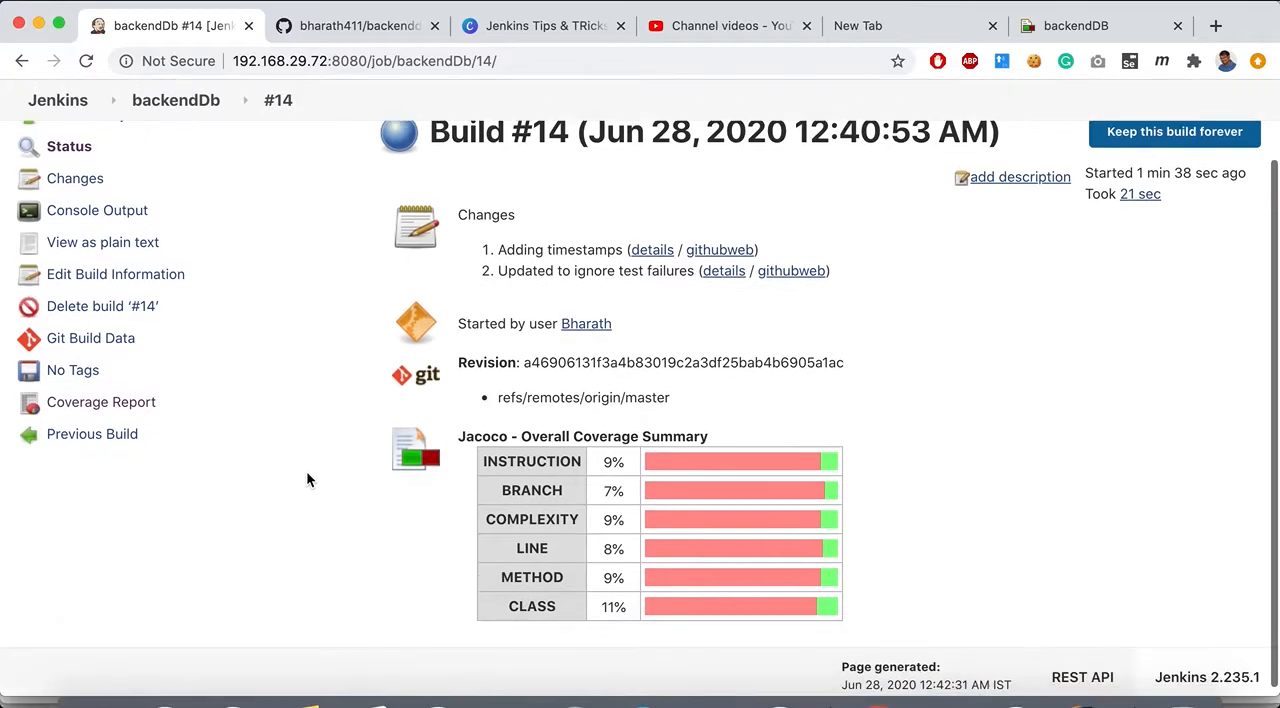
{"action": "mouse_move", "coordinate": [595, 528]}
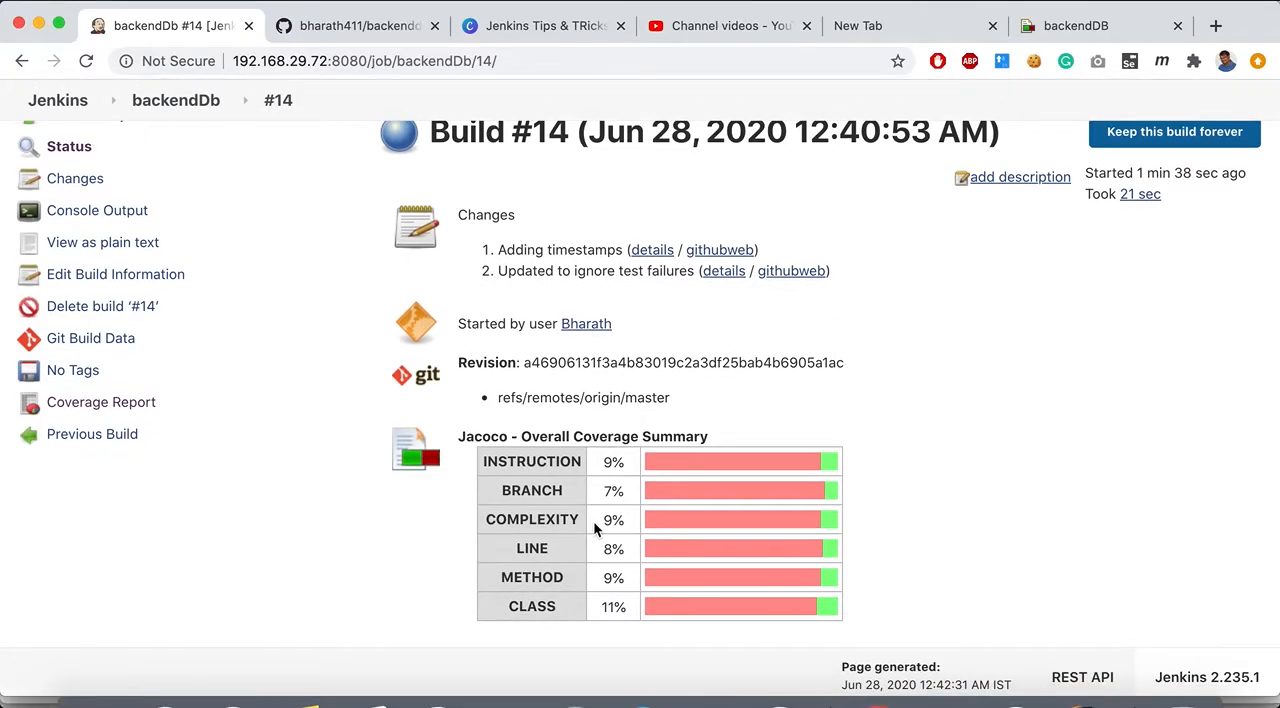
{"action": "mouse_move", "coordinate": [101, 402]}
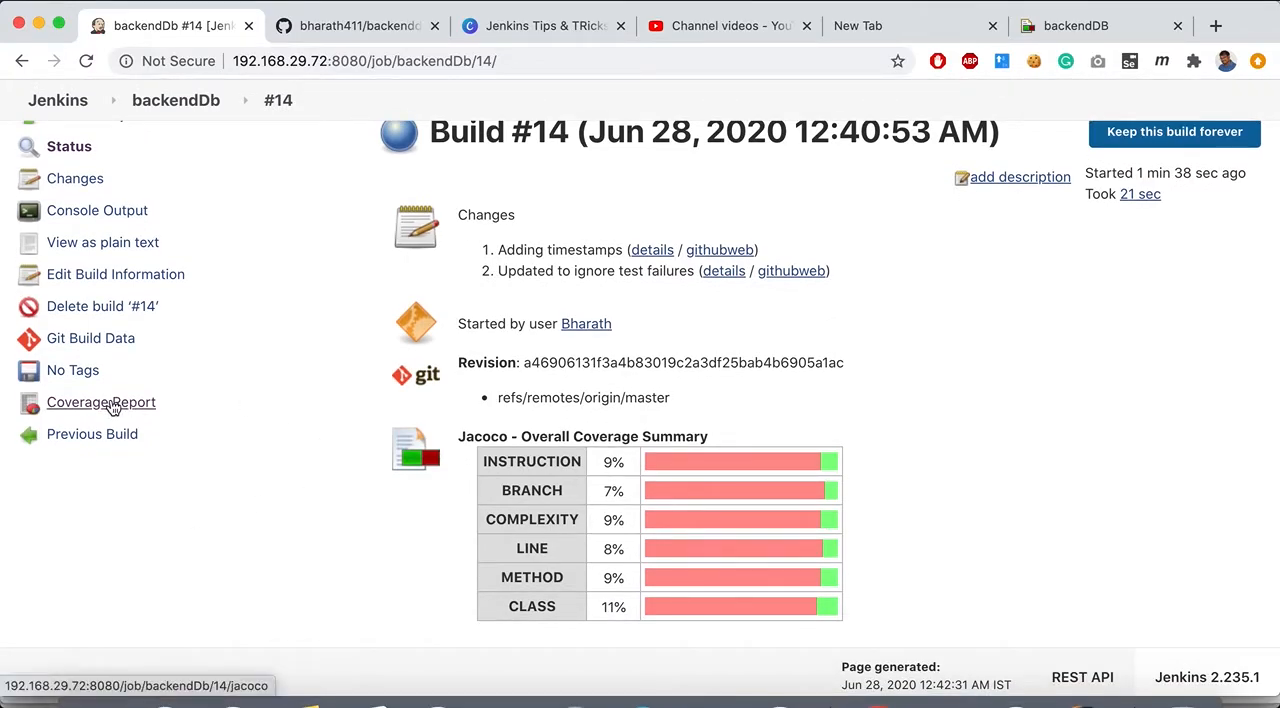
Step: Drill build #14's JaCoCo report into com.example.backendDB.controller and CountryController's line coverage
{"action": "left_click", "coordinate": [101, 402]}
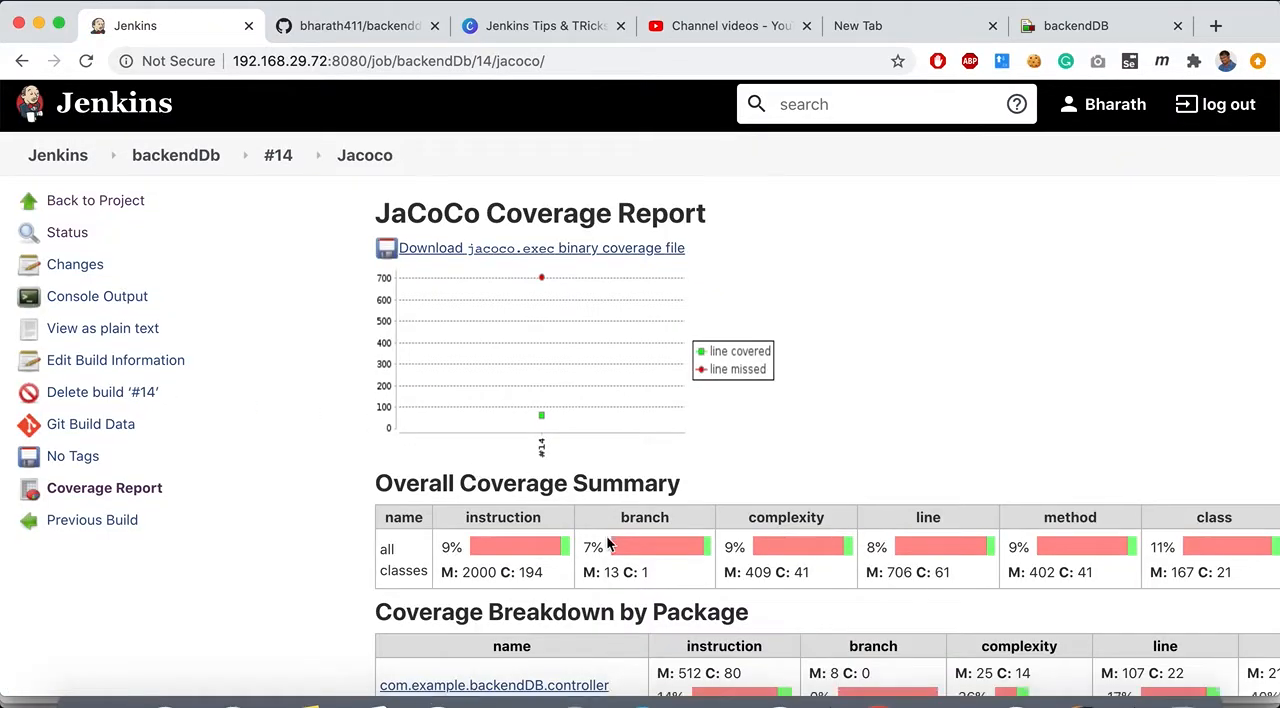
{"action": "scroll", "scroll_direction": "down", "scroll_amount": 3}
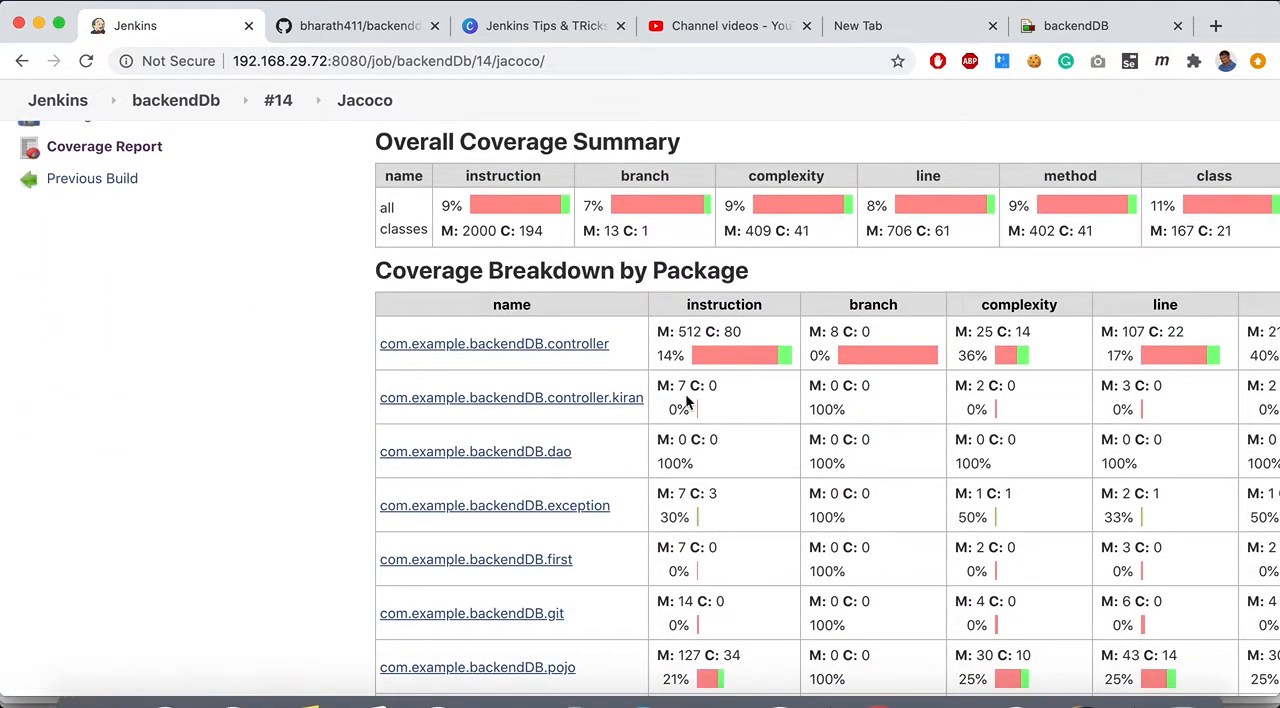
{"action": "scroll", "scroll_direction": "down", "scroll_amount": 3}
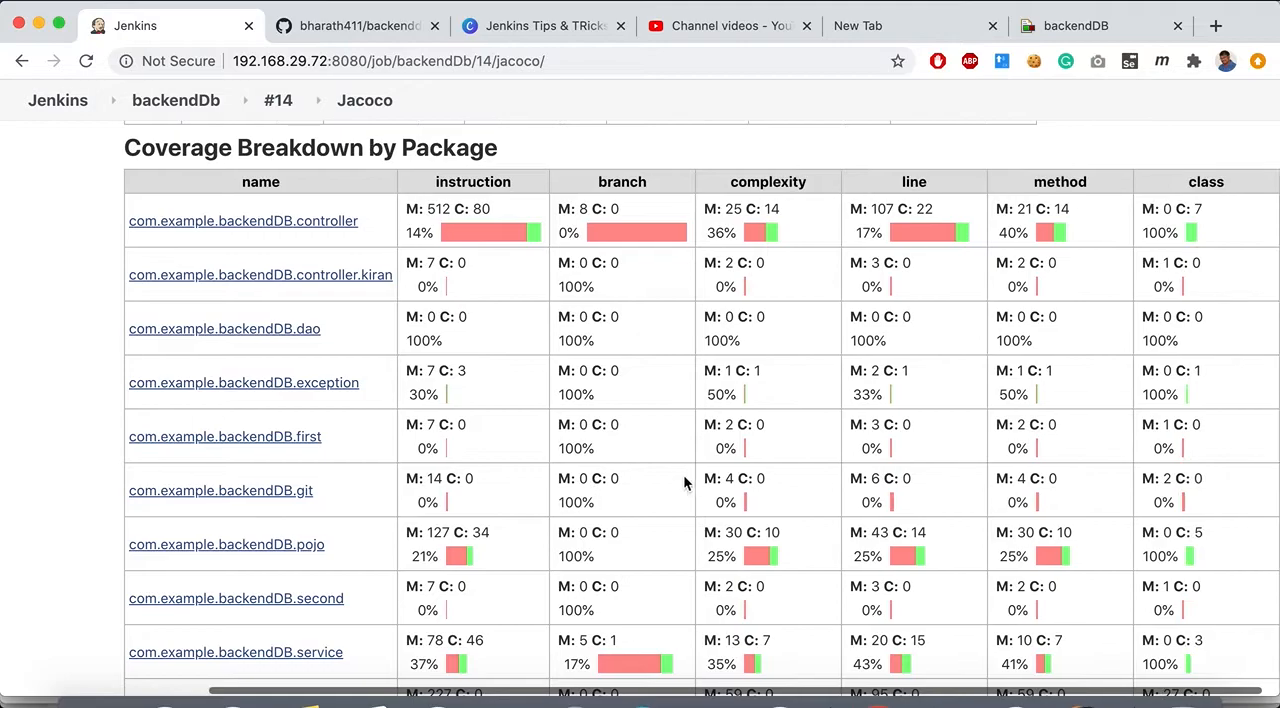
{"action": "scroll", "scroll_direction": "up", "scroll_amount": 3}
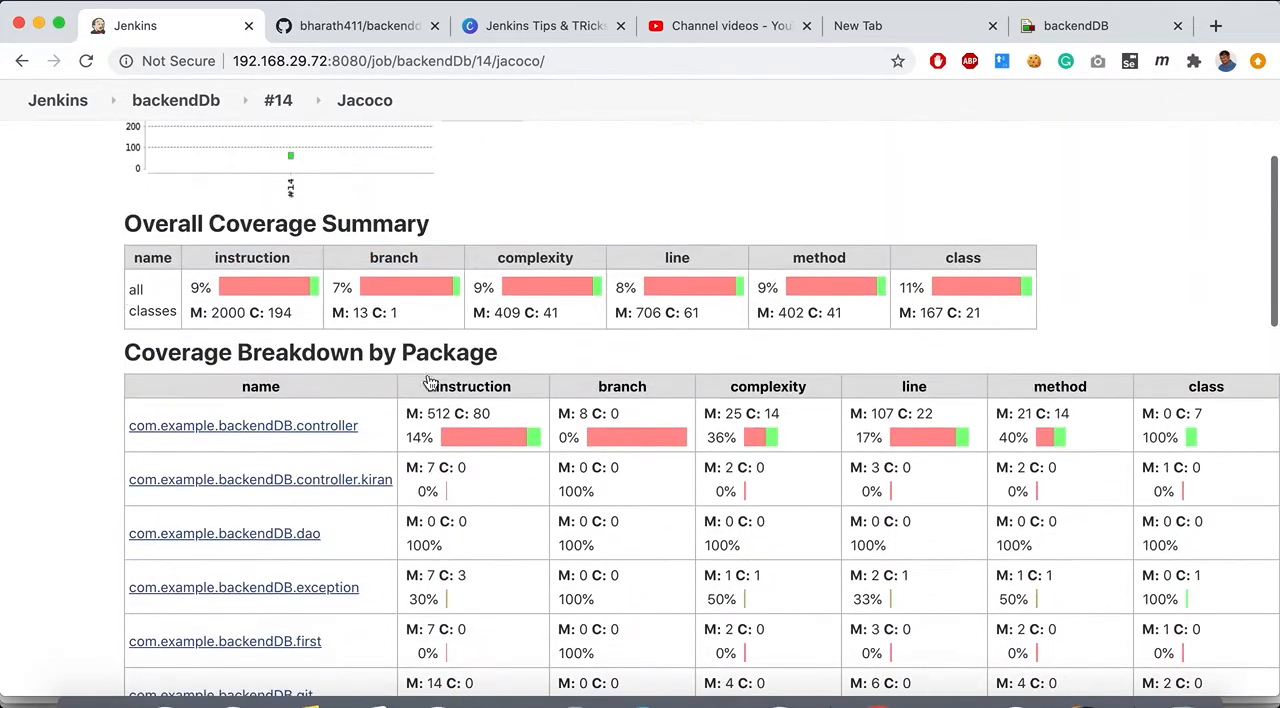
{"action": "left_click", "coordinate": [242, 425]}
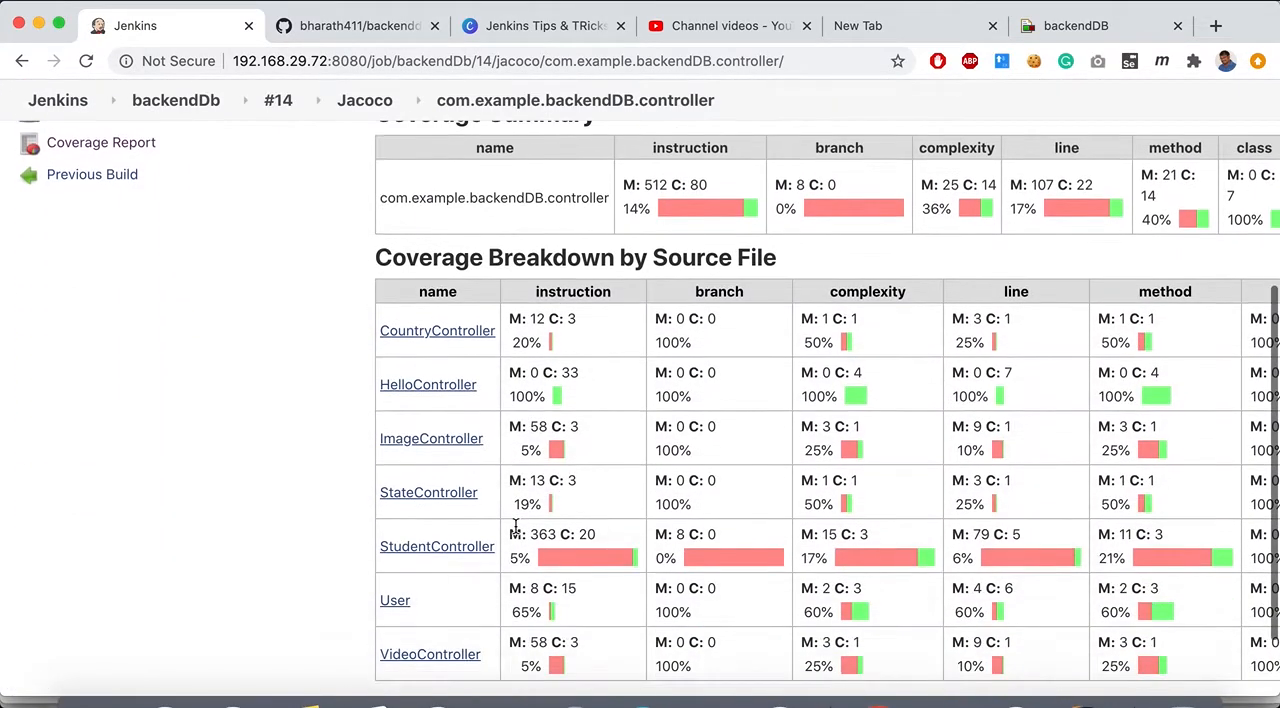
{"action": "left_click", "coordinate": [437, 330]}
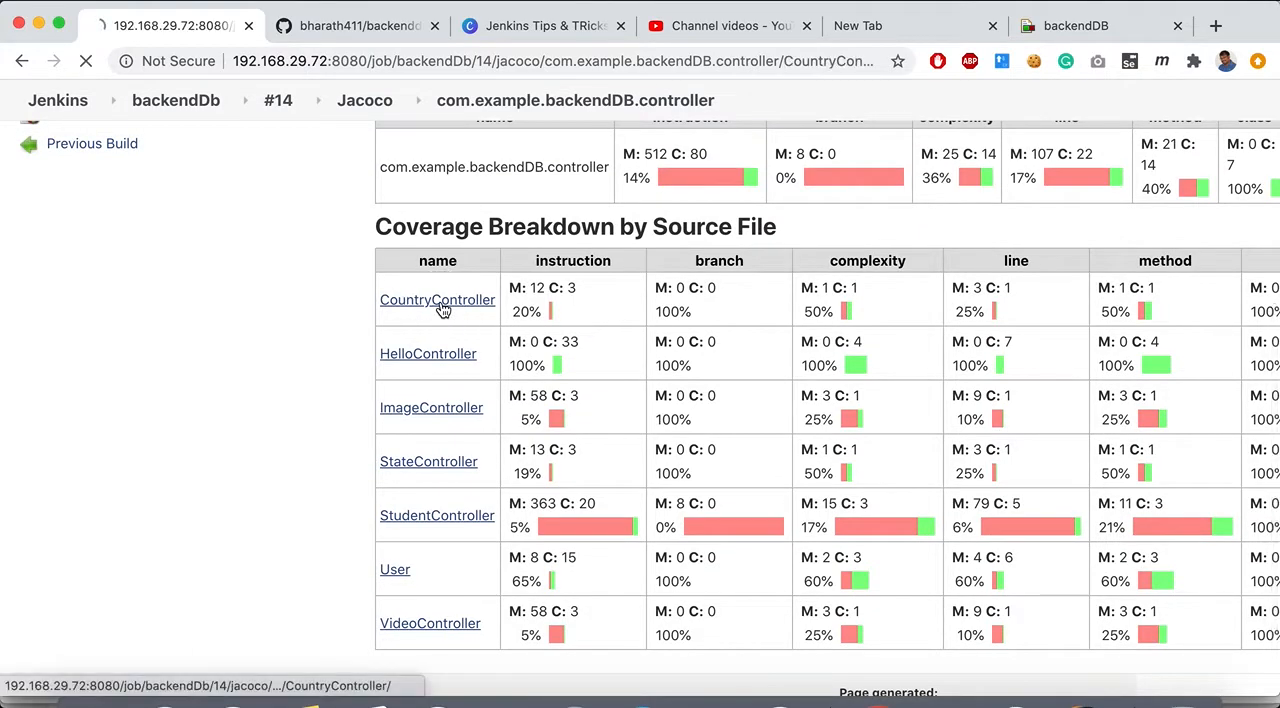
{"action": "left_click", "coordinate": [437, 300]}
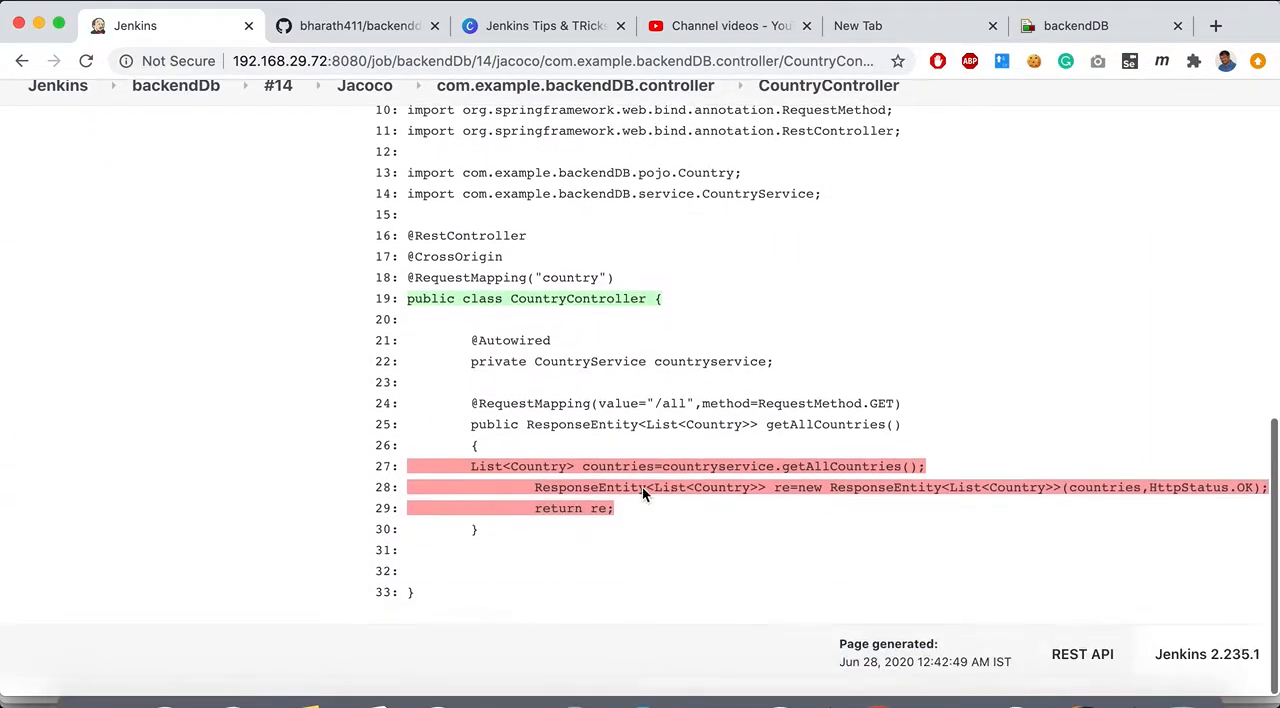
Step: Return via the breadcrumbs to the report overview, then the backendDb project page
{"action": "scroll", "scroll_direction": "up", "scroll_amount": 3}
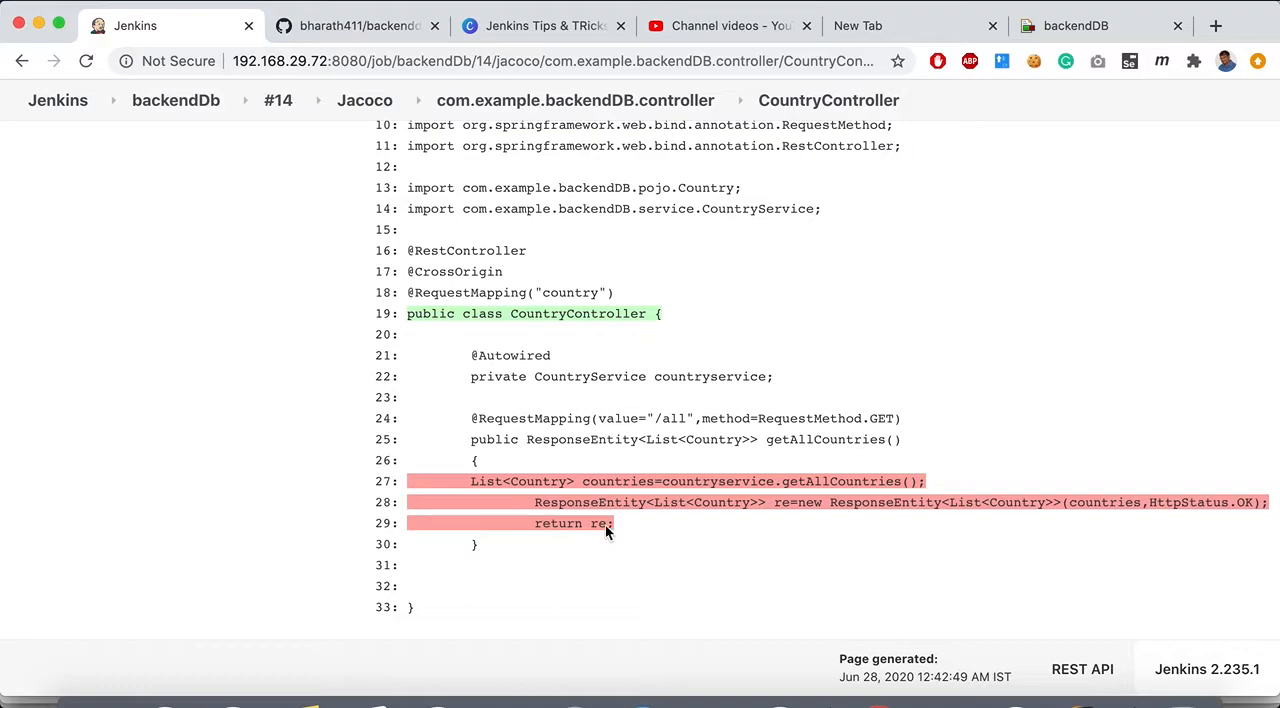
{"action": "scroll", "scroll_direction": "up", "scroll_amount": 3}
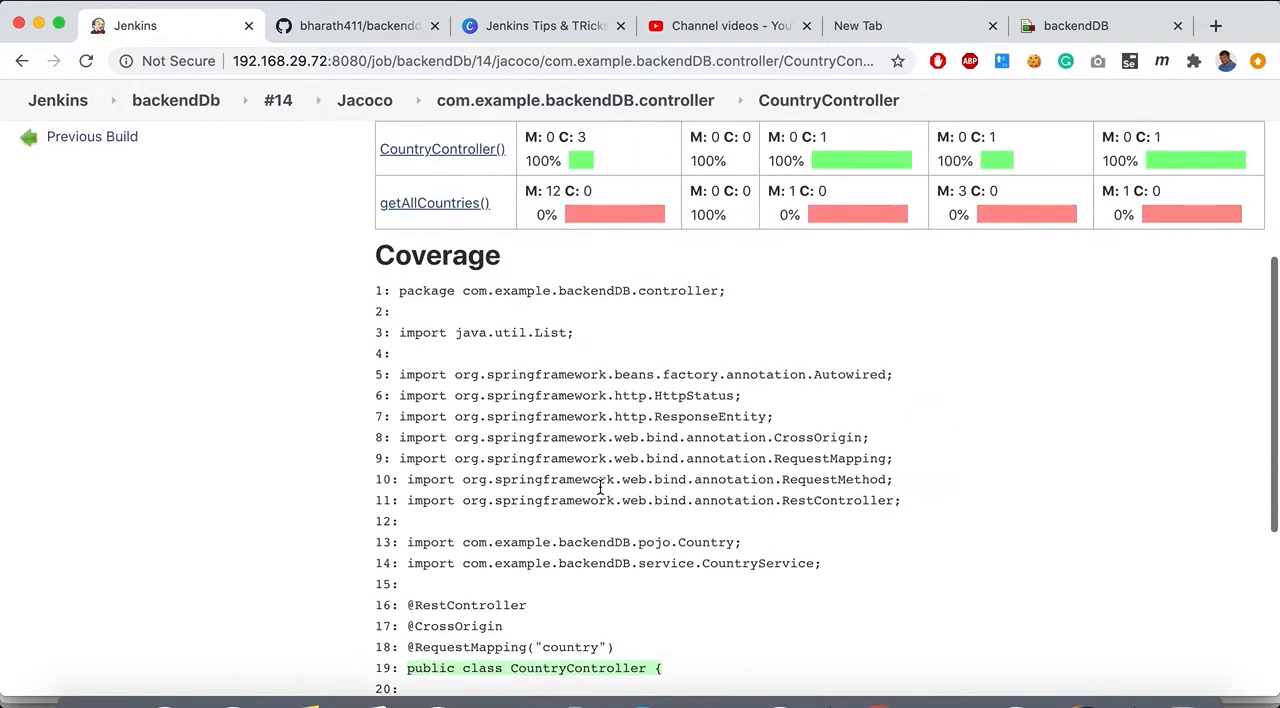
{"action": "scroll", "scroll_direction": "up", "scroll_amount": 3}
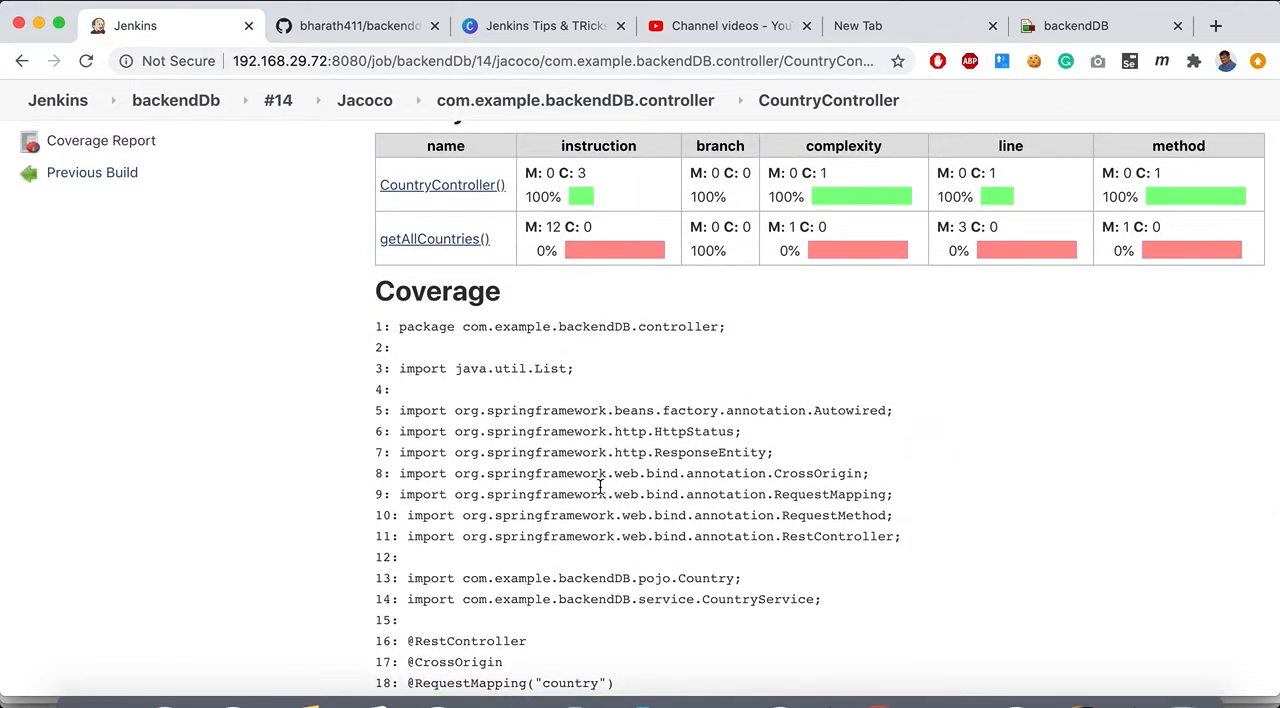
{"action": "mouse_move", "coordinate": [325, 140]}
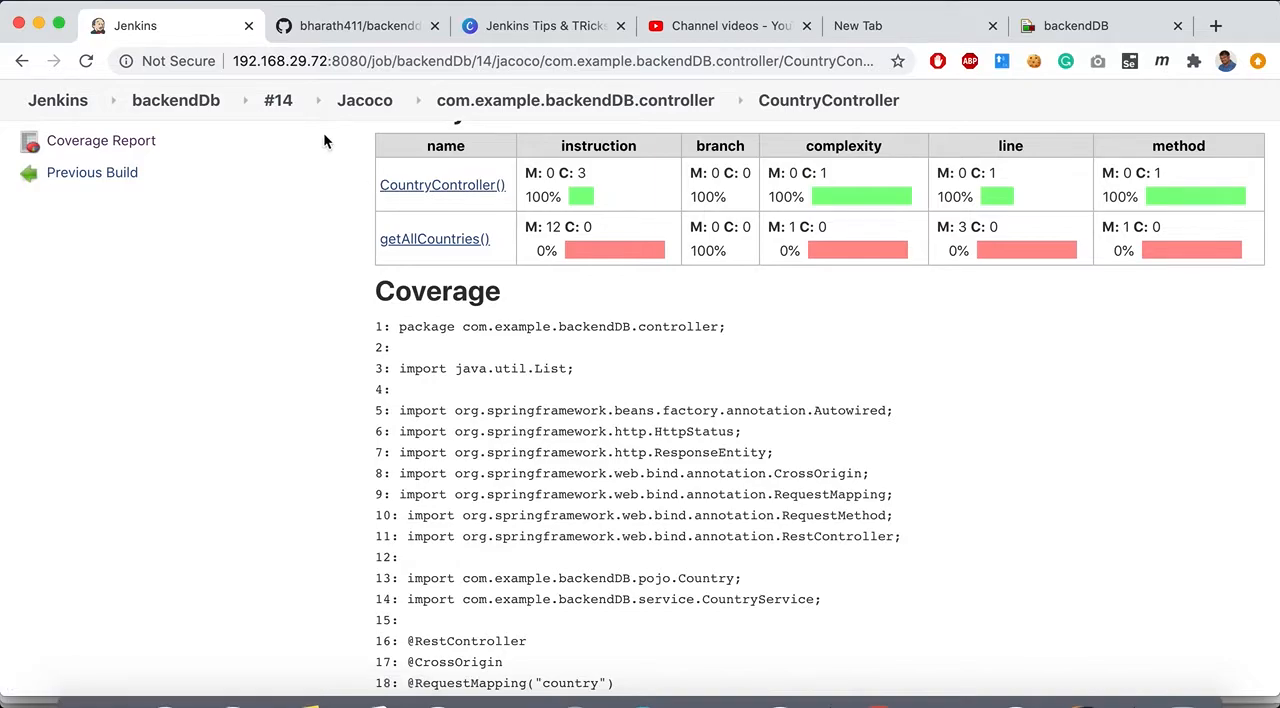
{"action": "left_click", "coordinate": [364, 100]}
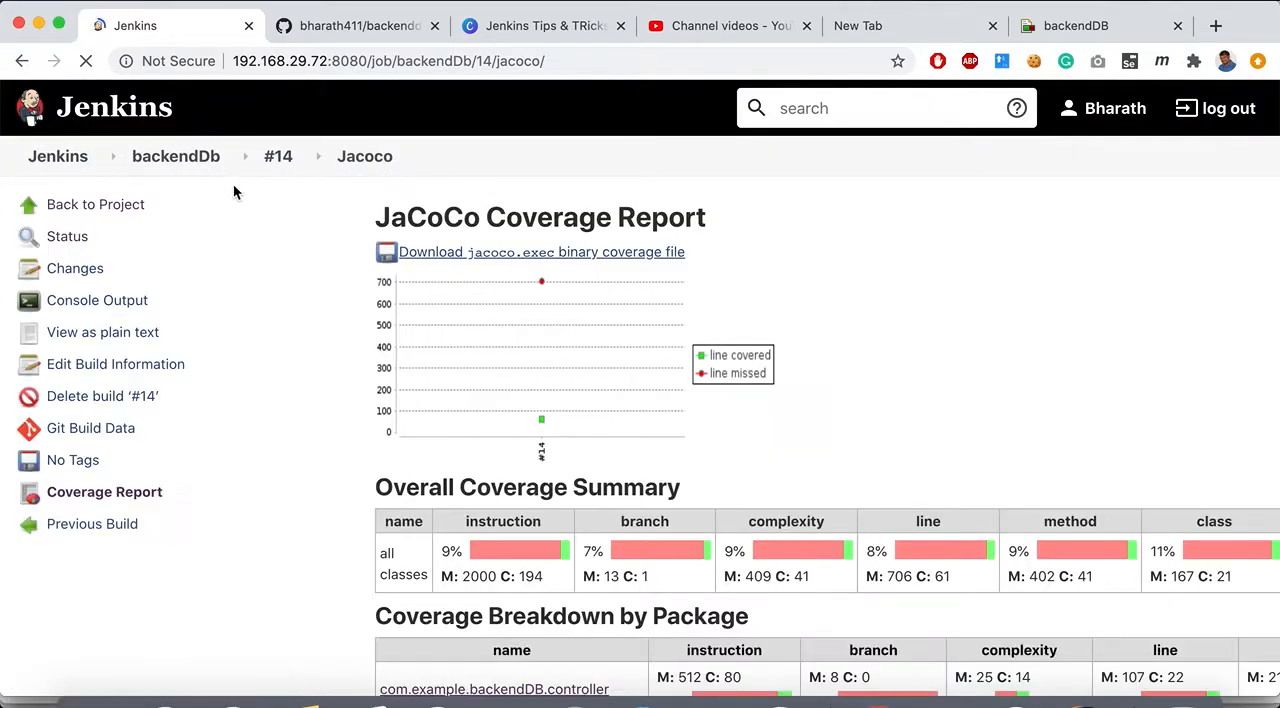
{"action": "left_click", "coordinate": [176, 156]}
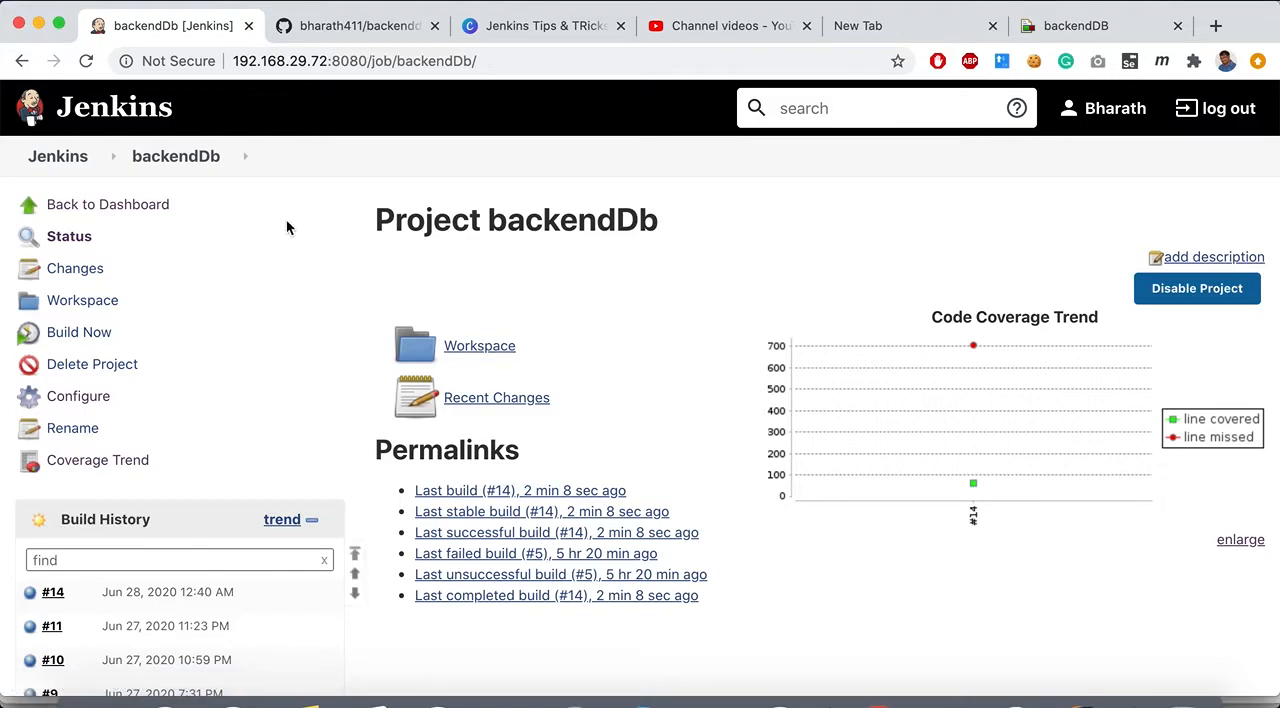
{"action": "mouse_move", "coordinate": [171, 156]}
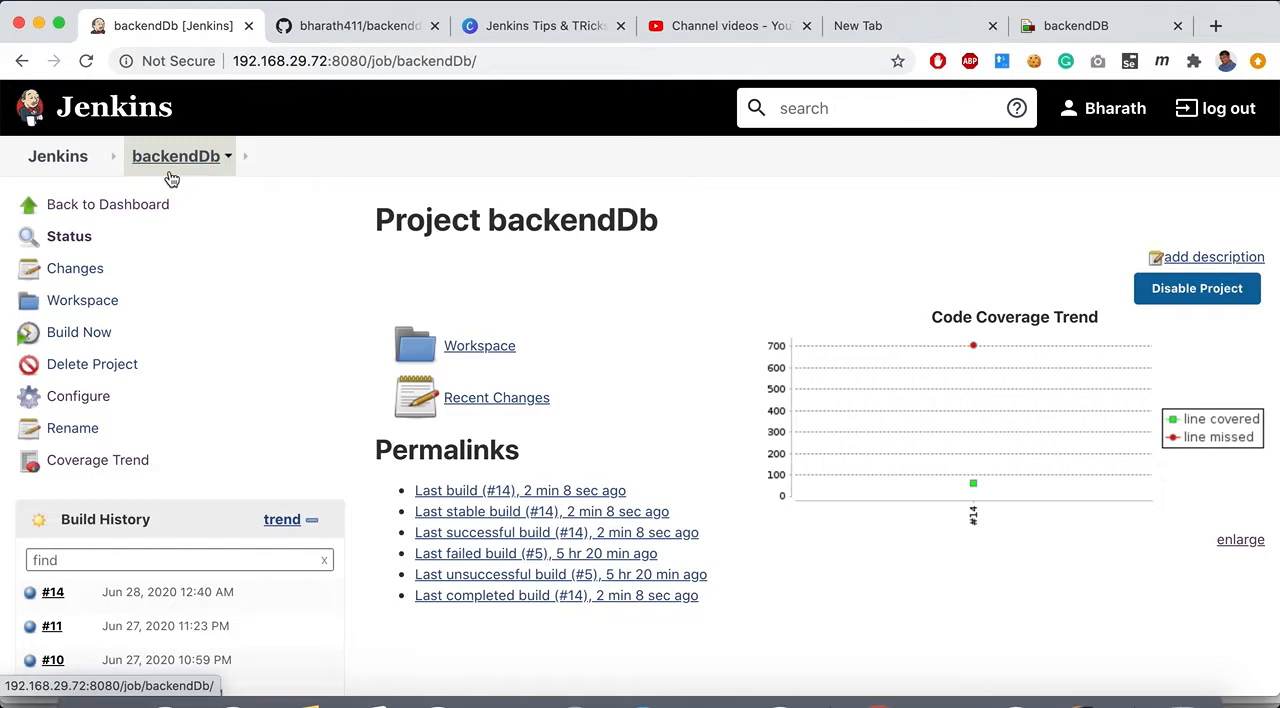
Step: From the dashboard, open backenddb-jenkinsfile build #13 and start replaying it
{"action": "left_click", "coordinate": [107, 204]}
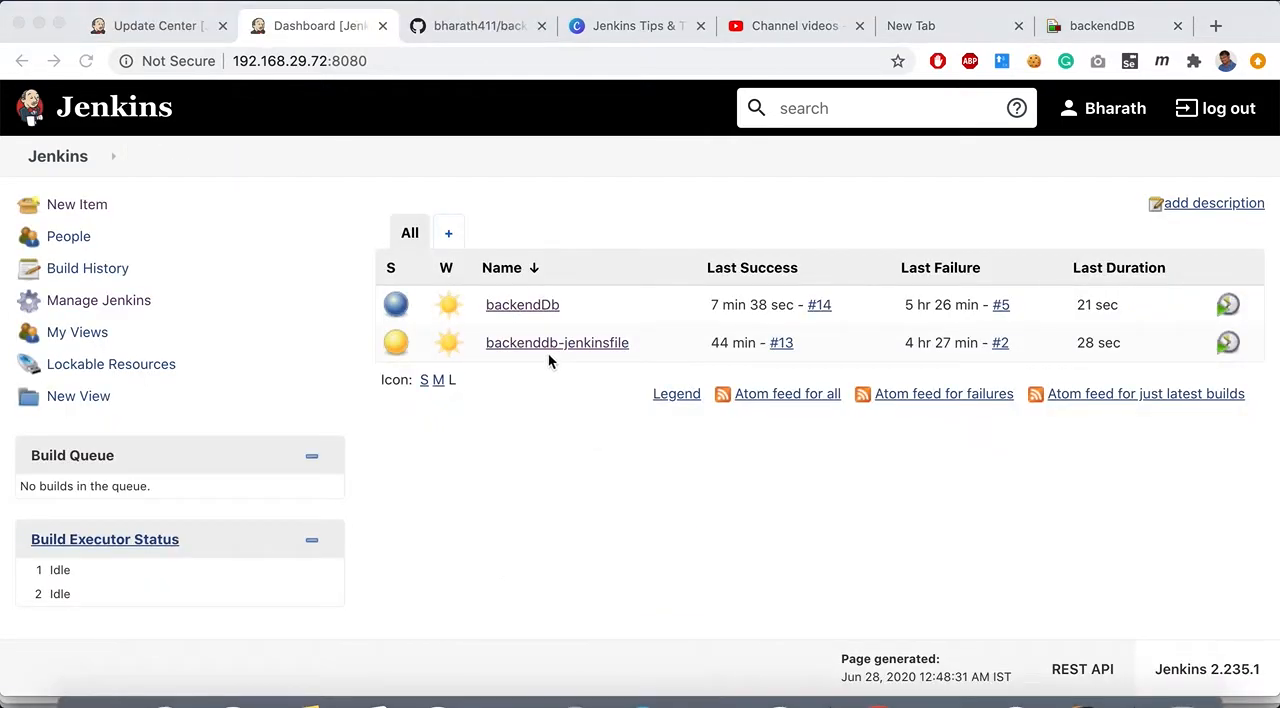
{"action": "left_click", "coordinate": [557, 342]}
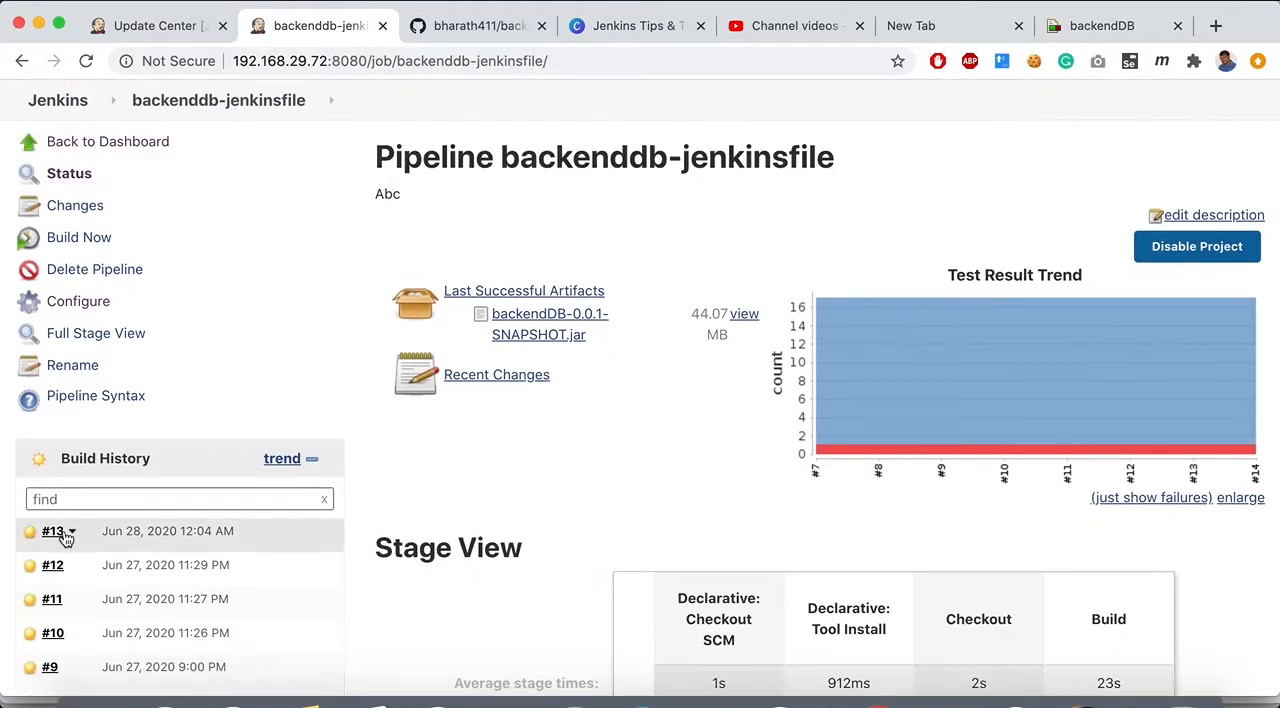
{"action": "left_click", "coordinate": [50, 531]}
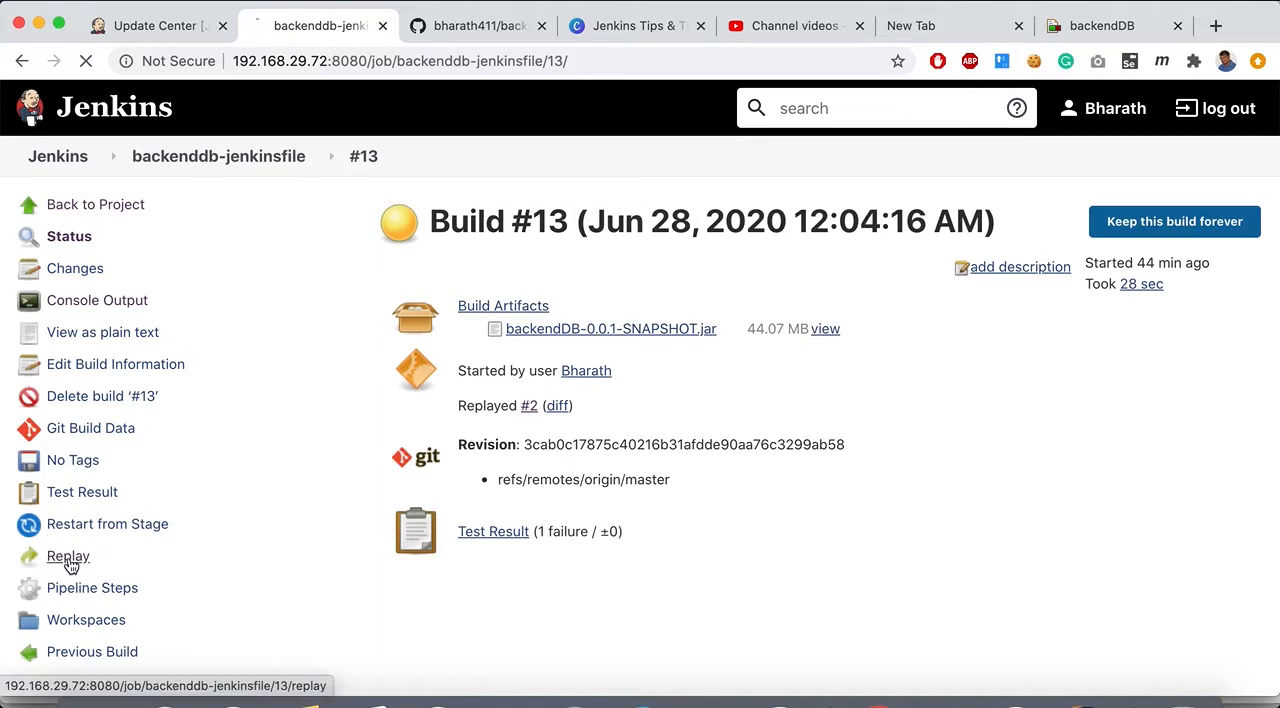
{"action": "left_click", "coordinate": [68, 556]}
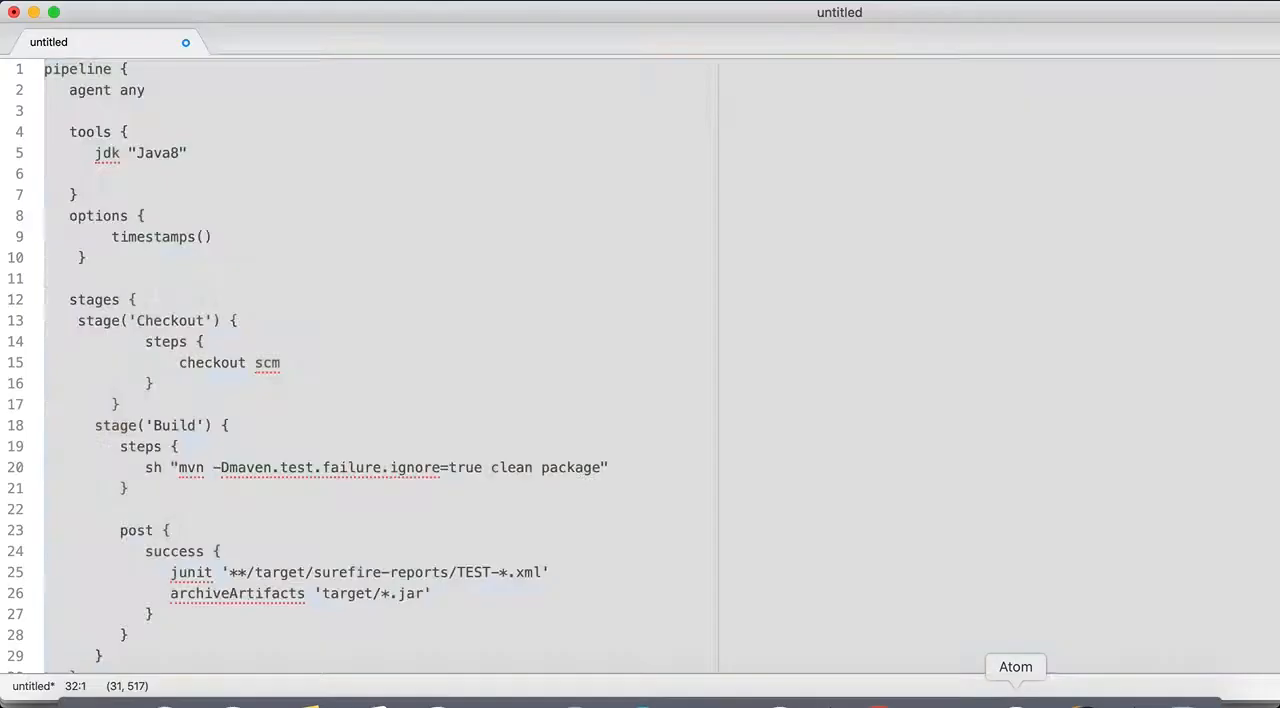
Step: Insert jacoco() on a new line above junit inside post { success {
{"action": "scroll", "scroll_direction": "down", "scroll_amount": 3}
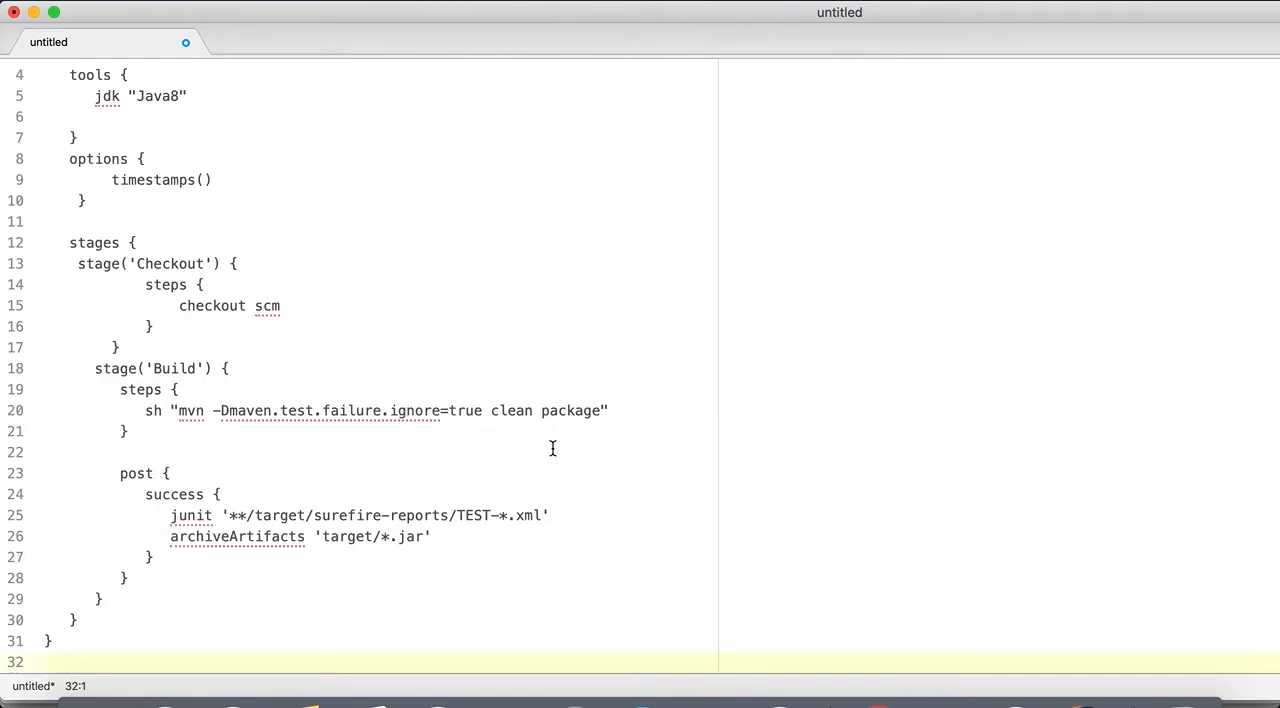
{"action": "left_click", "coordinate": [165, 473]}
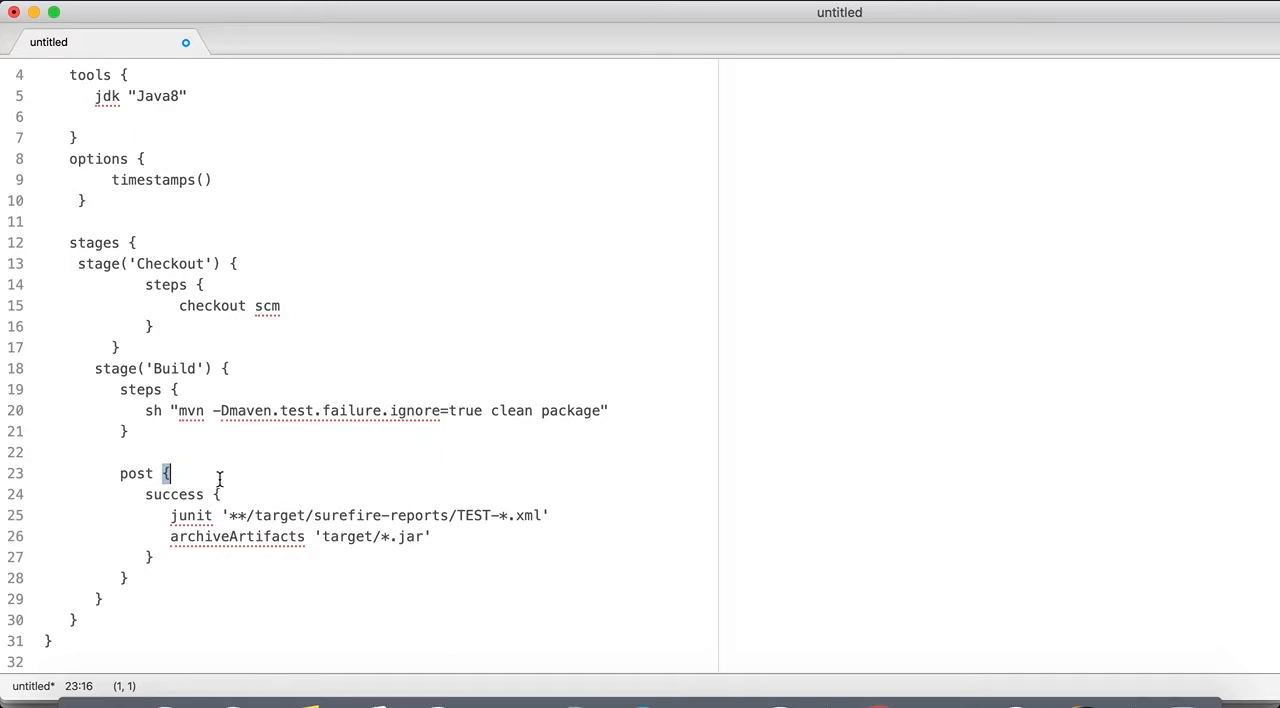
{"action": "double_click", "coordinate": [173, 494]}
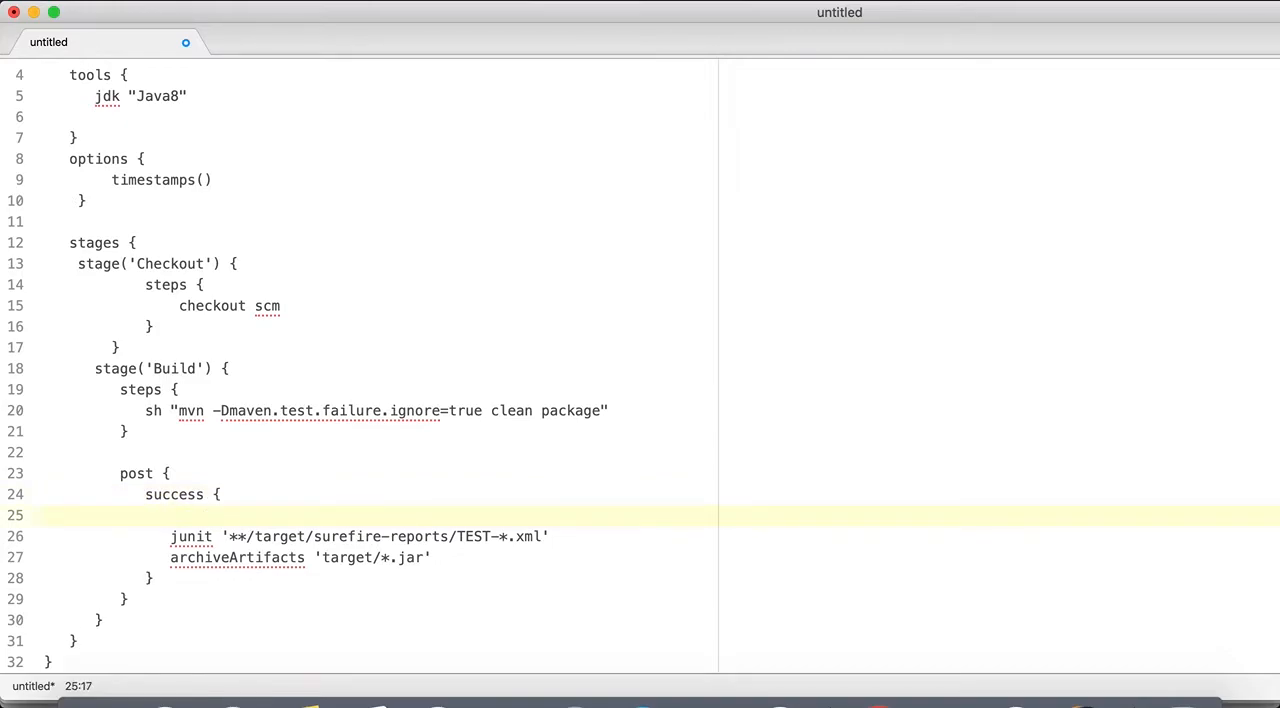
{"action": "type", "text": "jacoco"}
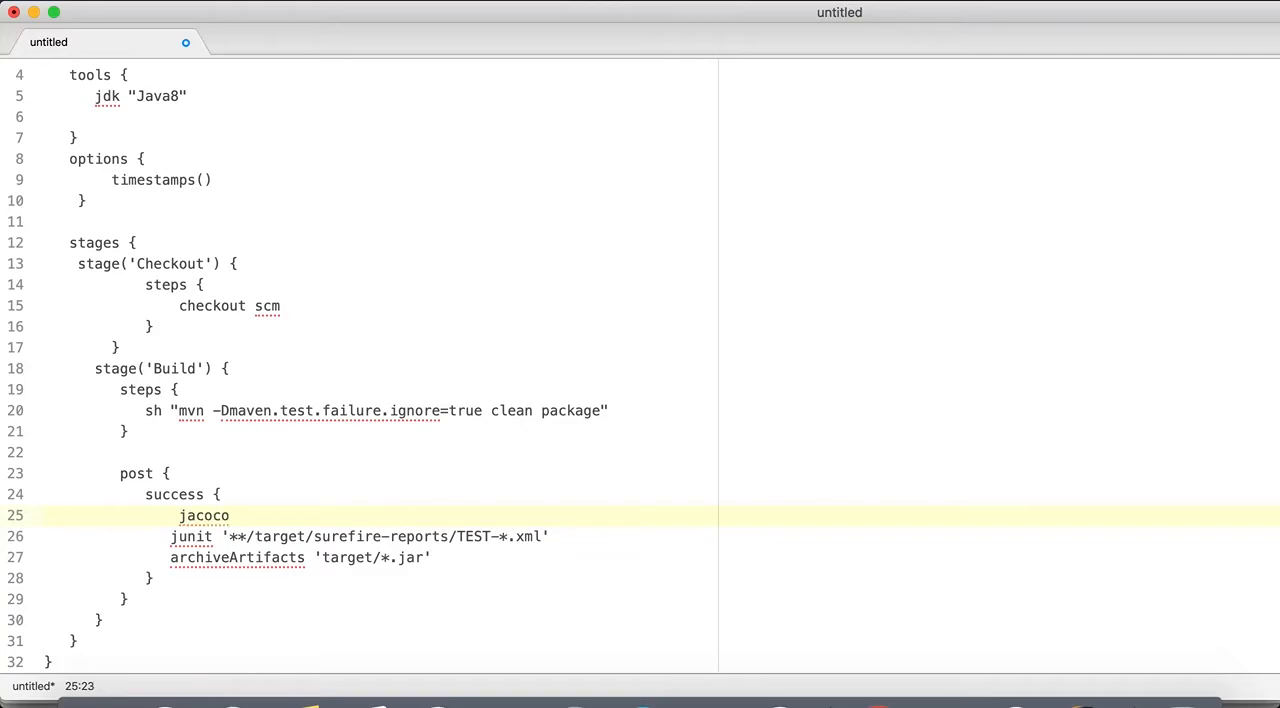
{"action": "type", "text": "()"}
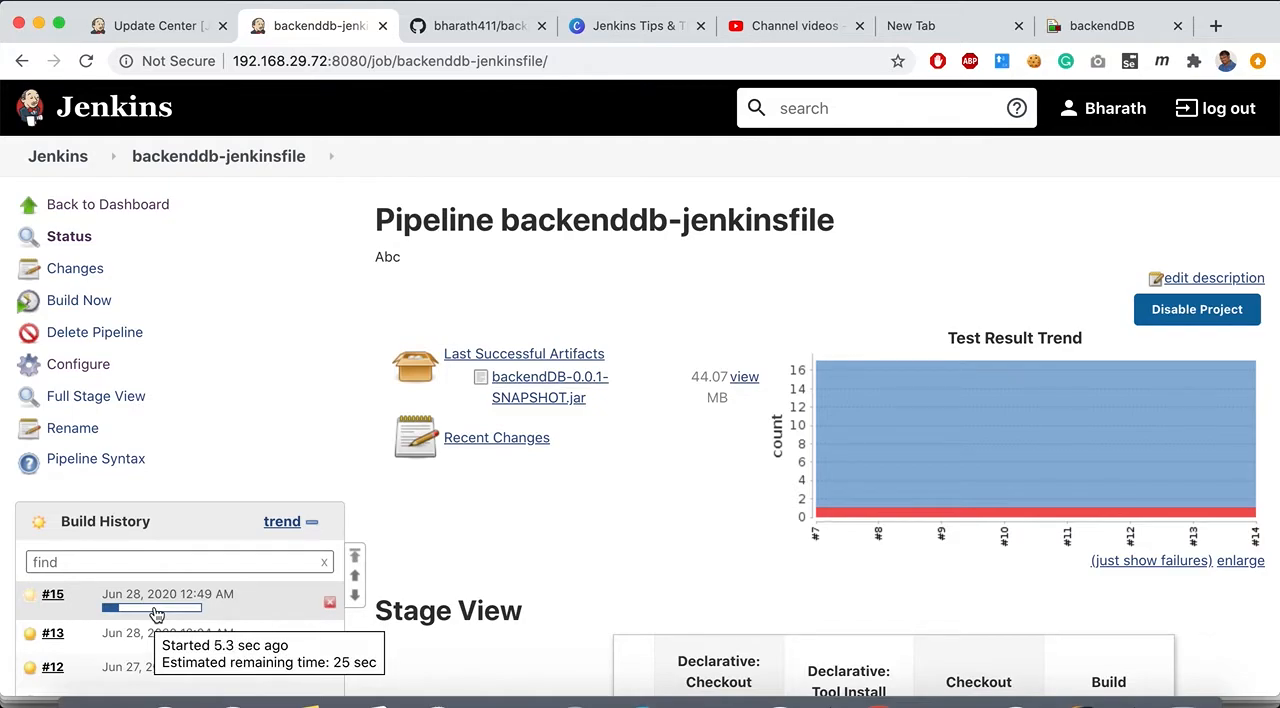
{"action": "mouse_move", "coordinate": [337, 257]}
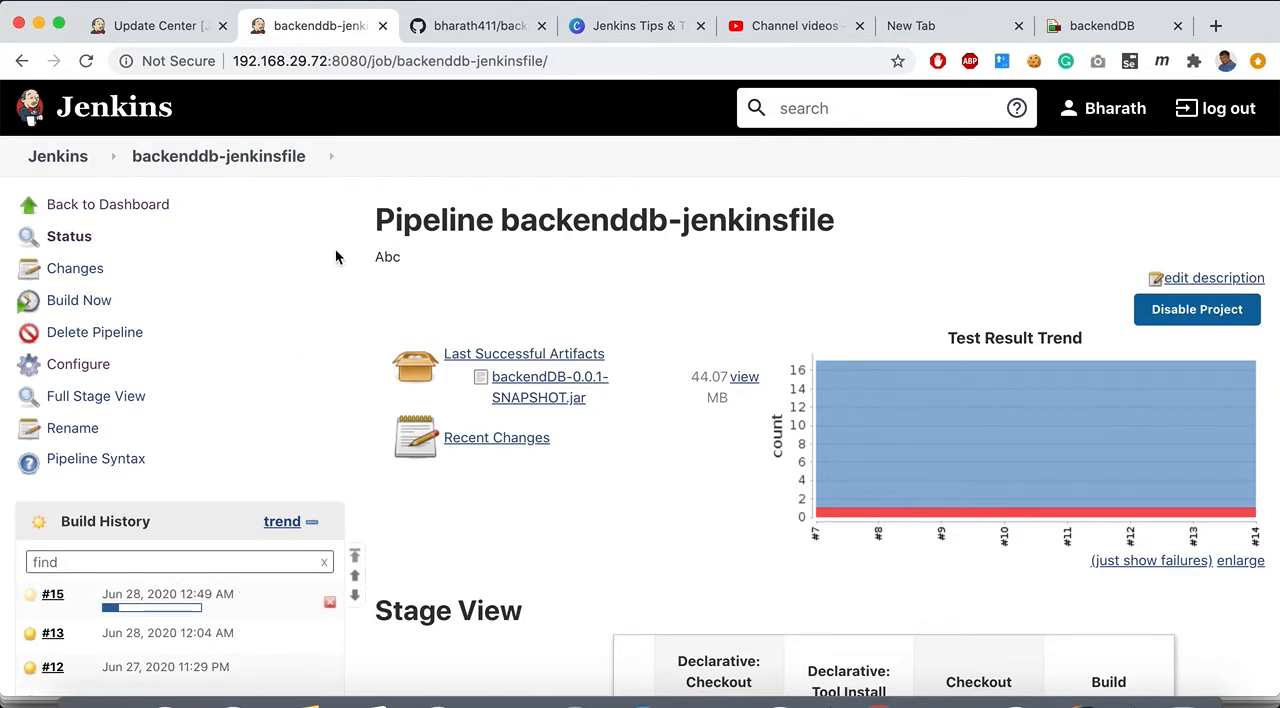
{"action": "mouse_move", "coordinate": [265, 215]}
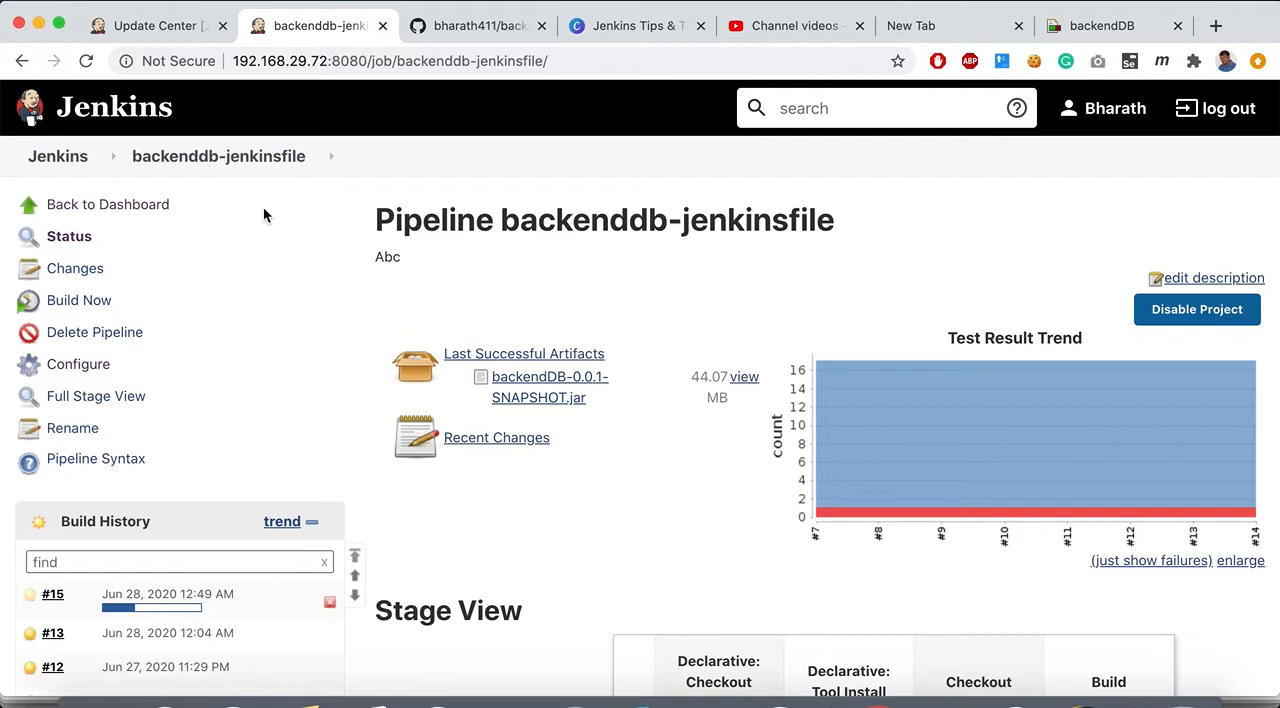
{"action": "mouse_move", "coordinate": [226, 200]}
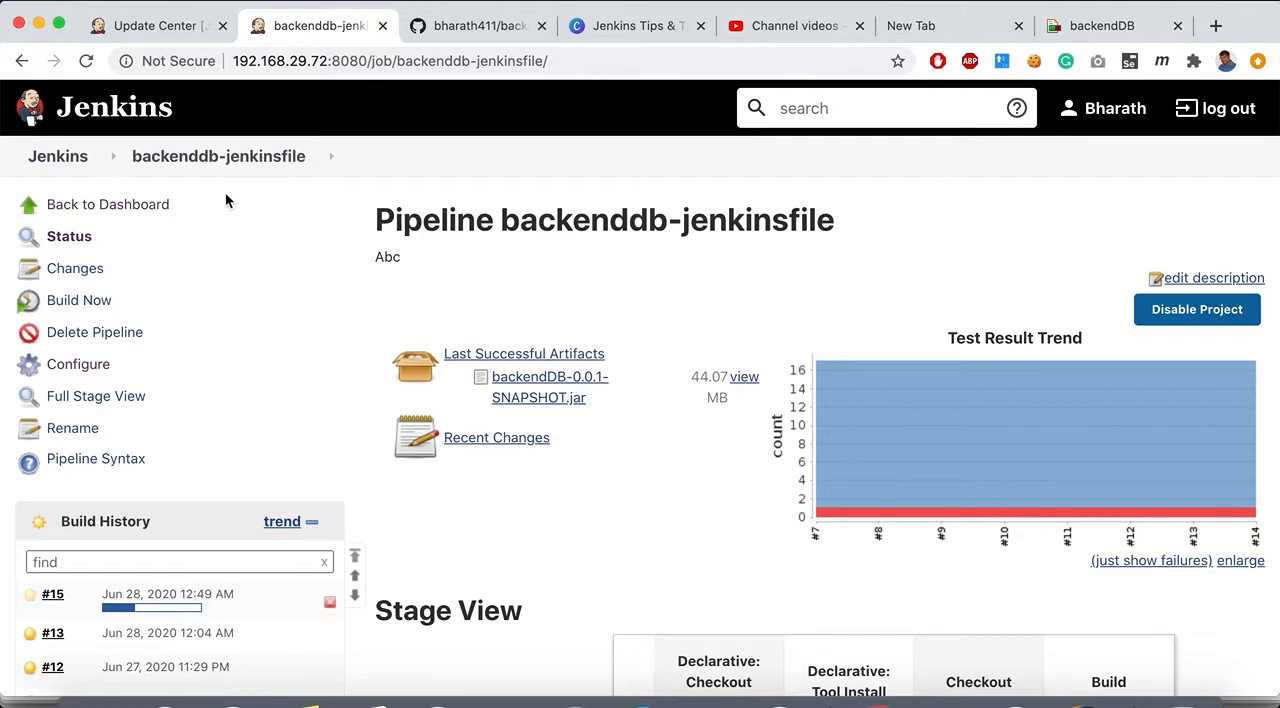
{"action": "mouse_move", "coordinate": [232, 156]}
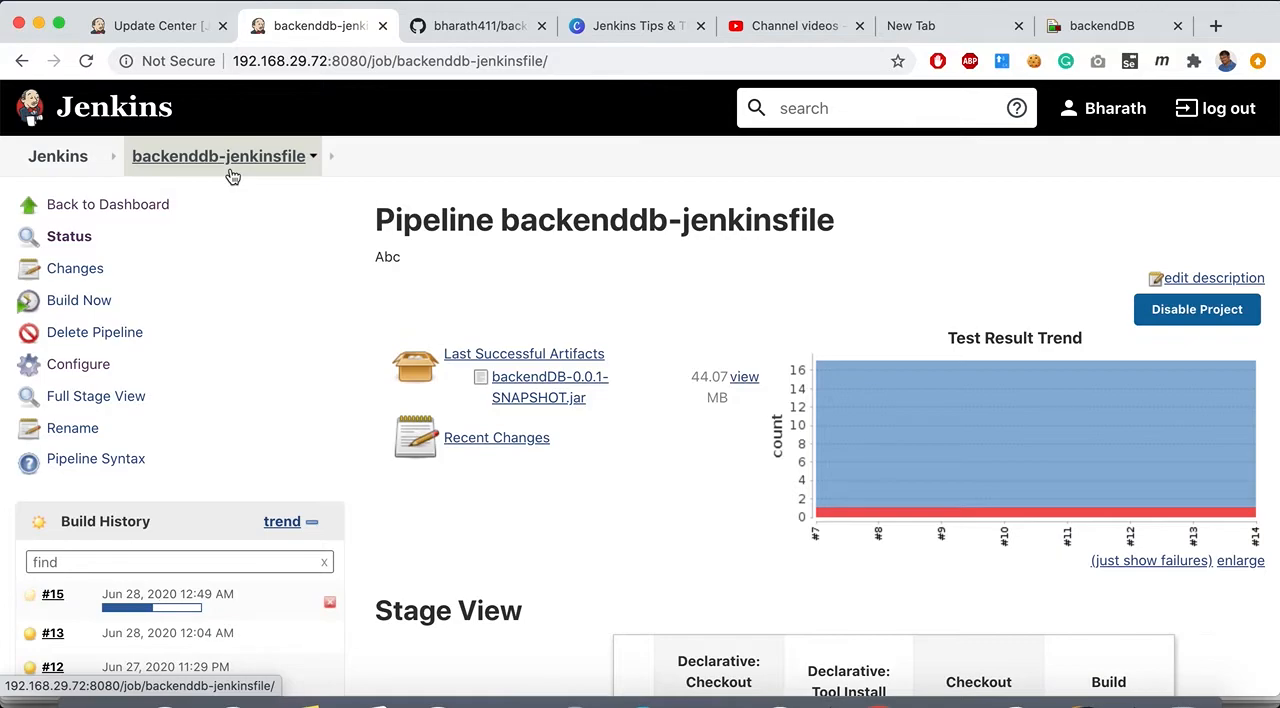
{"action": "mouse_move", "coordinate": [254, 175]}
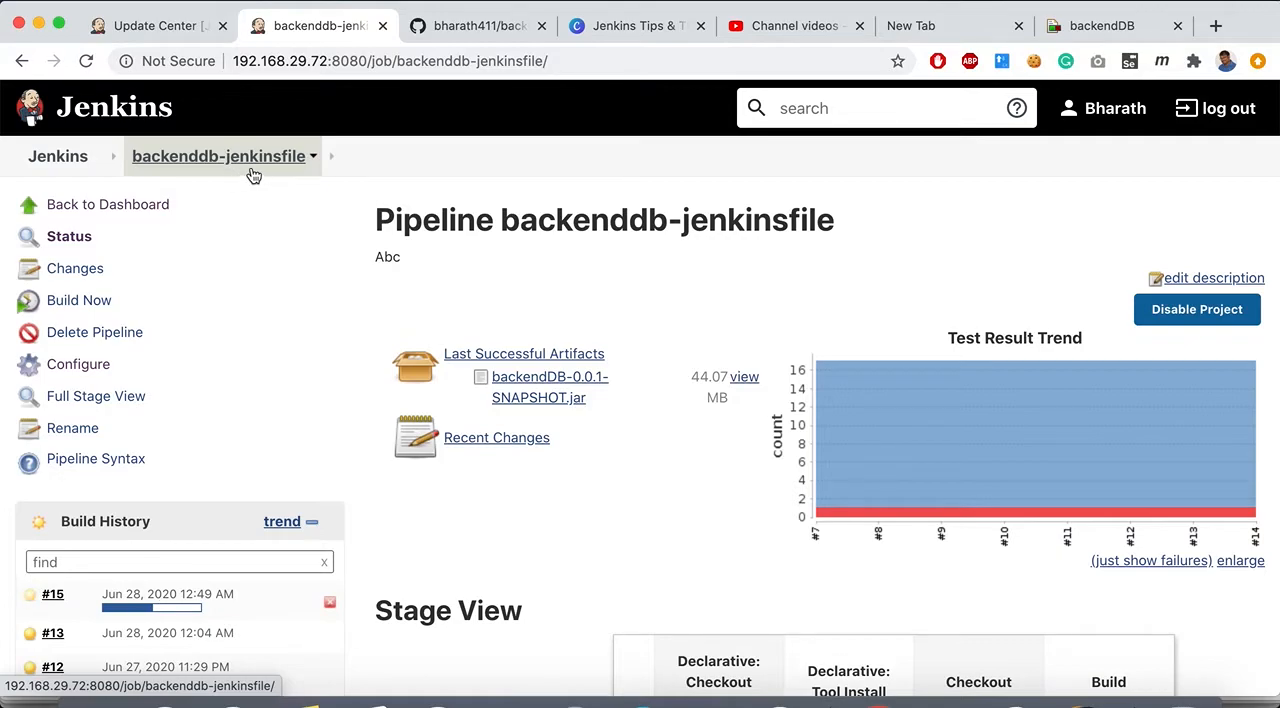
Step: Go back to the Jenkins dashboard while build #15 keeps running
{"action": "left_click", "coordinate": [57, 156]}
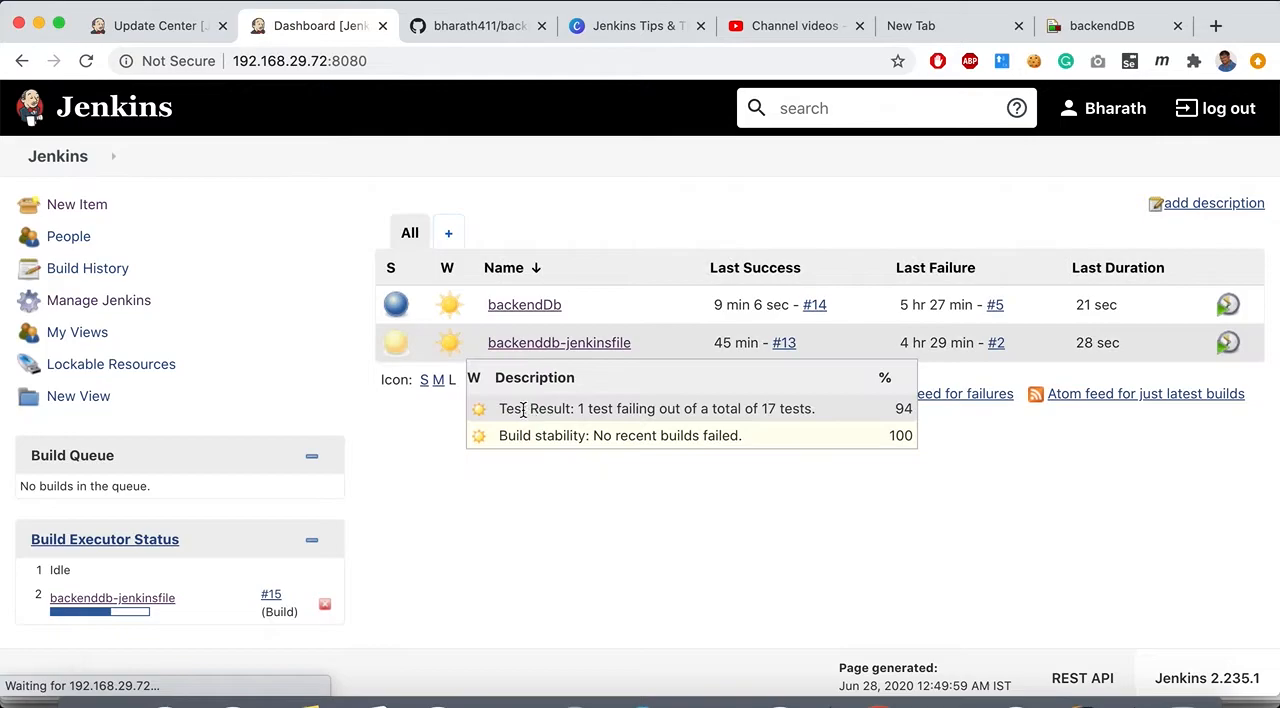
{"action": "mouse_move", "coordinate": [517, 495]}
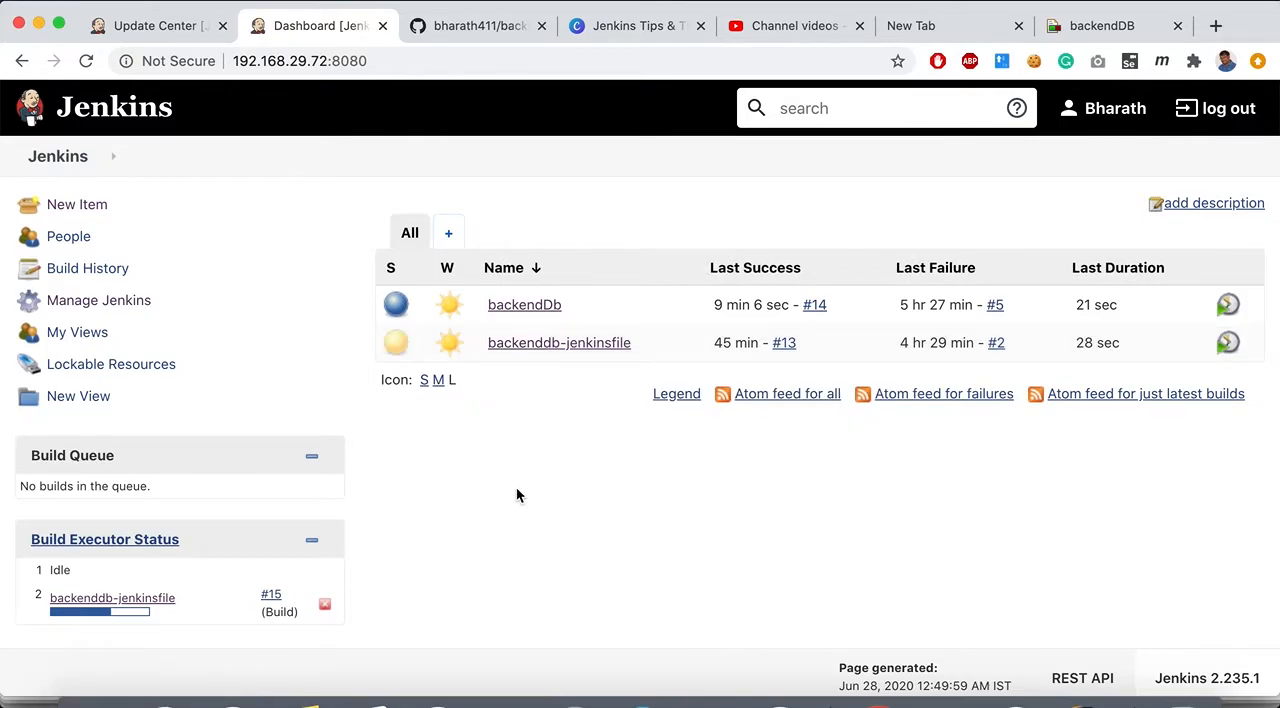
{"action": "mouse_move", "coordinate": [235, 279]}
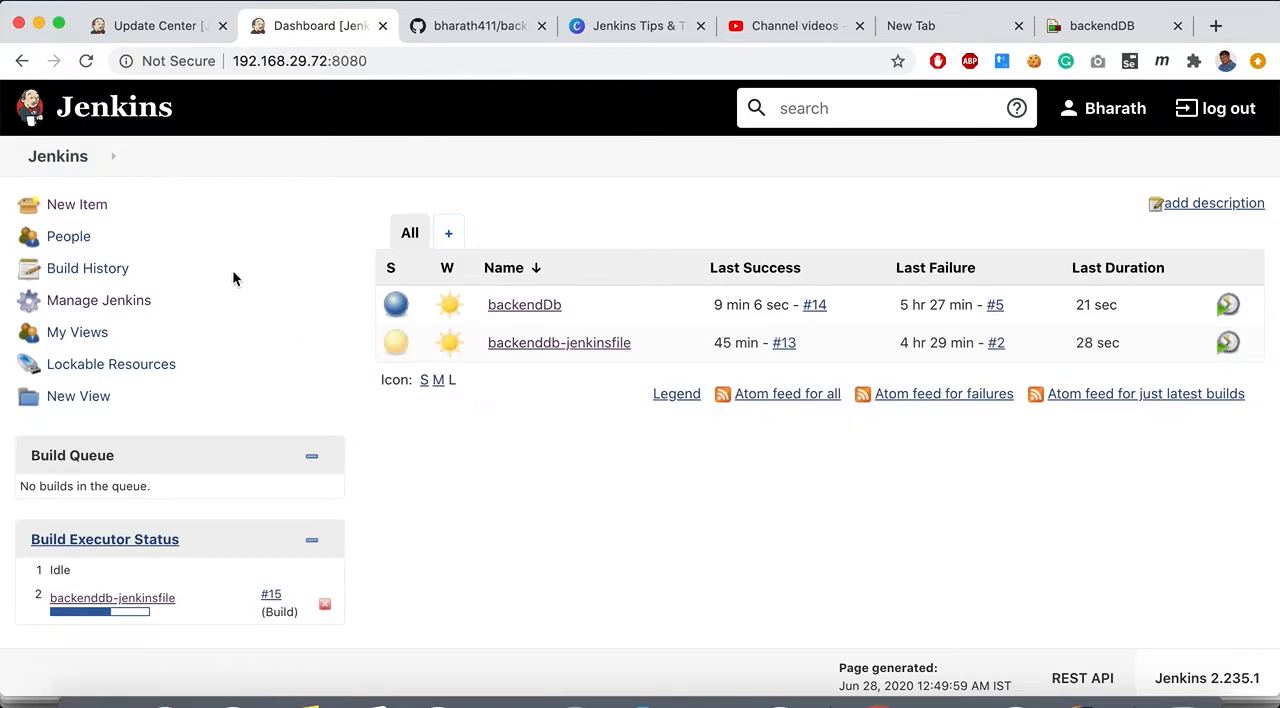
Step: Create the Pipeline job 'dfsds' and open its Pipeline Syntax snippet generator
{"action": "left_click", "coordinate": [76, 204]}
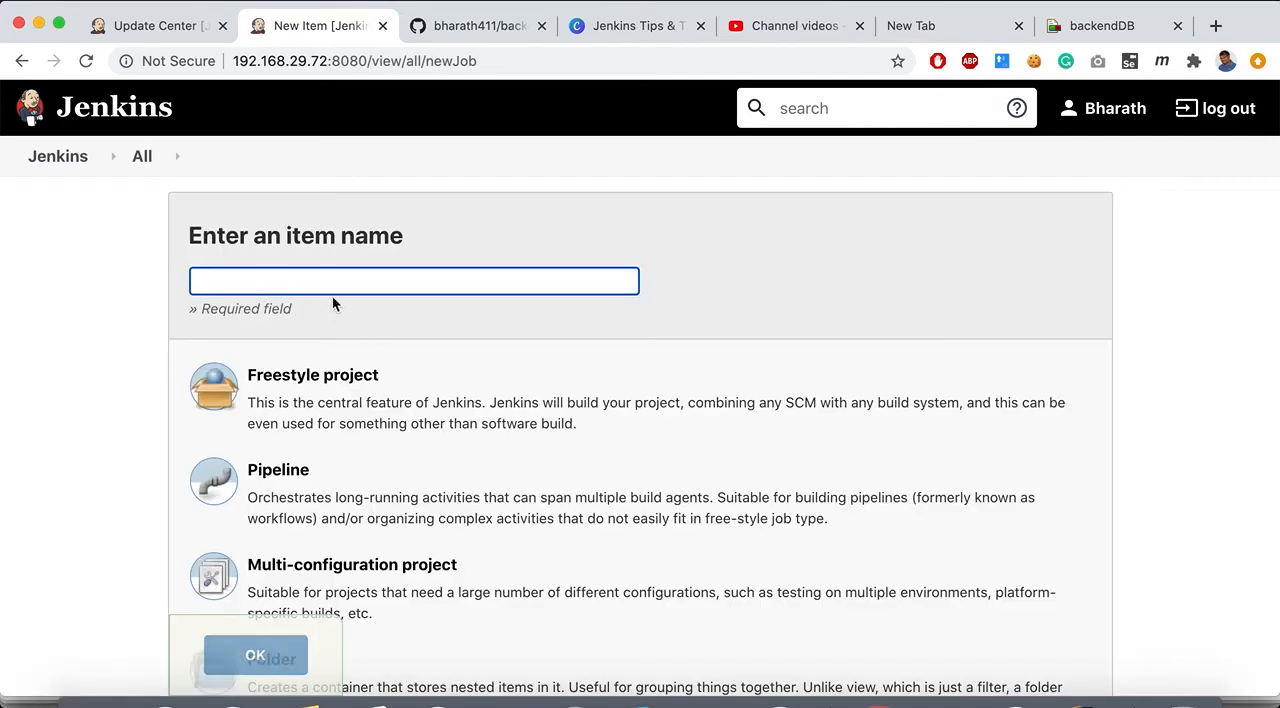
{"action": "type", "text": "dfsds"}
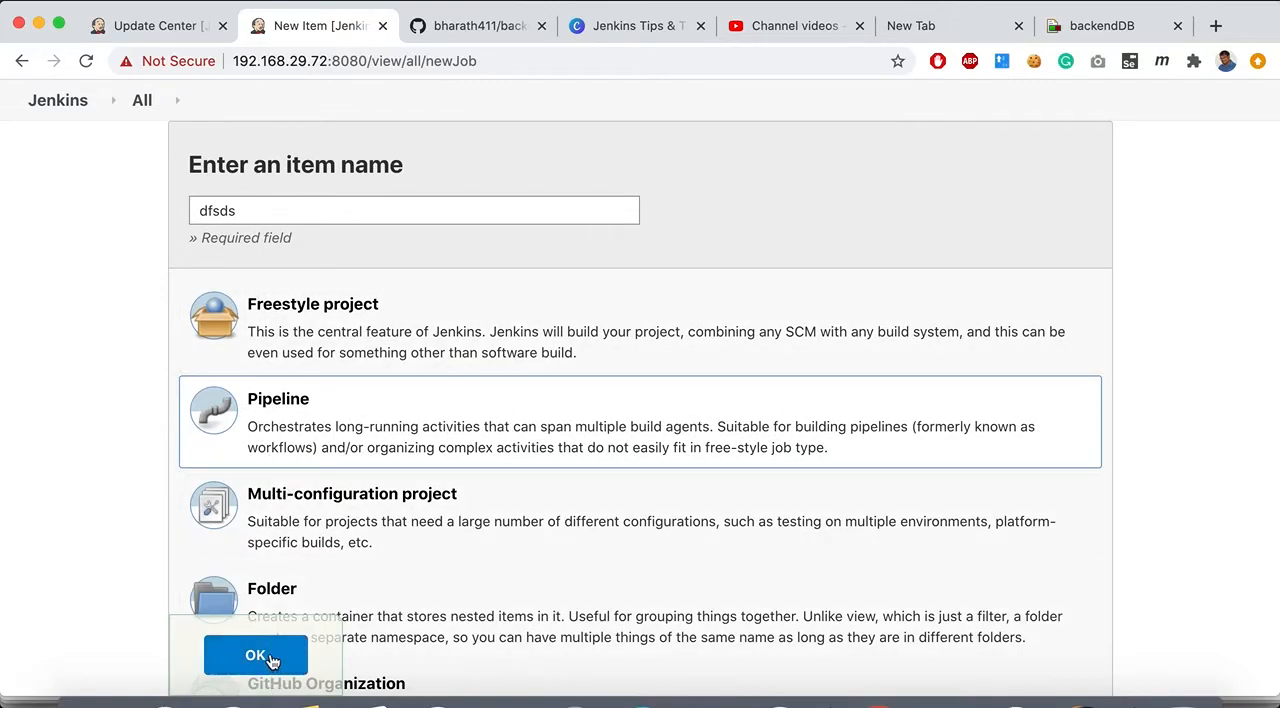
{"action": "left_click", "coordinate": [255, 655]}
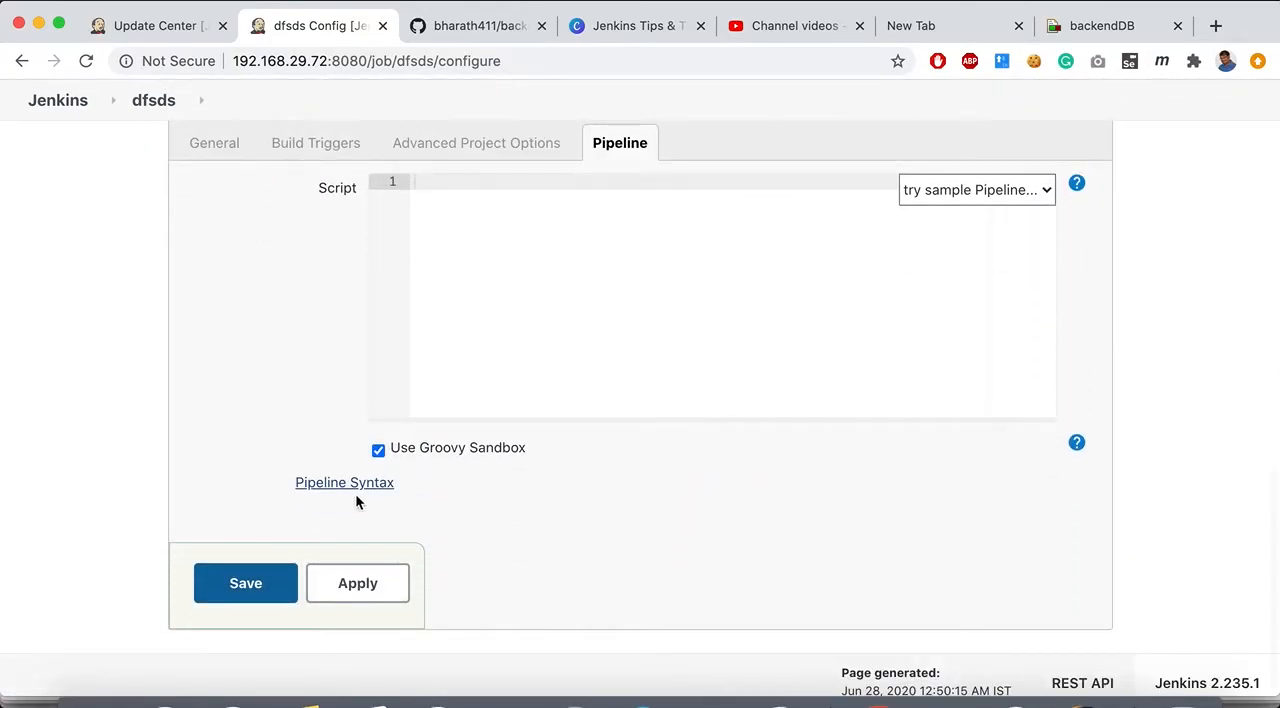
{"action": "left_click", "coordinate": [344, 482]}
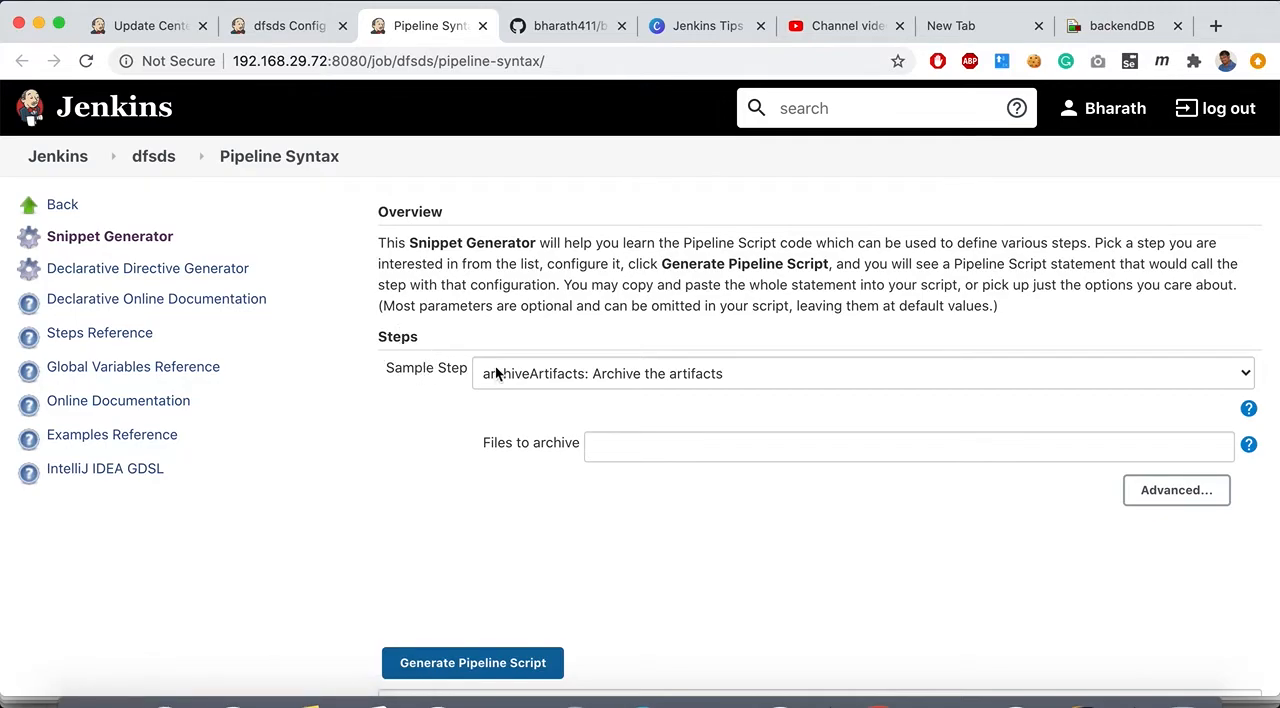
Step: Choose 'jacoco: Record JaCoCo coverage report' as the Sample Step, keeping default paths
{"action": "left_click", "coordinate": [862, 373]}
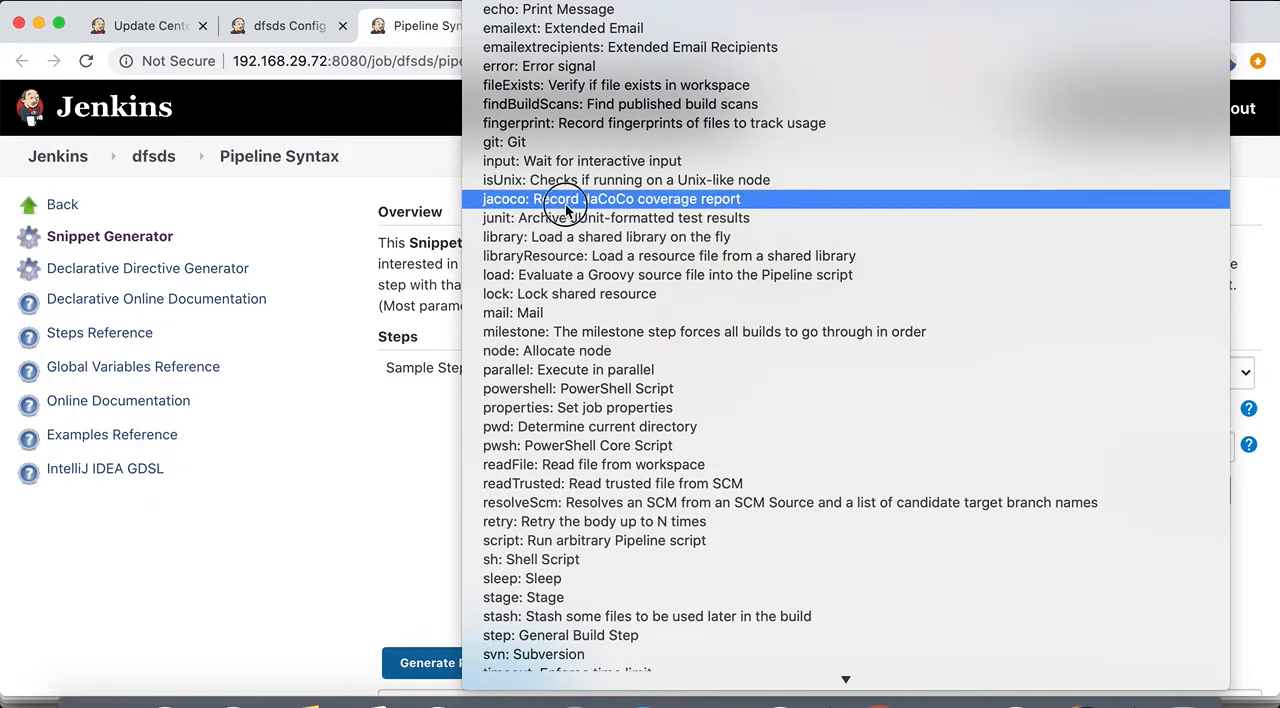
{"action": "left_click", "coordinate": [611, 198]}
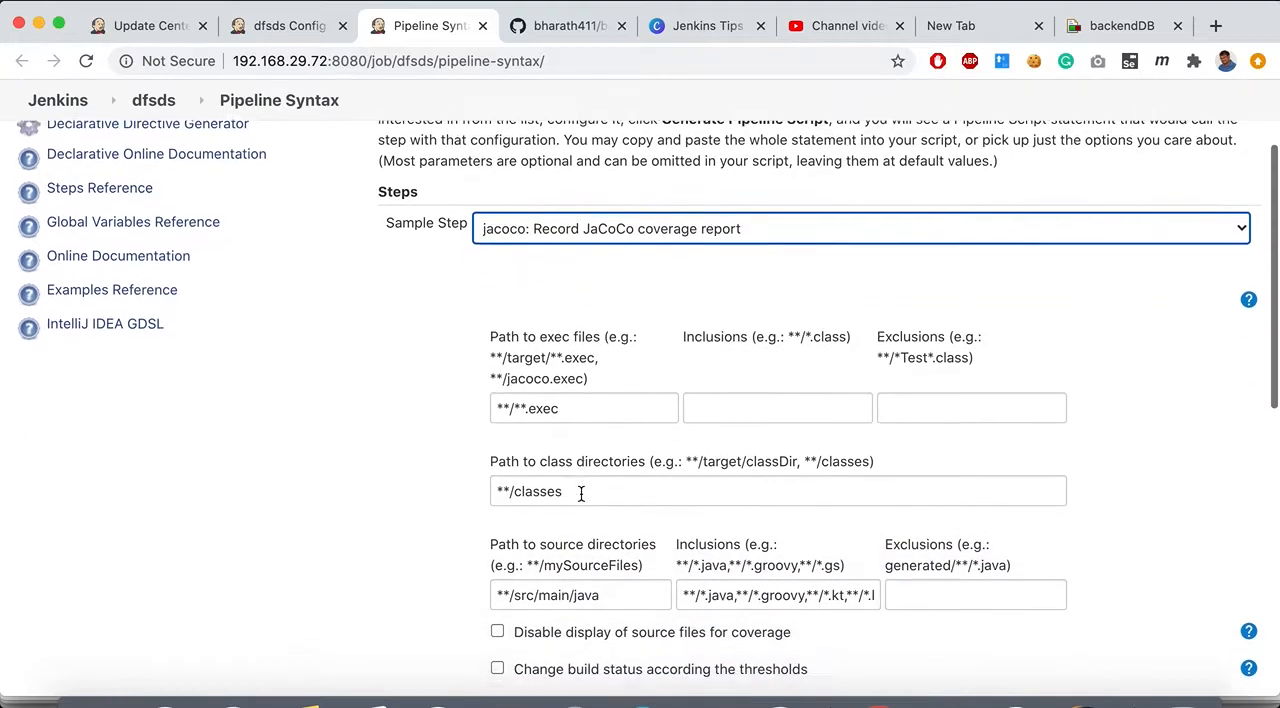
{"action": "scroll", "scroll_direction": "down", "scroll_amount": 3}
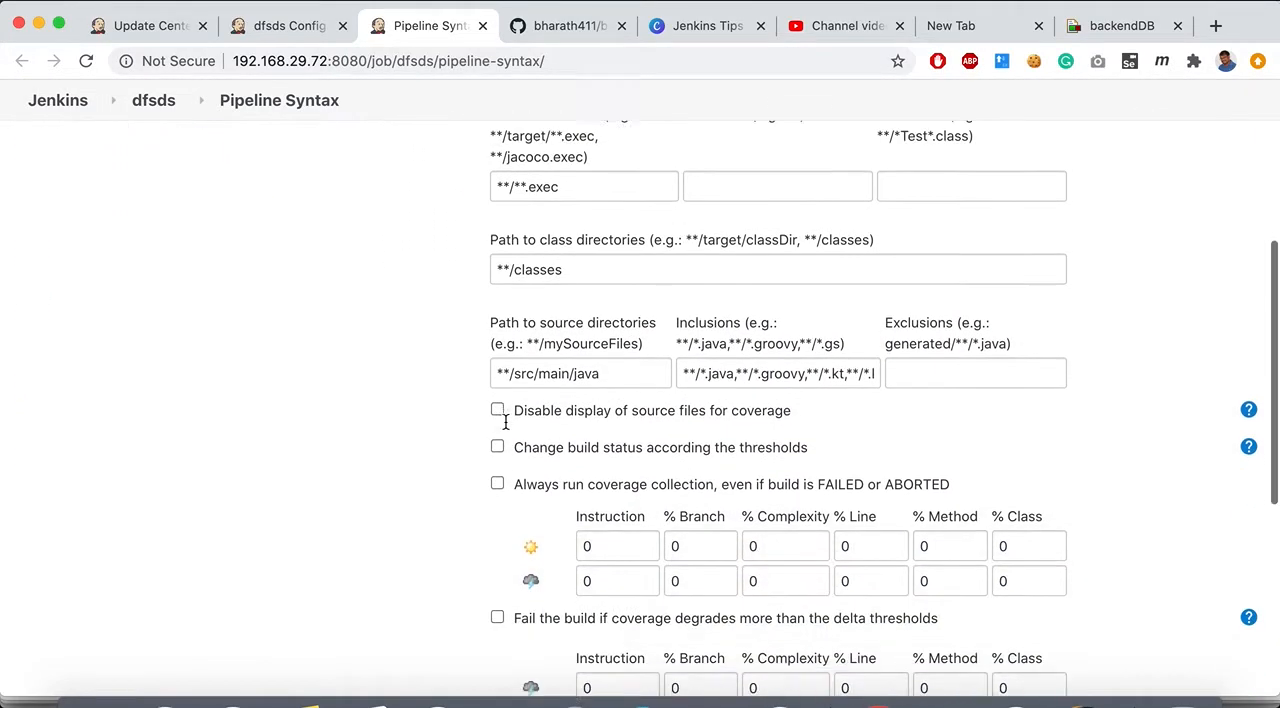
{"action": "scroll", "scroll_direction": "down", "scroll_amount": 3}
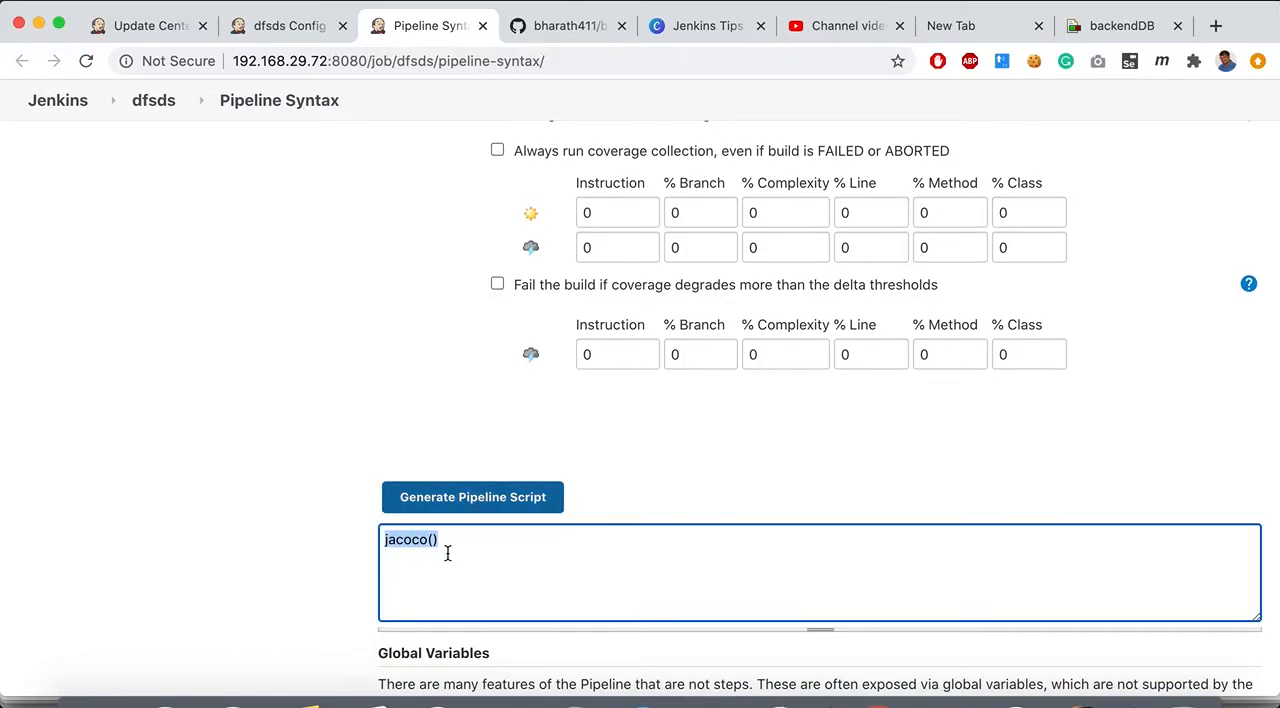
Step: Set the healthy instruction and branch coverage thresholds to 10
{"action": "scroll", "scroll_direction": "up", "scroll_amount": 3}
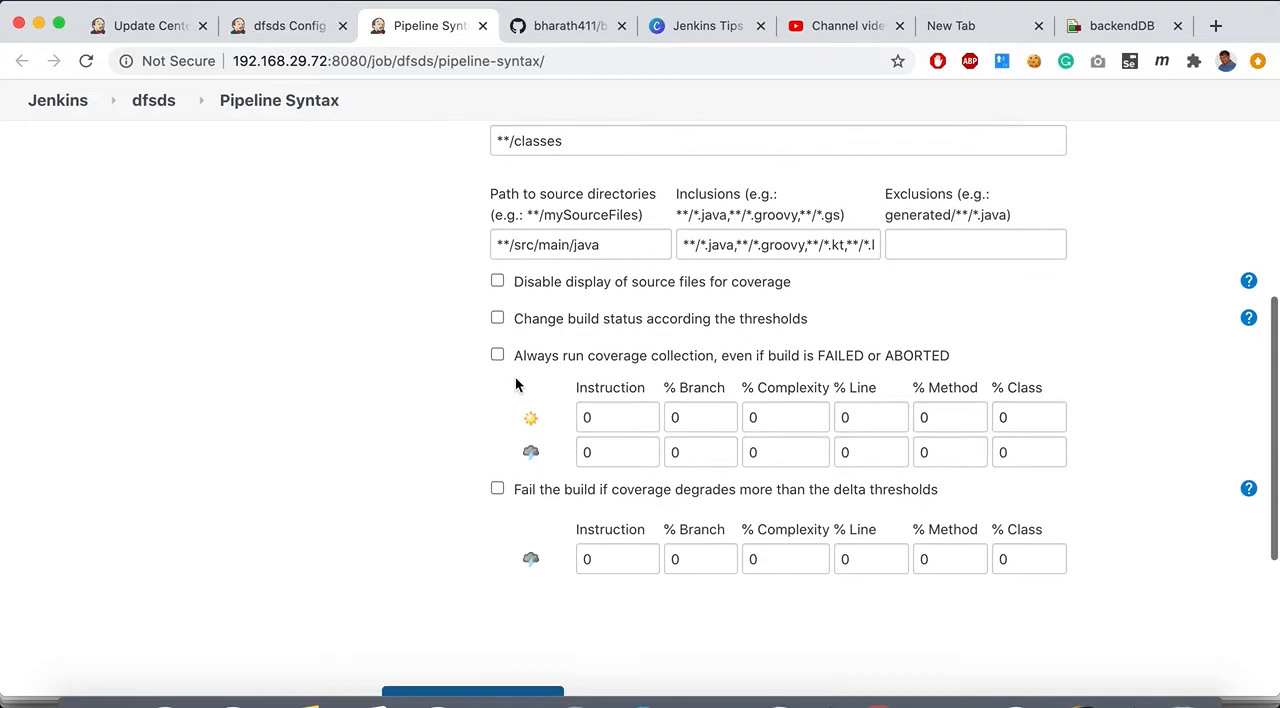
{"action": "mouse_move", "coordinate": [601, 417]}
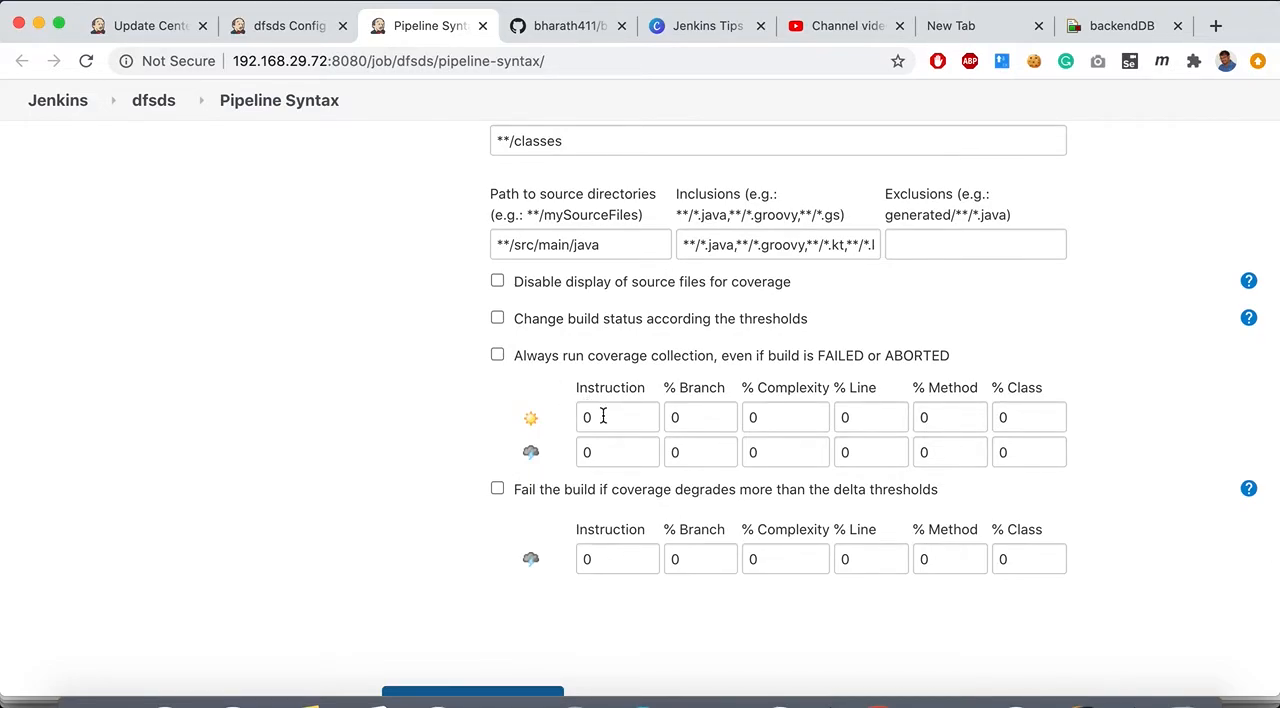
{"action": "left_click", "coordinate": [617, 417]}
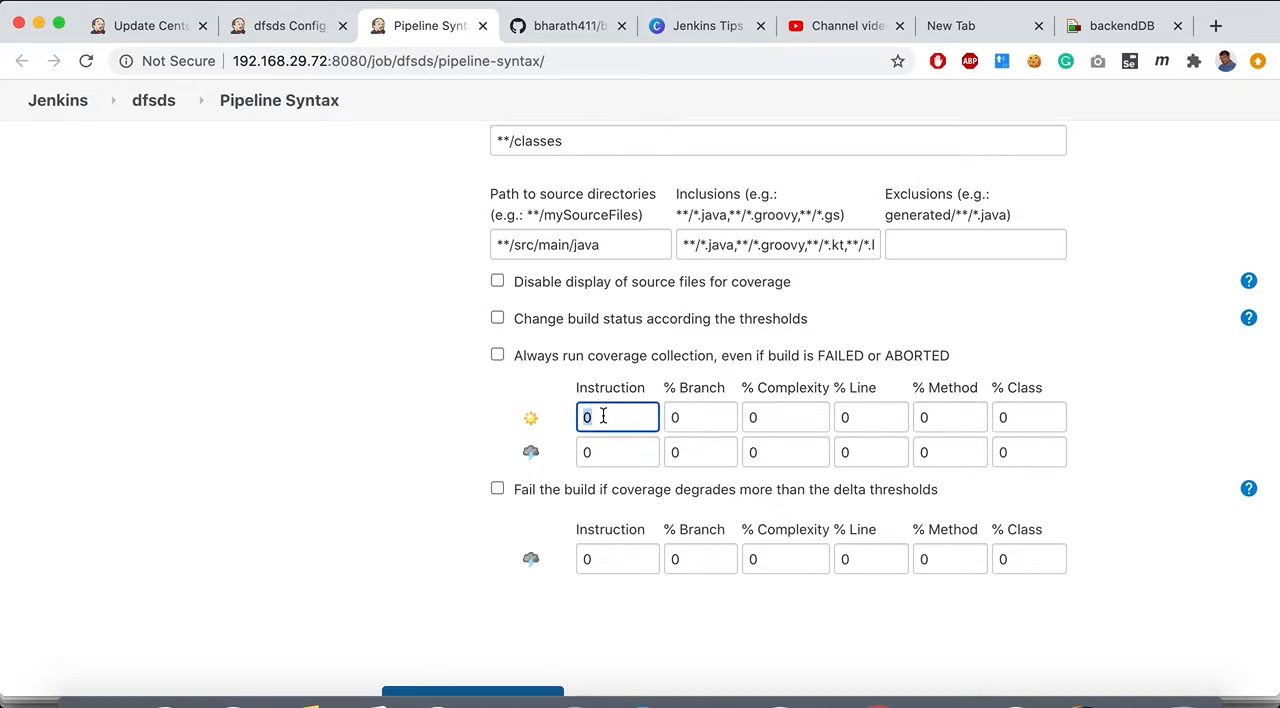
{"action": "type", "text": "10"}
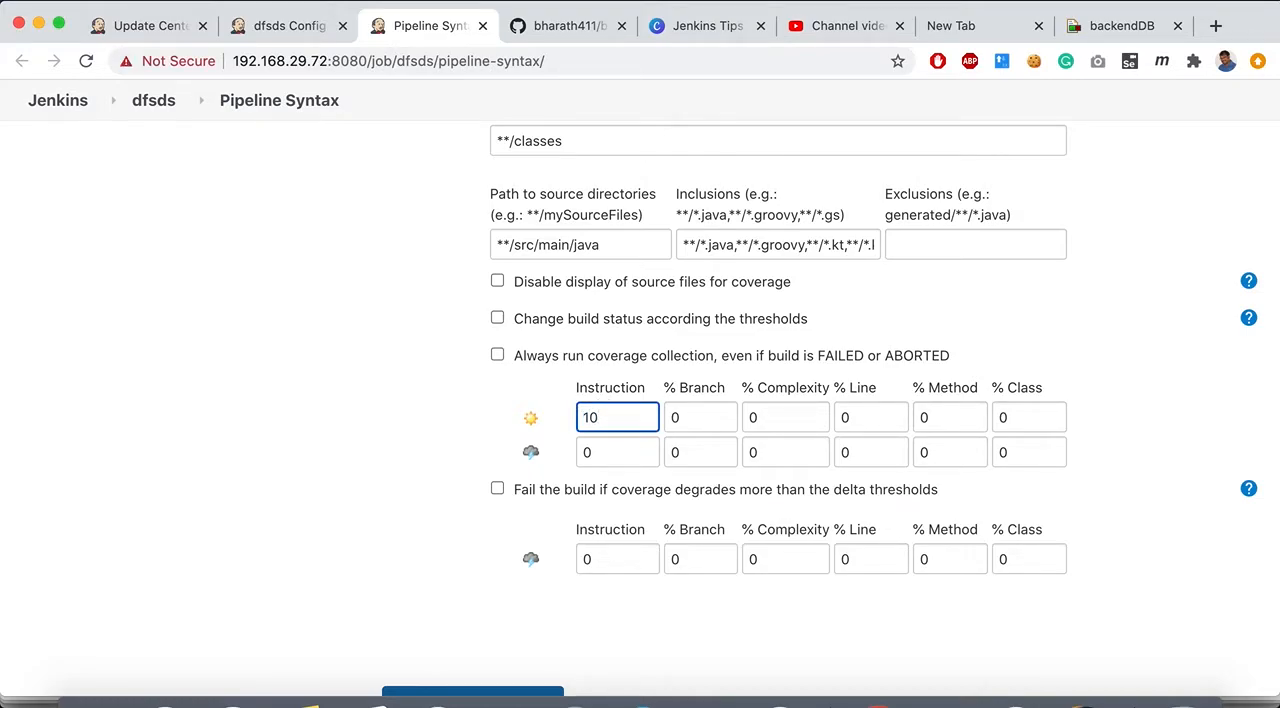
{"action": "left_click", "coordinate": [700, 417]}
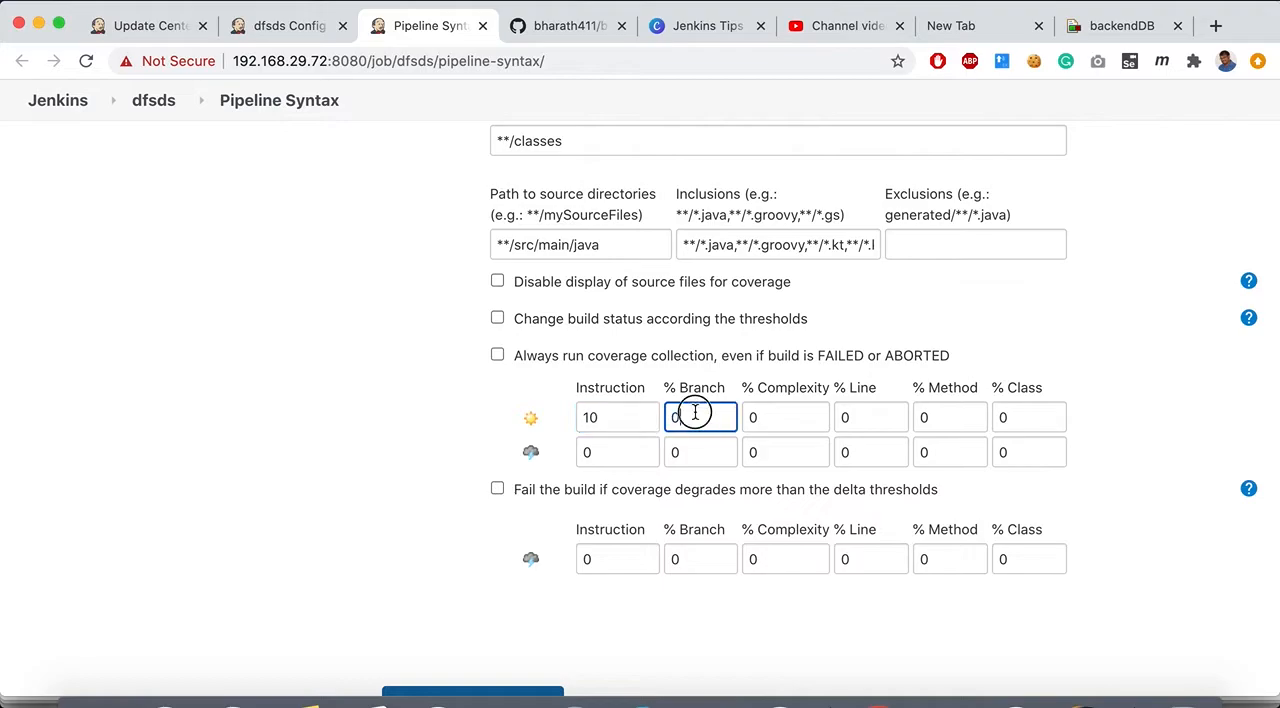
{"action": "type", "text": "10"}
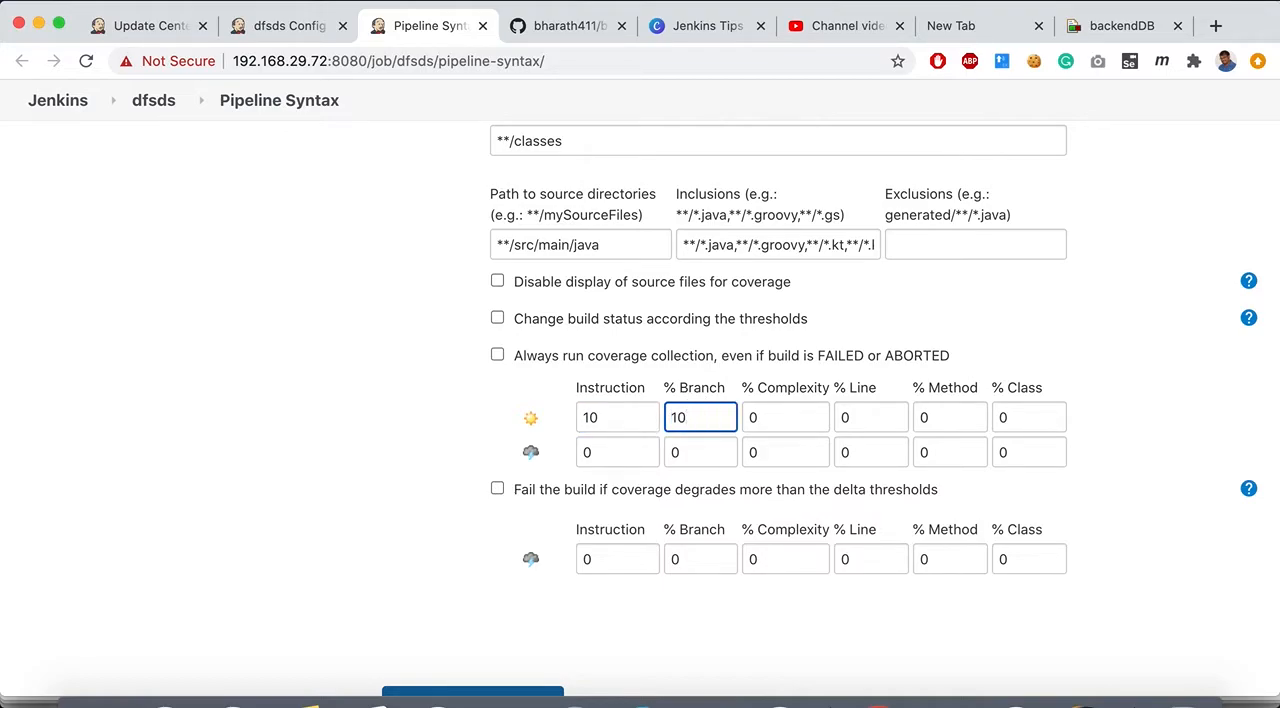
{"action": "mouse_move", "coordinate": [630, 390]}
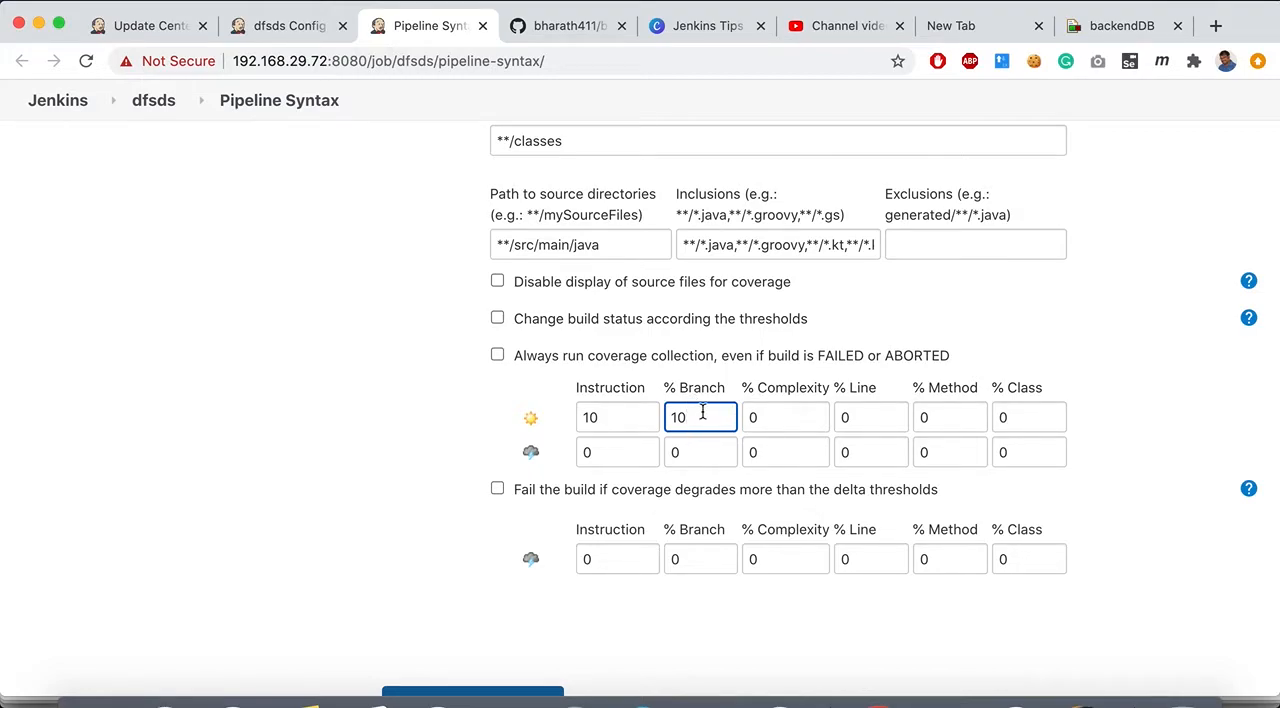
{"action": "mouse_move", "coordinate": [615, 417]}
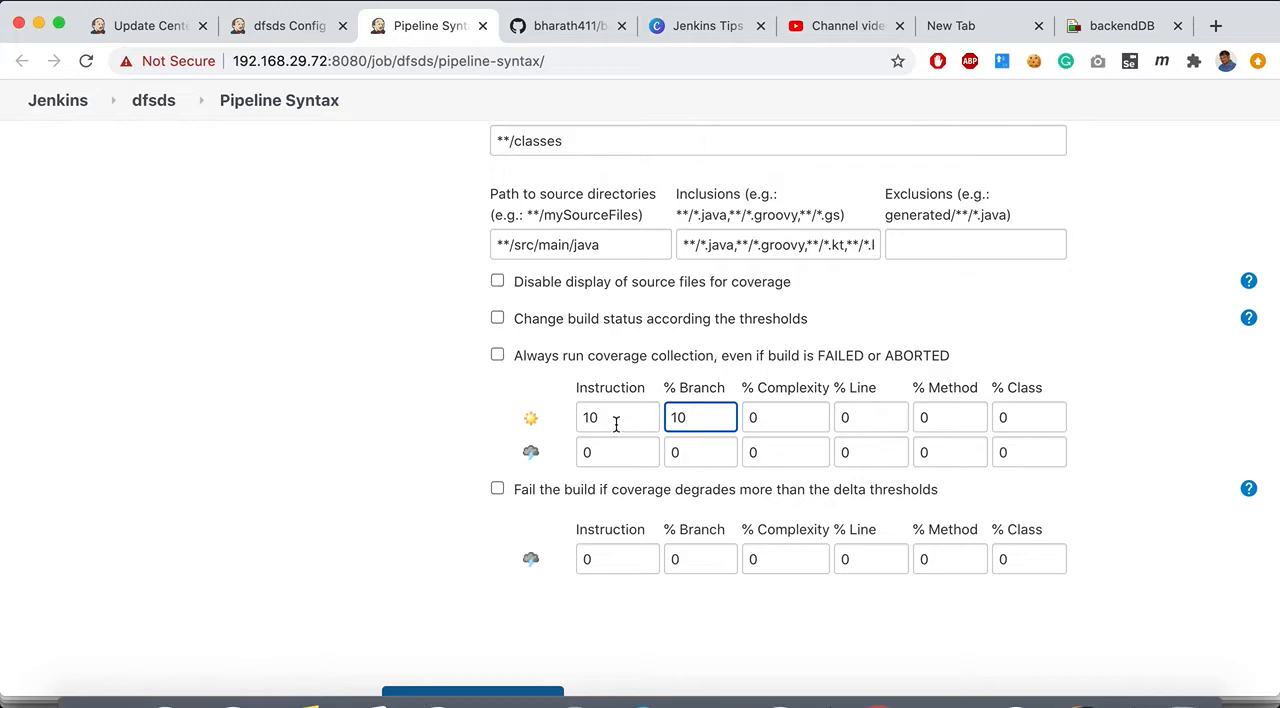
{"action": "mouse_move", "coordinate": [532, 425]}
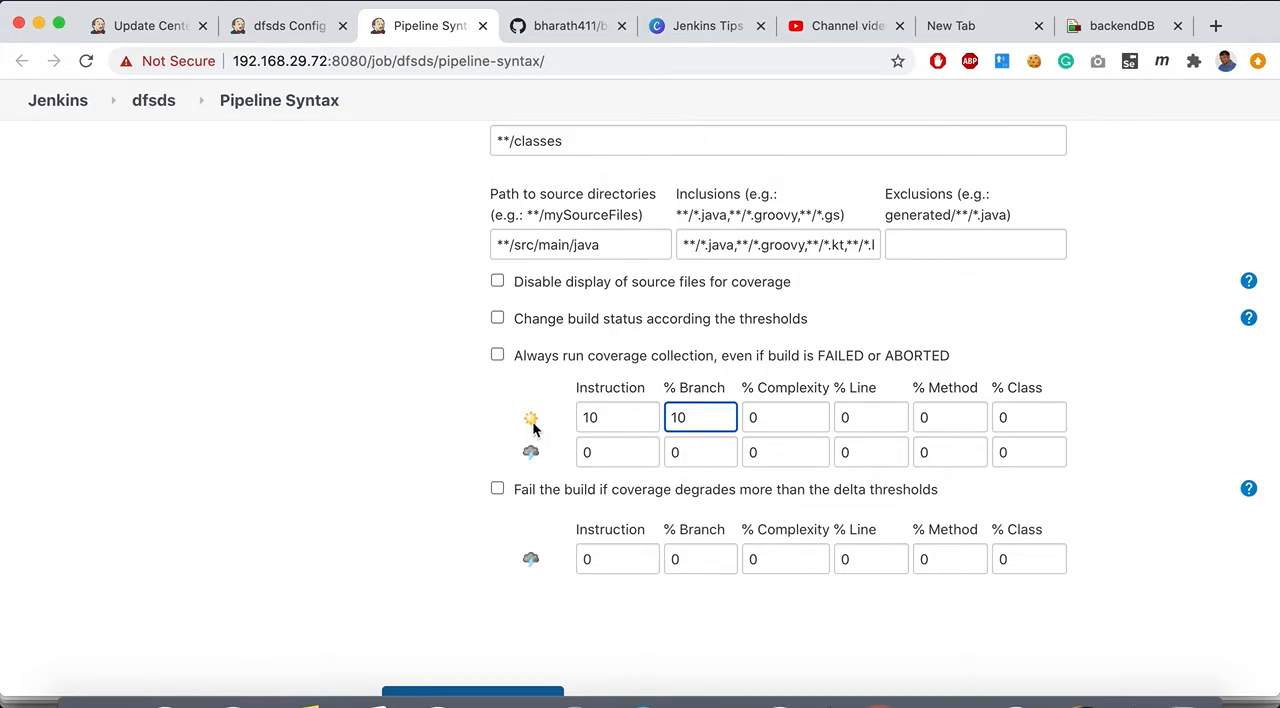
{"action": "mouse_move", "coordinate": [420, 478]}
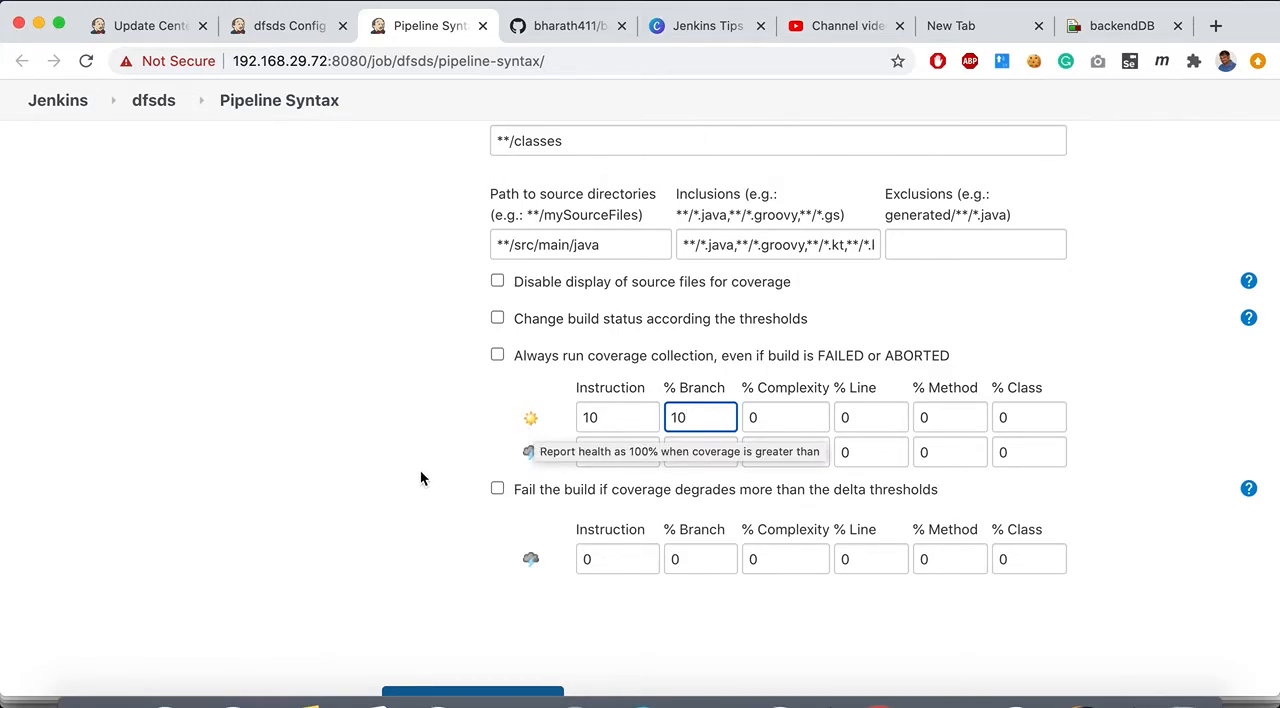
Step: Toggle hiding source files and enter the **/*Test*.class exclusion pattern
{"action": "scroll", "scroll_direction": "up", "scroll_amount": 3}
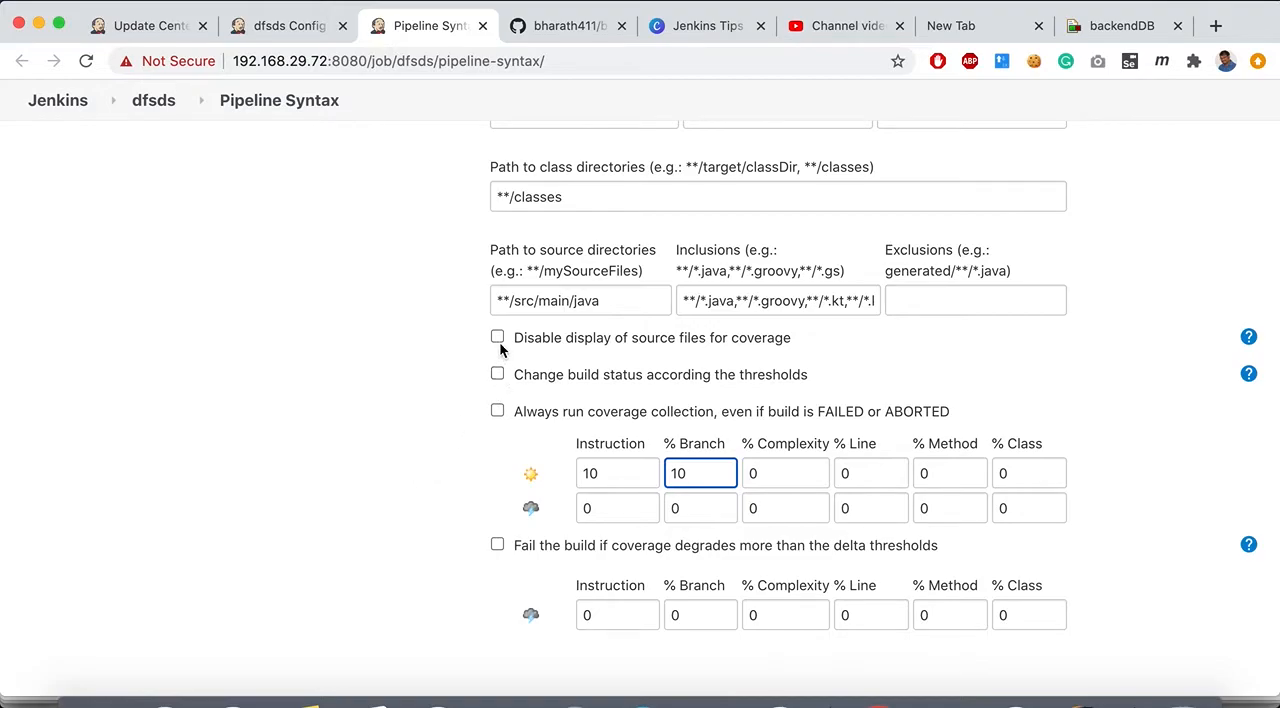
{"action": "left_click", "coordinate": [497, 337]}
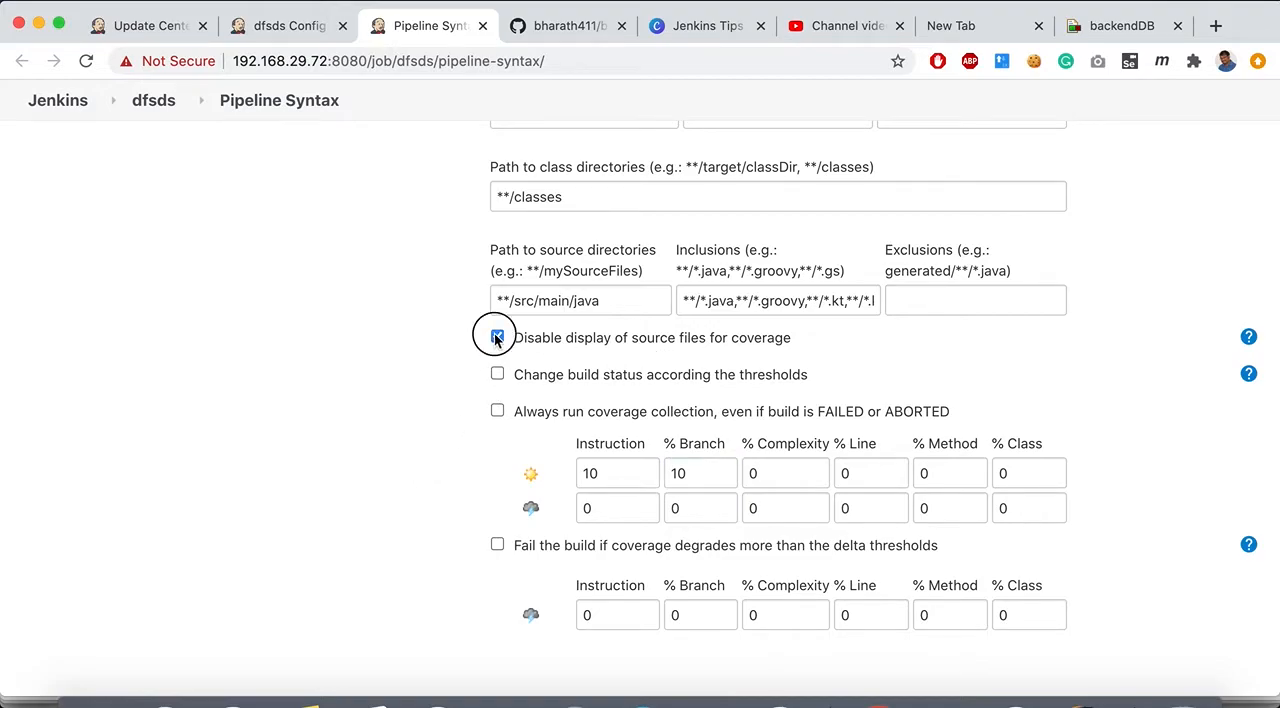
{"action": "scroll", "scroll_direction": "up", "scroll_amount": 3}
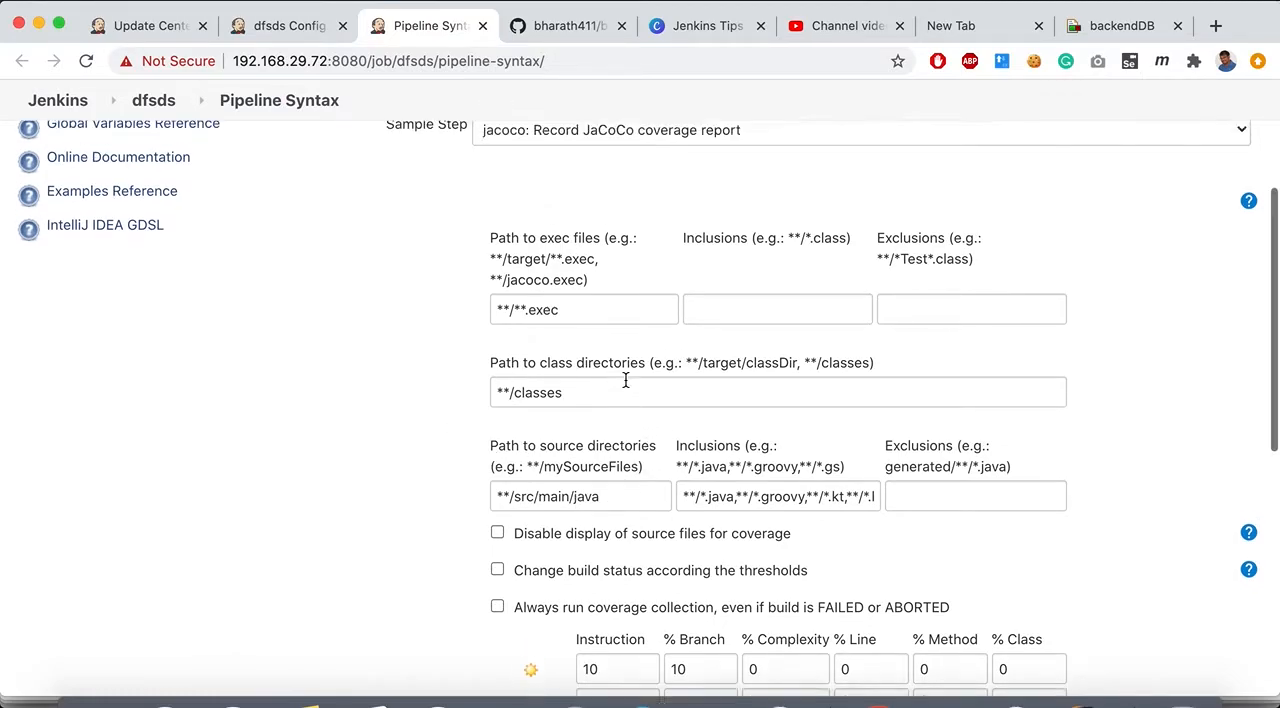
{"action": "scroll", "scroll_direction": "up", "scroll_amount": 3}
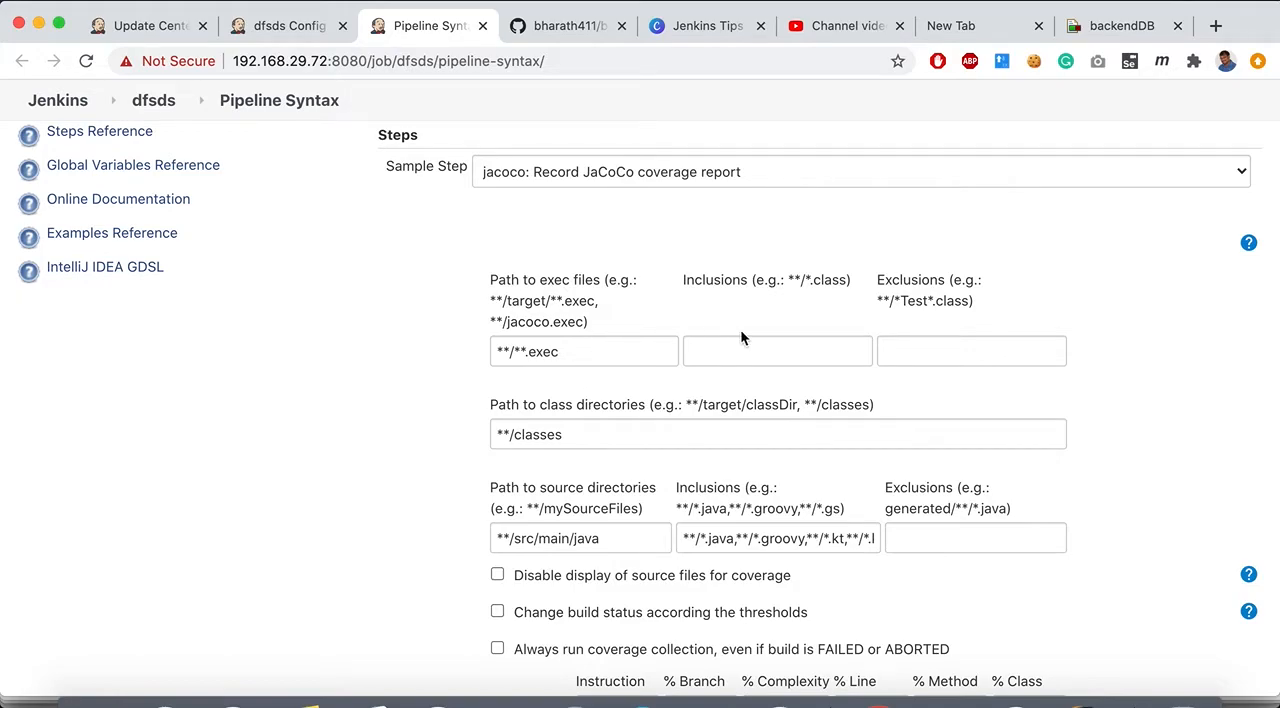
{"action": "mouse_move", "coordinate": [928, 351]}
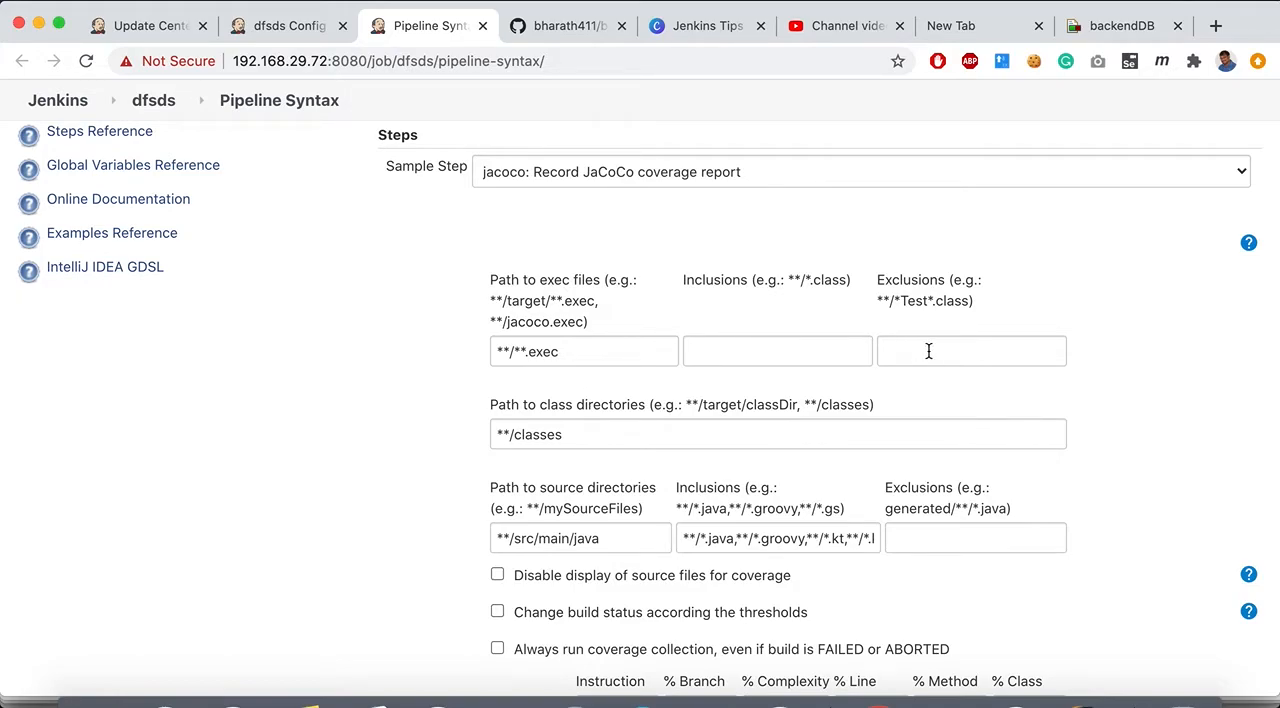
{"action": "left_click", "coordinate": [971, 351]}
{"action": "type", "text": "**/*Test*.class"}
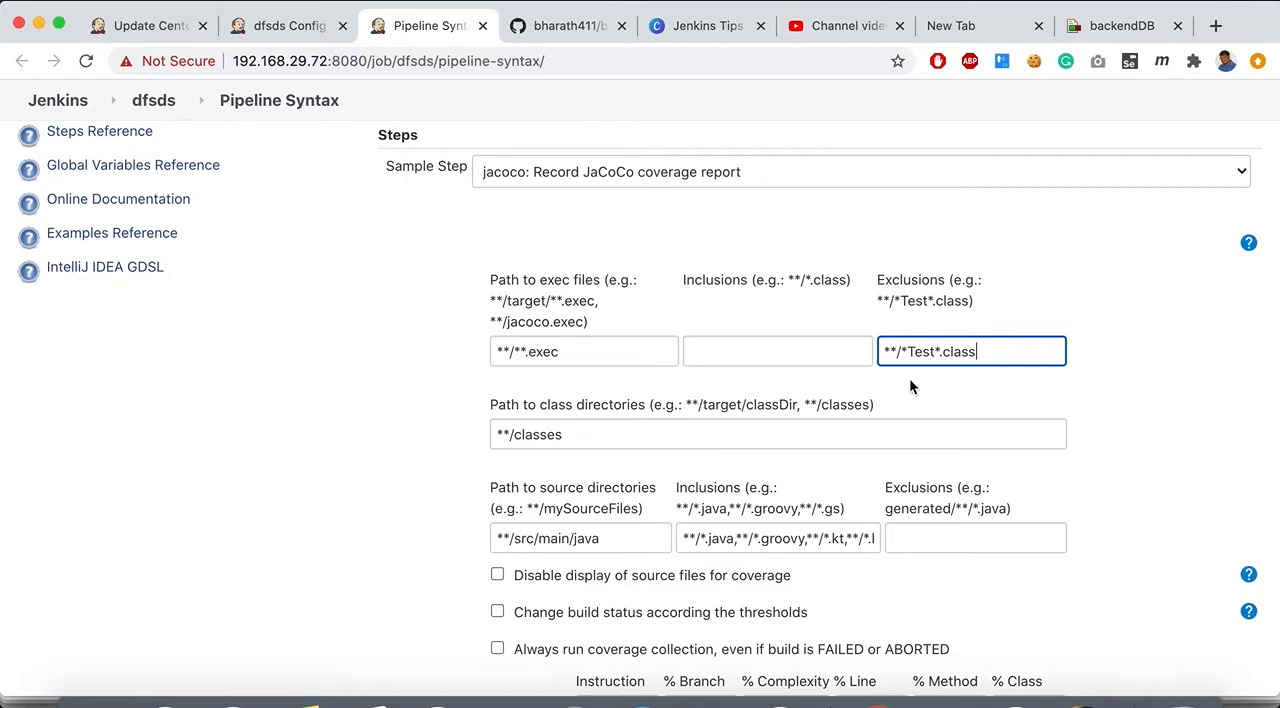
{"action": "scroll", "scroll_direction": "down", "scroll_amount": 3}
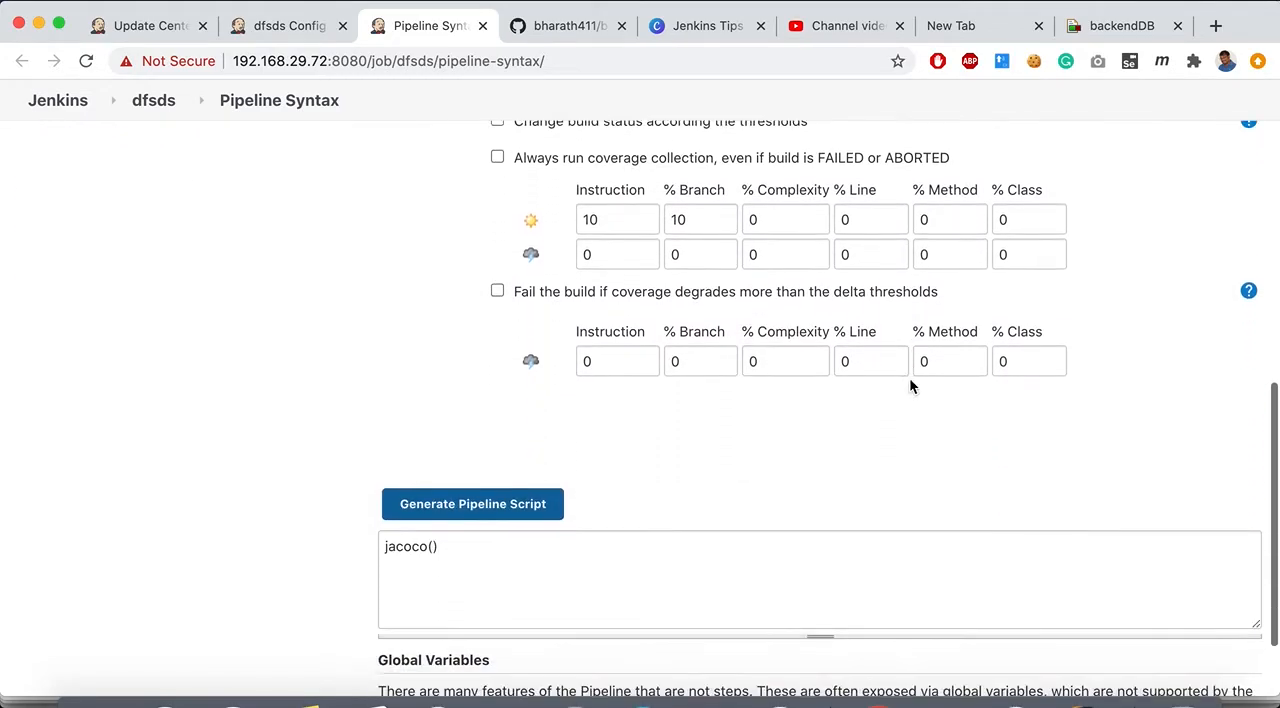
Step: Generate the jacoco snippet with exclusionPattern '**/*Test*.class' and 10% branch/instruction maximums
{"action": "left_click", "coordinate": [472, 503]}
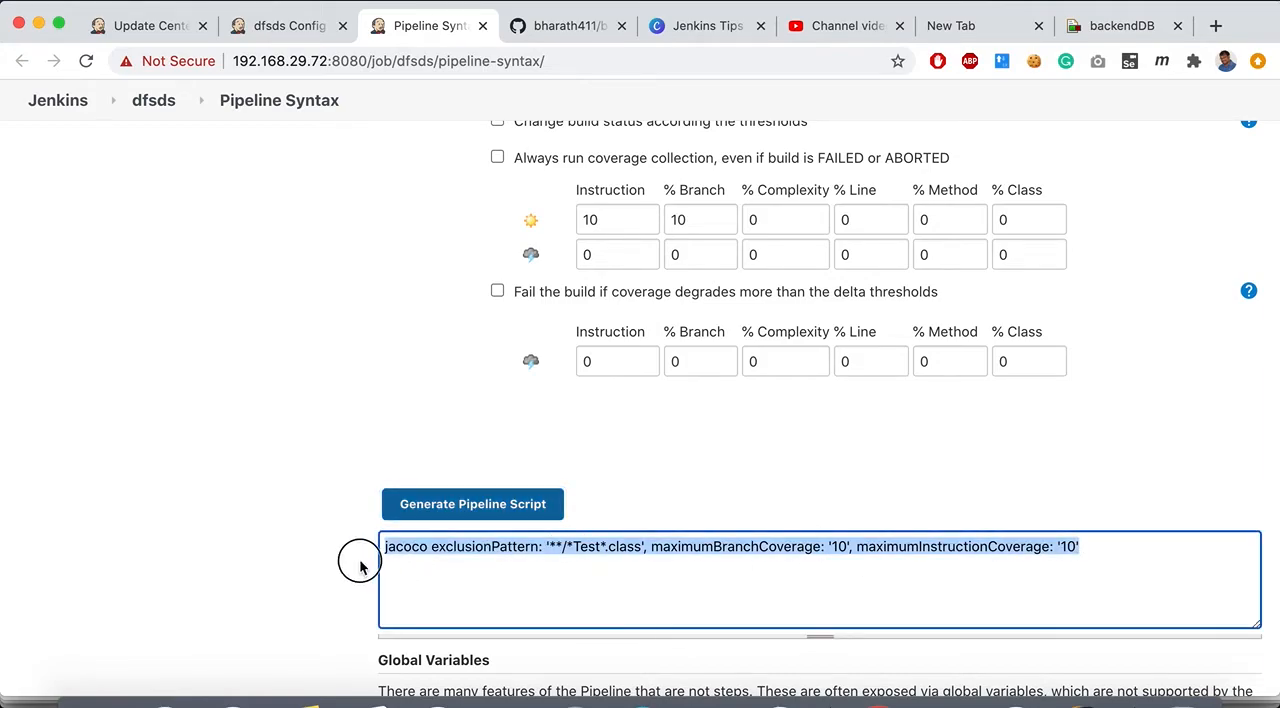
{"action": "mouse_move", "coordinate": [443, 527]}
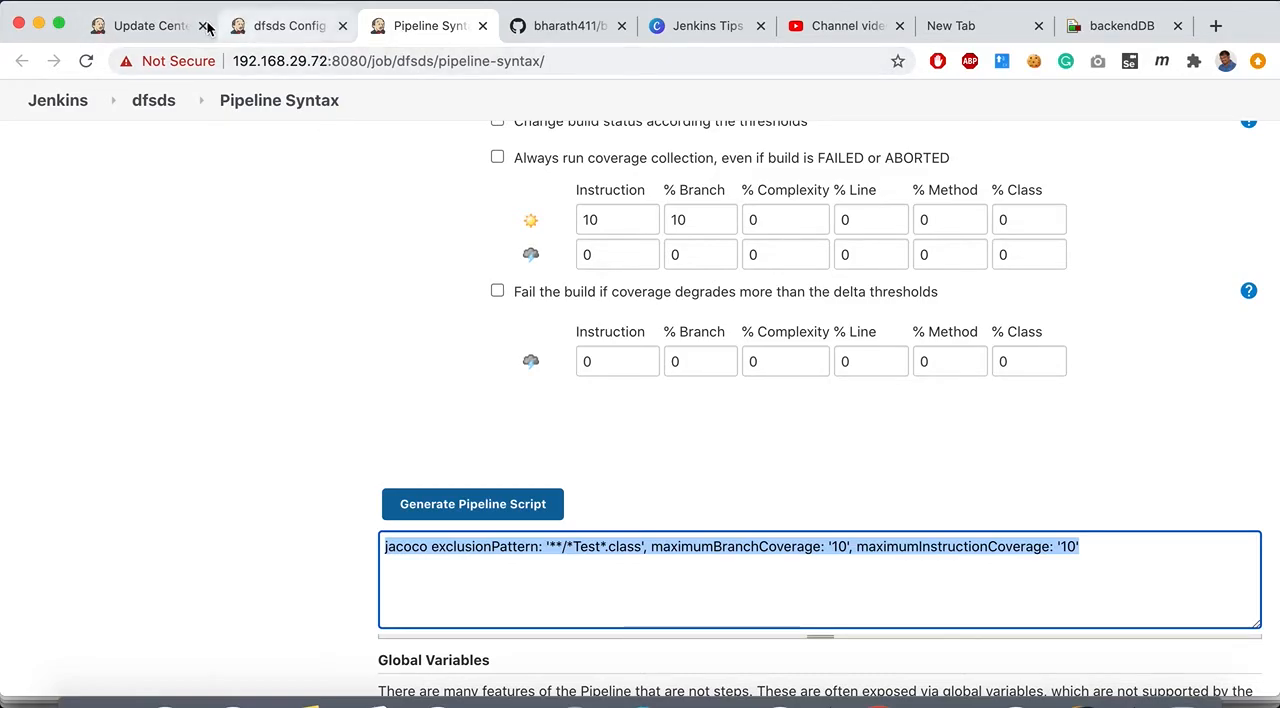
{"action": "mouse_move", "coordinate": [150, 25]}
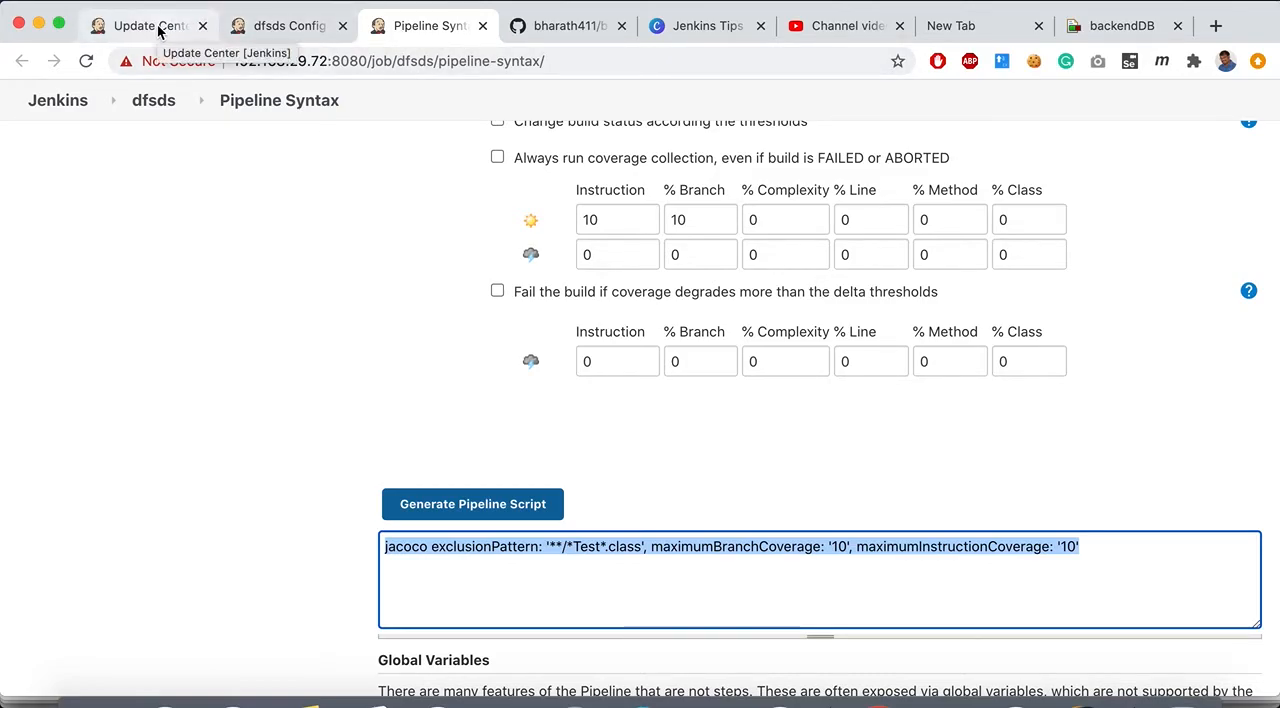
{"action": "mouse_move", "coordinate": [289, 25]}
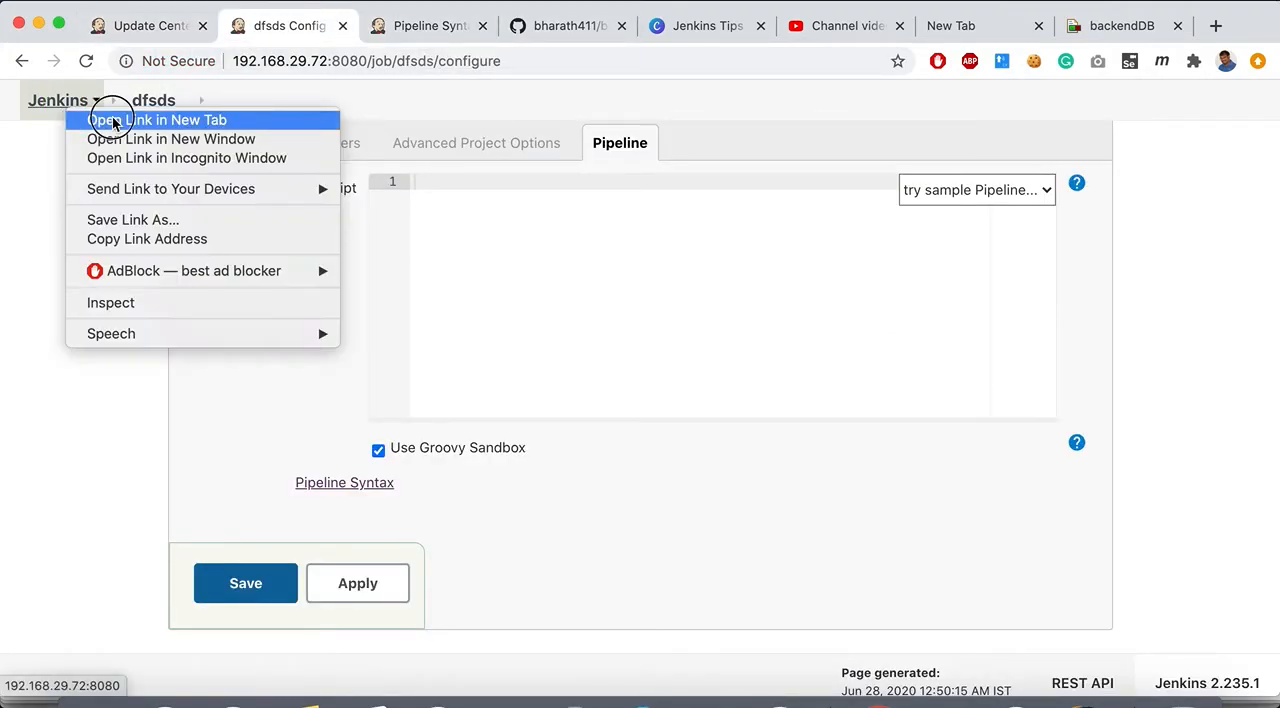
Step: View backenddb-jenkinsfile build #15's console output down to its JaCoCo summary and UNSTABLE result
{"action": "left_click", "coordinate": [158, 120]}
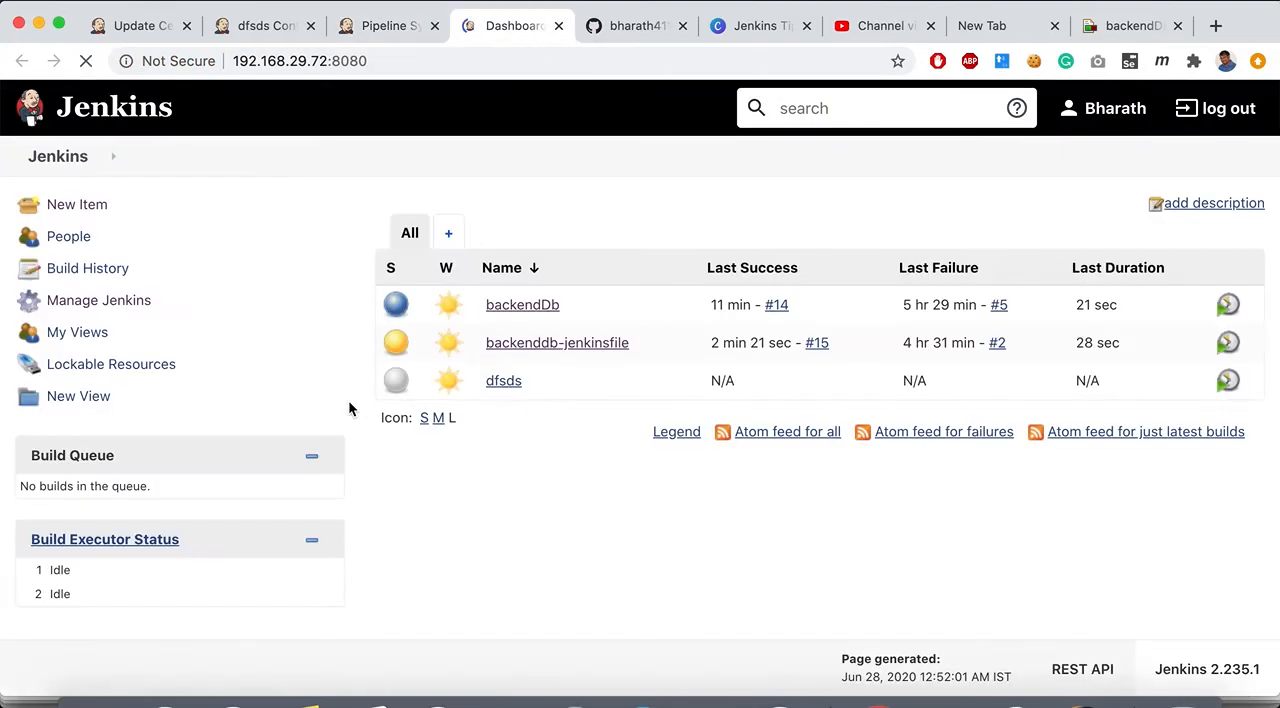
{"action": "left_click", "coordinate": [556, 342]}
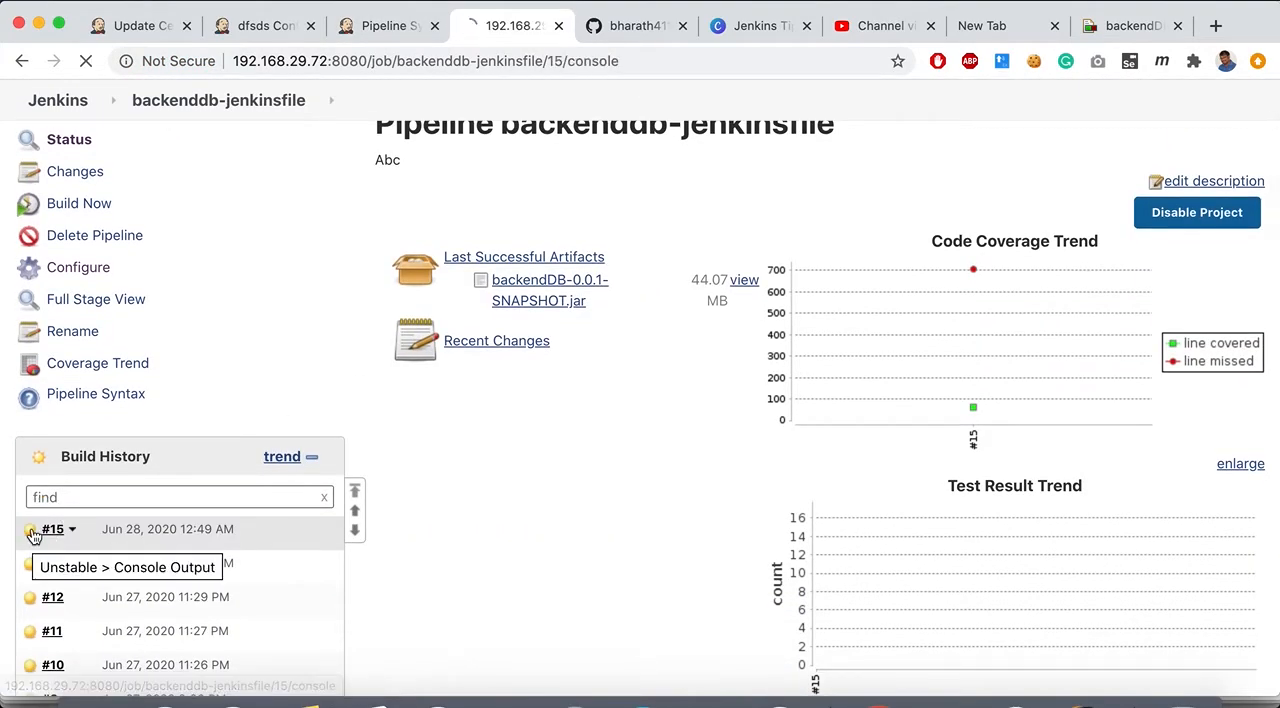
{"action": "left_click", "coordinate": [131, 567]}
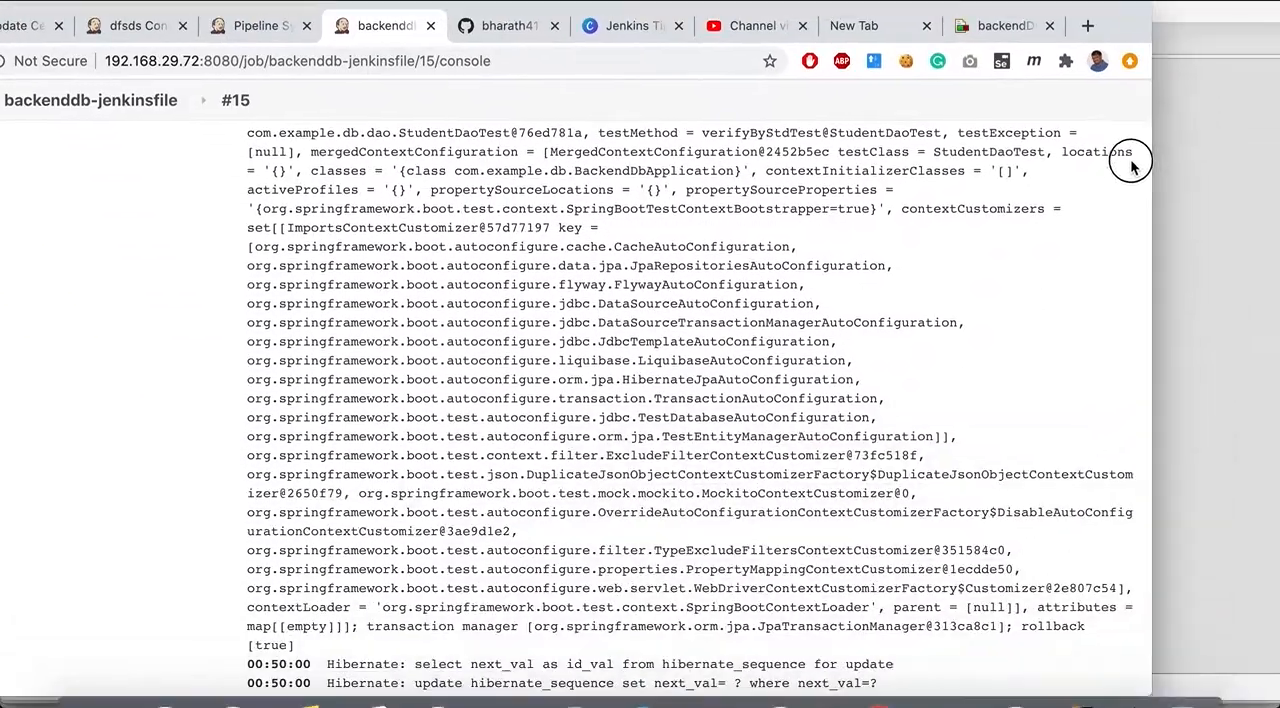
{"action": "scroll", "scroll_direction": "down", "scroll_amount": 3}
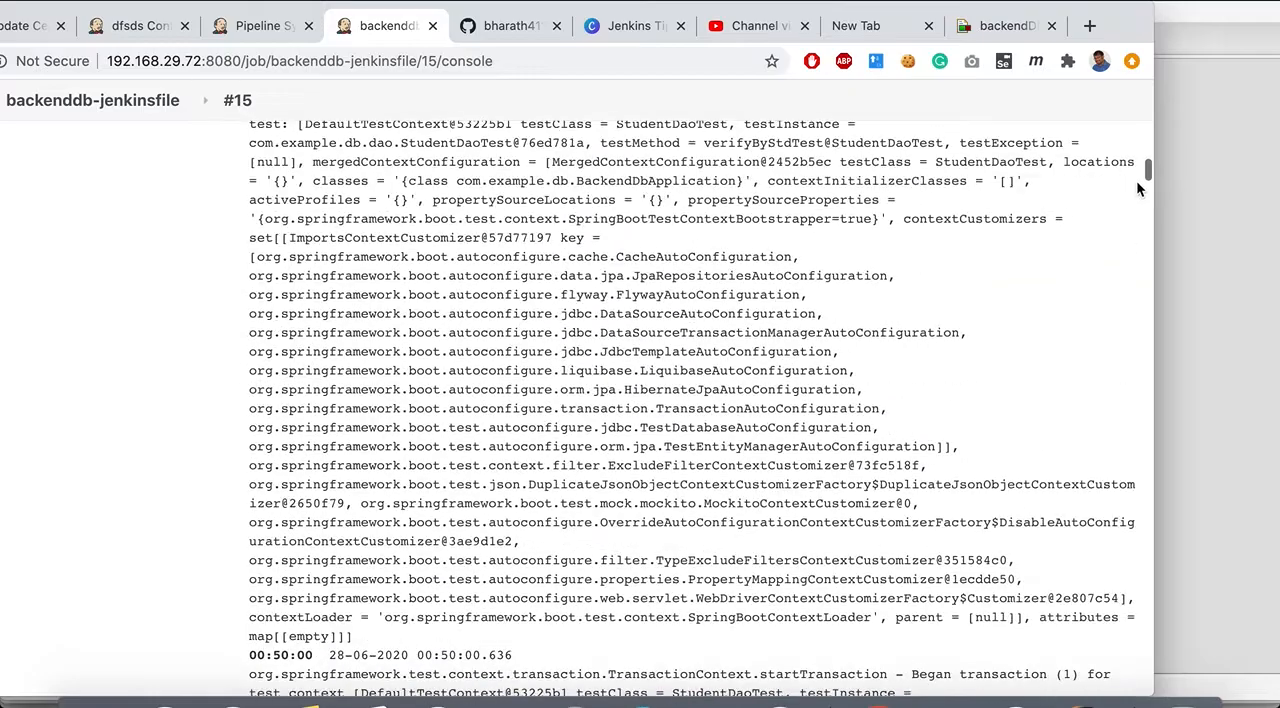
{"action": "scroll", "scroll_direction": "down", "scroll_amount": 3}
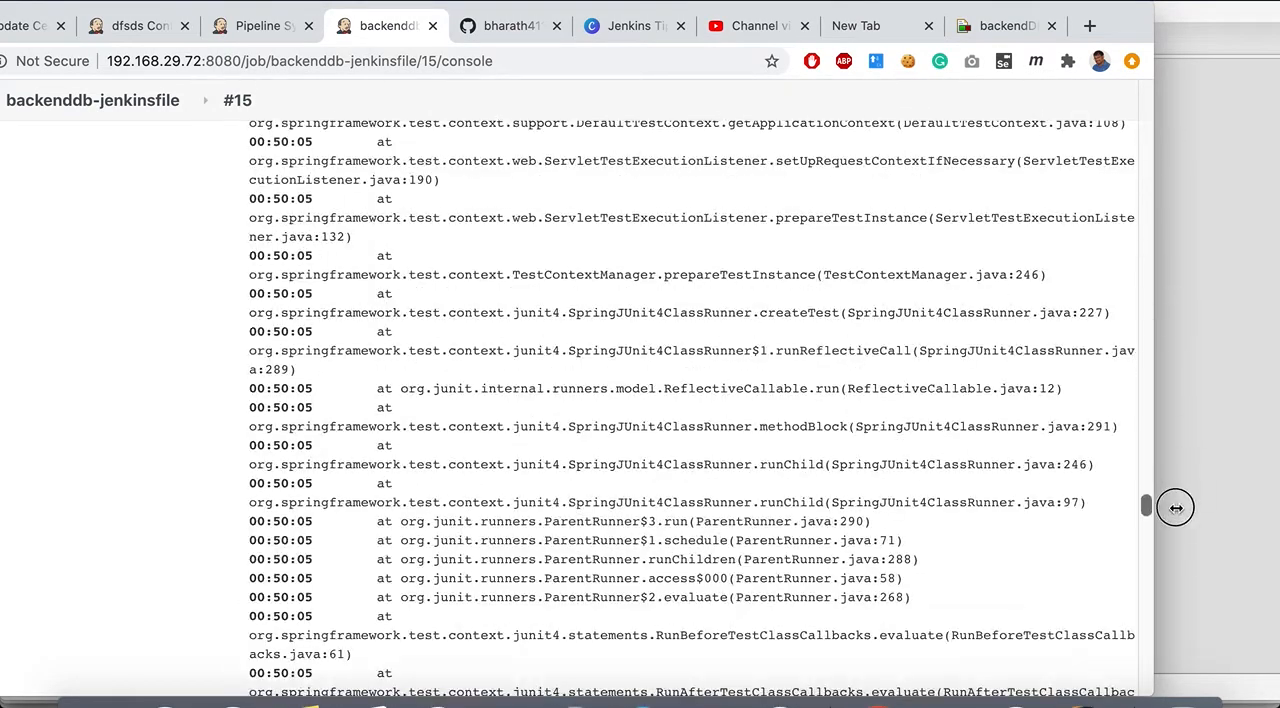
{"action": "scroll", "scroll_direction": "down", "scroll_amount": 3}
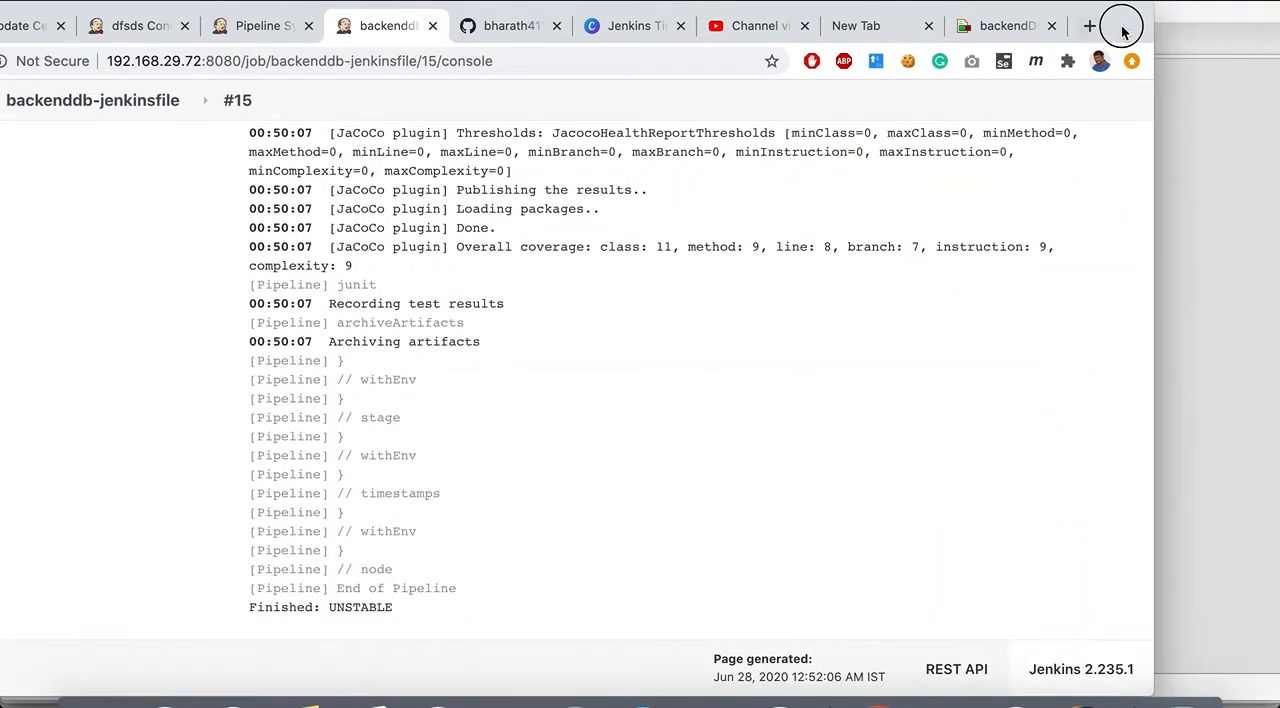
{"action": "scroll", "scroll_direction": "up", "scroll_amount": 3}
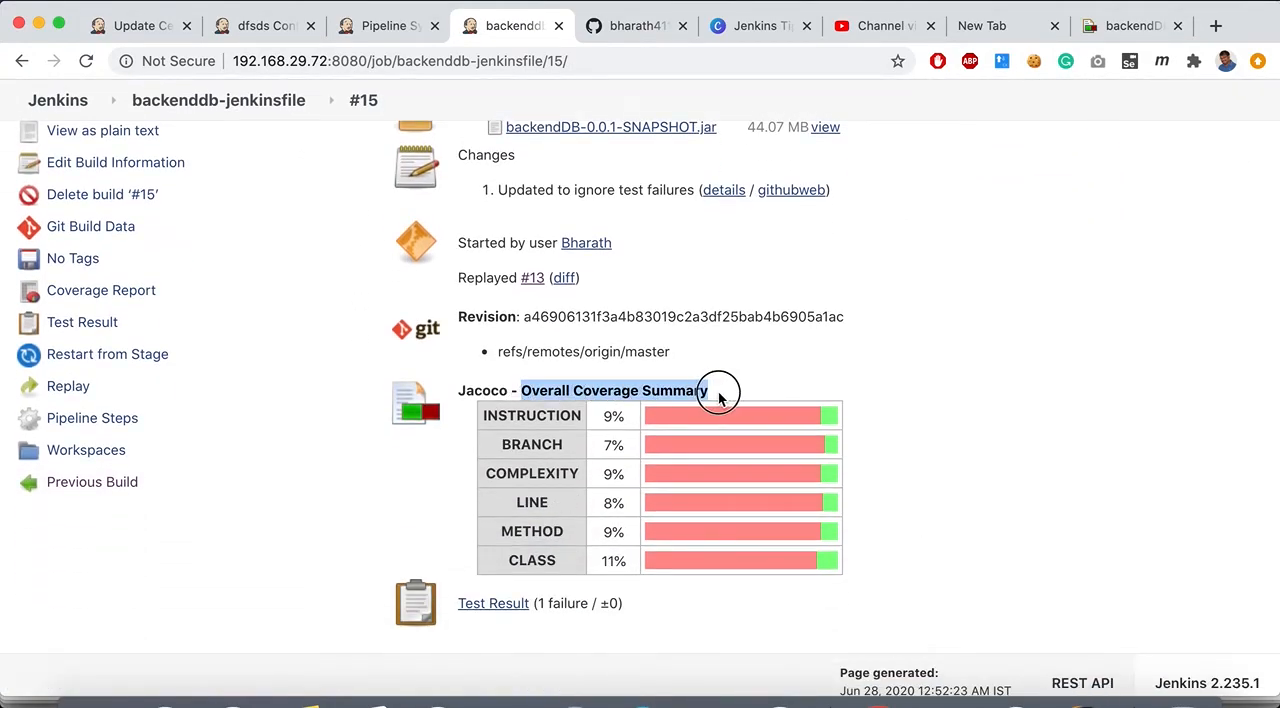
{"action": "mouse_move", "coordinate": [258, 408]}
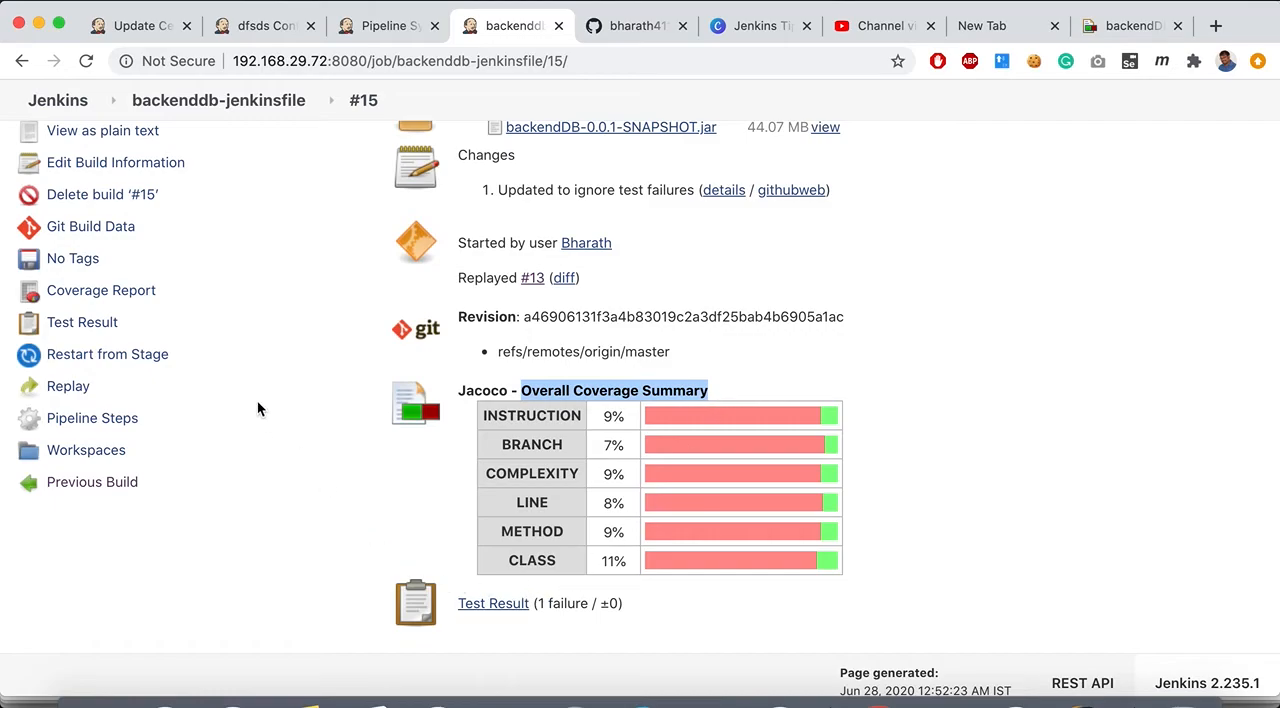
Step: Open build #15's Coverage Report with its line coverage chart and package breakdown
{"action": "left_click", "coordinate": [100, 290]}
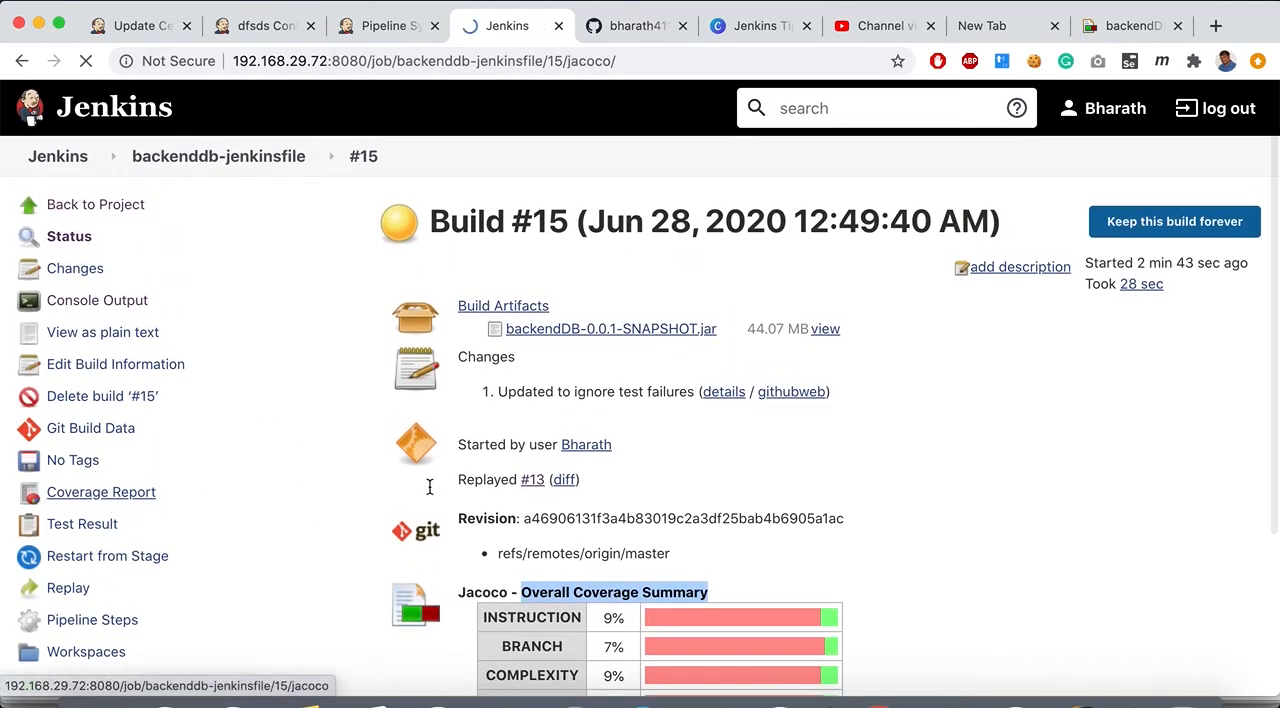
{"action": "left_click", "coordinate": [104, 491]}
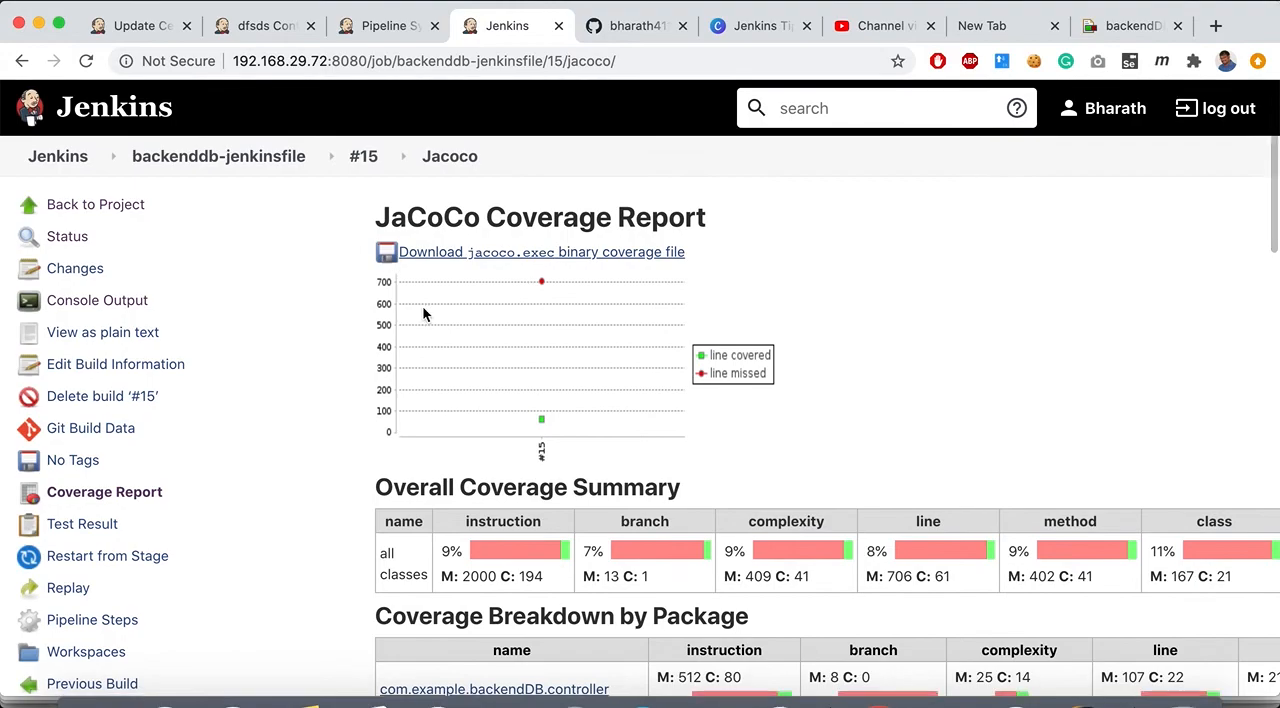